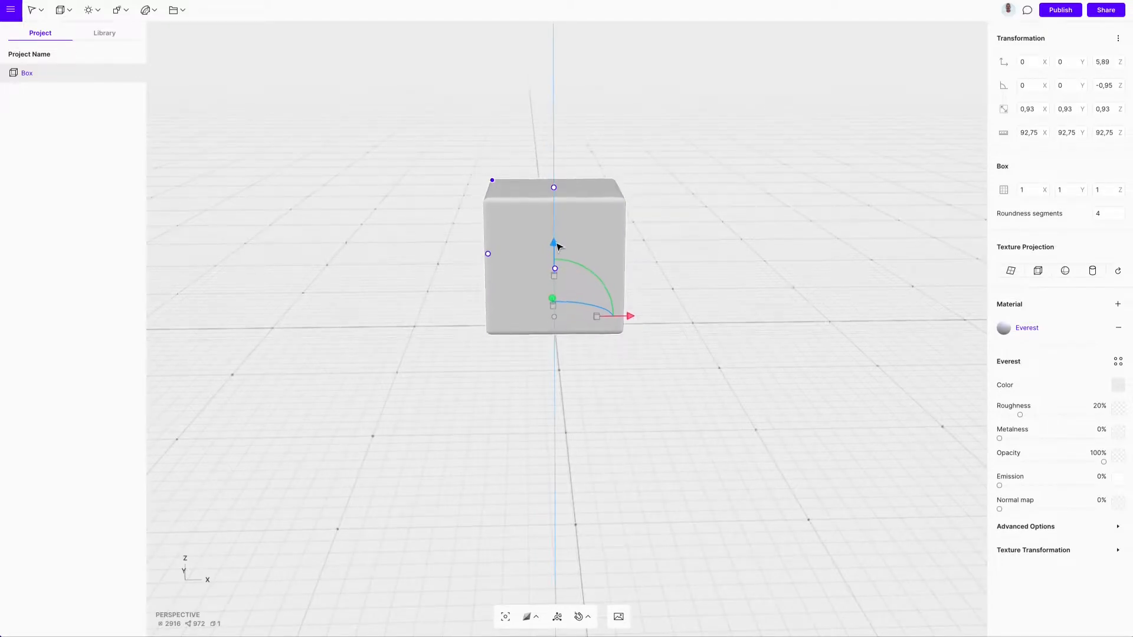
Step: Stretch the rounded box along X from about 92 to 155 into a wide head block
{"action": "left_click_drag", "start_coordinate": [630, 316], "coordinate": [640, 316]}
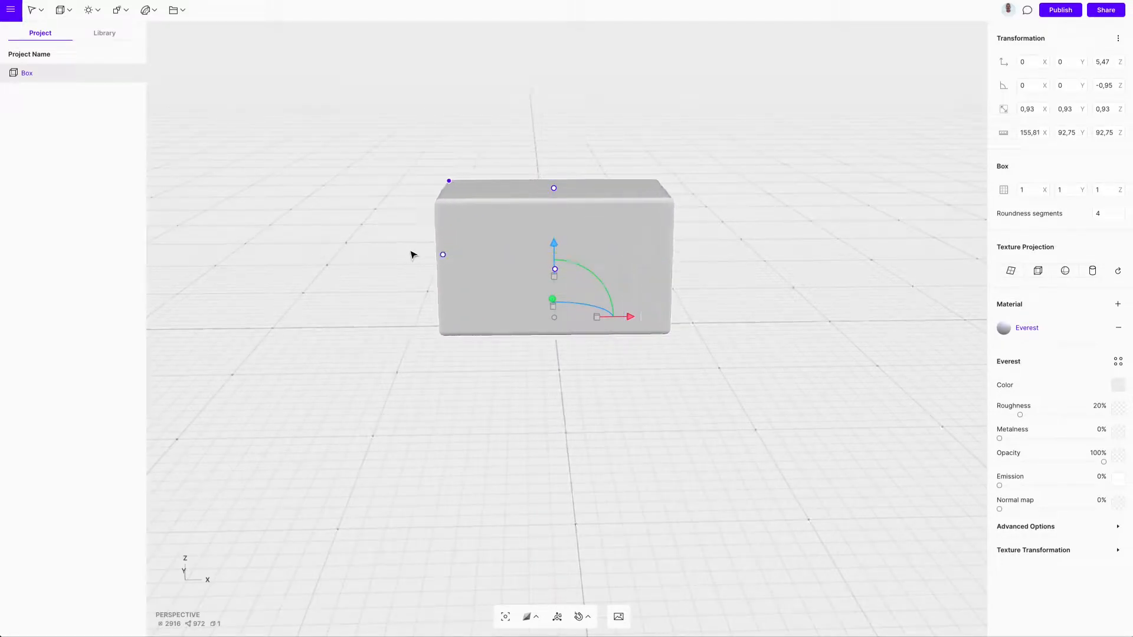
{"action": "left_click_drag", "start_coordinate": [448, 181], "coordinate": [467, 195]}
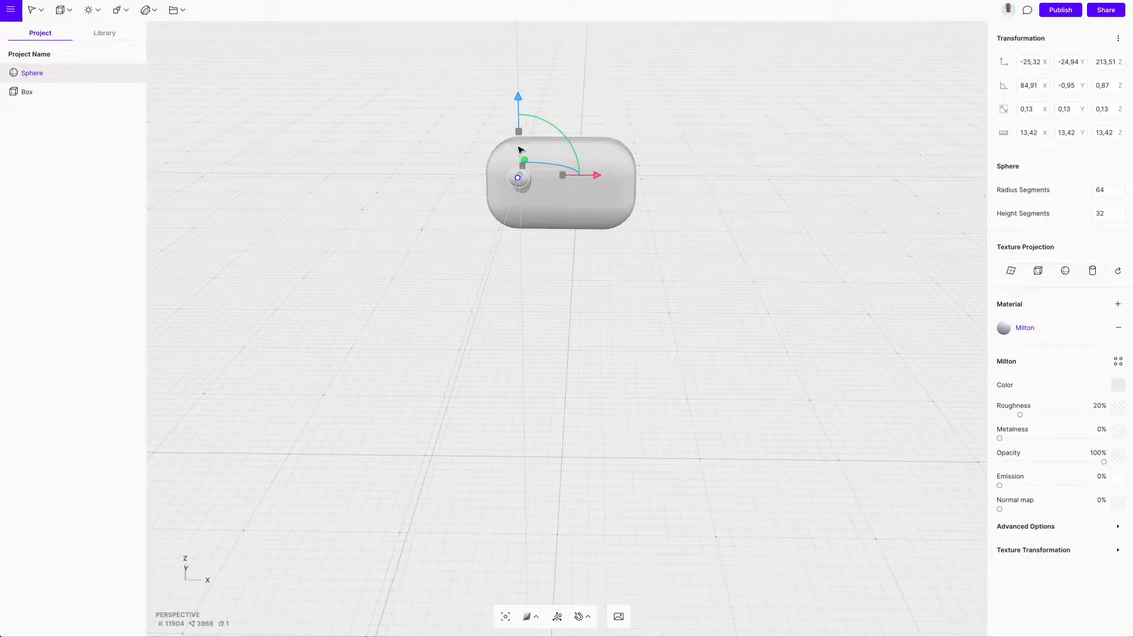
Step: Switch to front view and position the small eye spheres on the head
{"action": "key", "text": "Tab"}
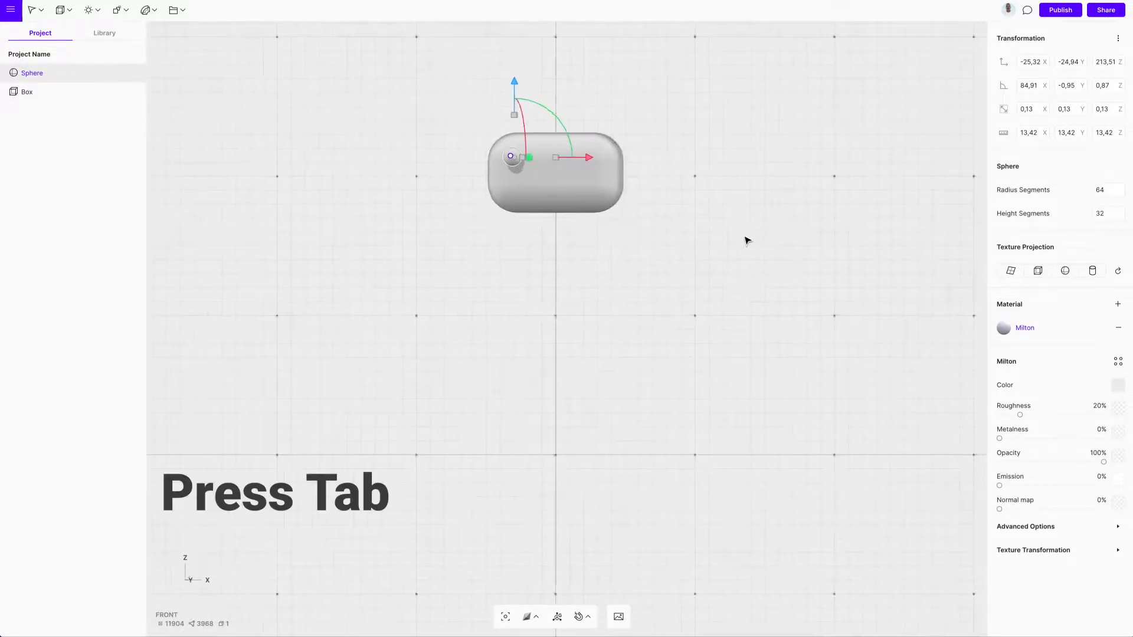
{"action": "key", "text": "Tab"}
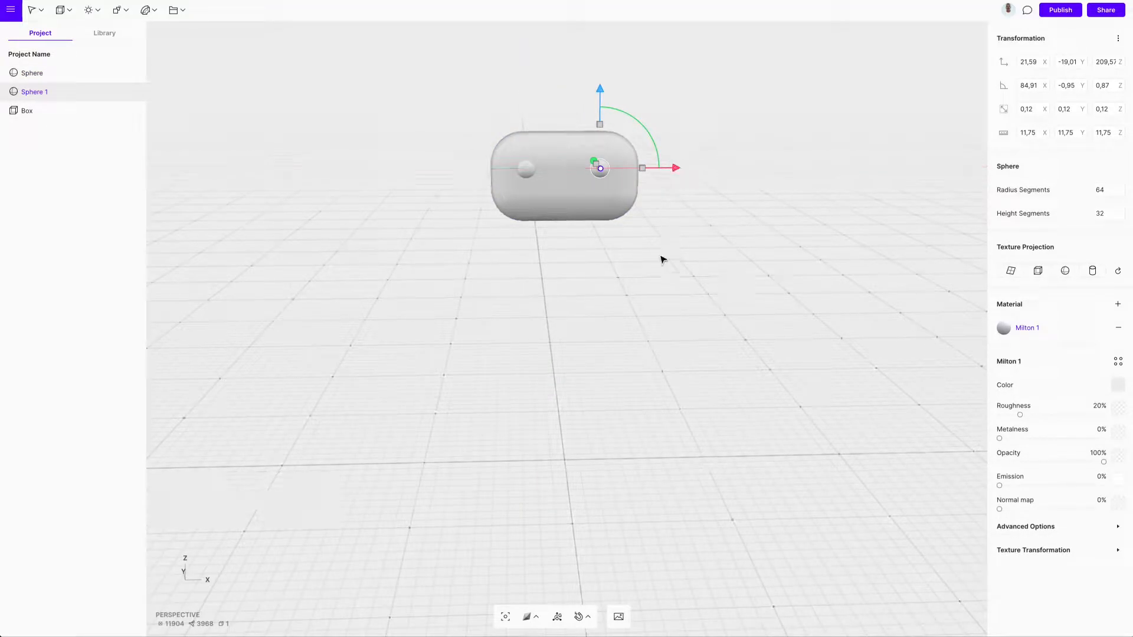
{"action": "left_click", "coordinate": [33, 58]}
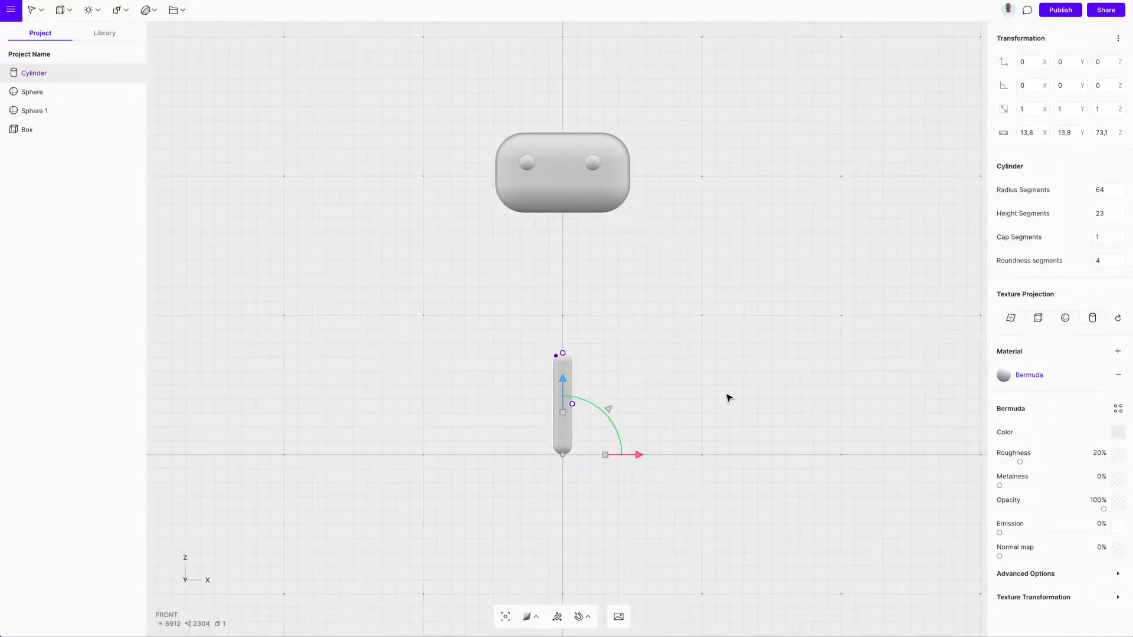
Step: Apply a Bend deformation to the cylinder to curve it into an arc
{"action": "left_click", "coordinate": [149, 10]}
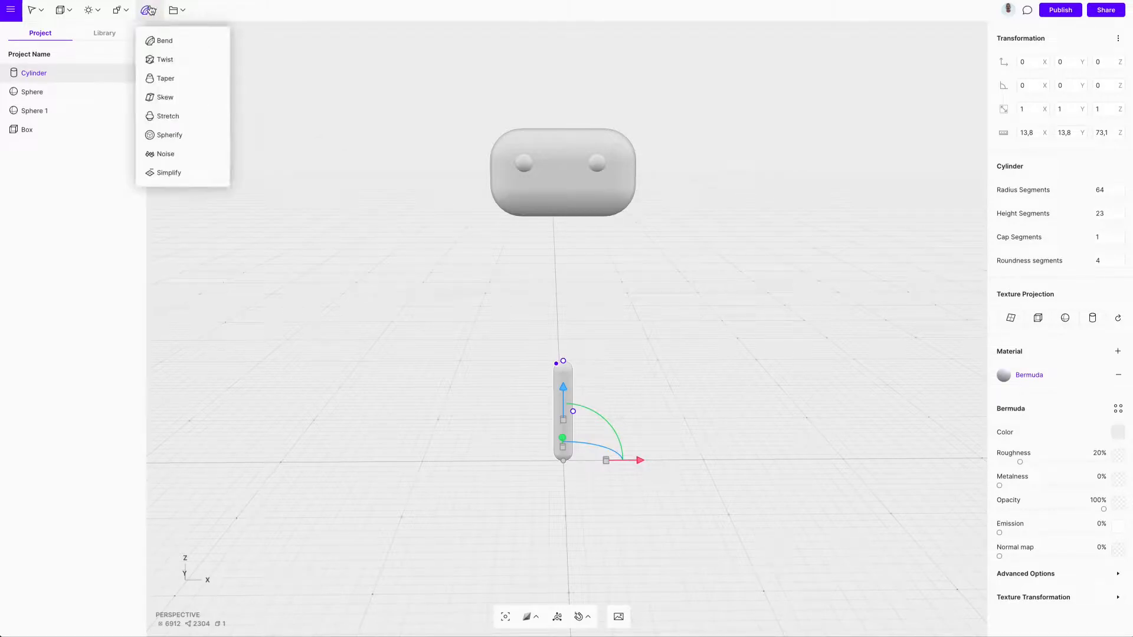
{"action": "left_click", "coordinate": [164, 41]}
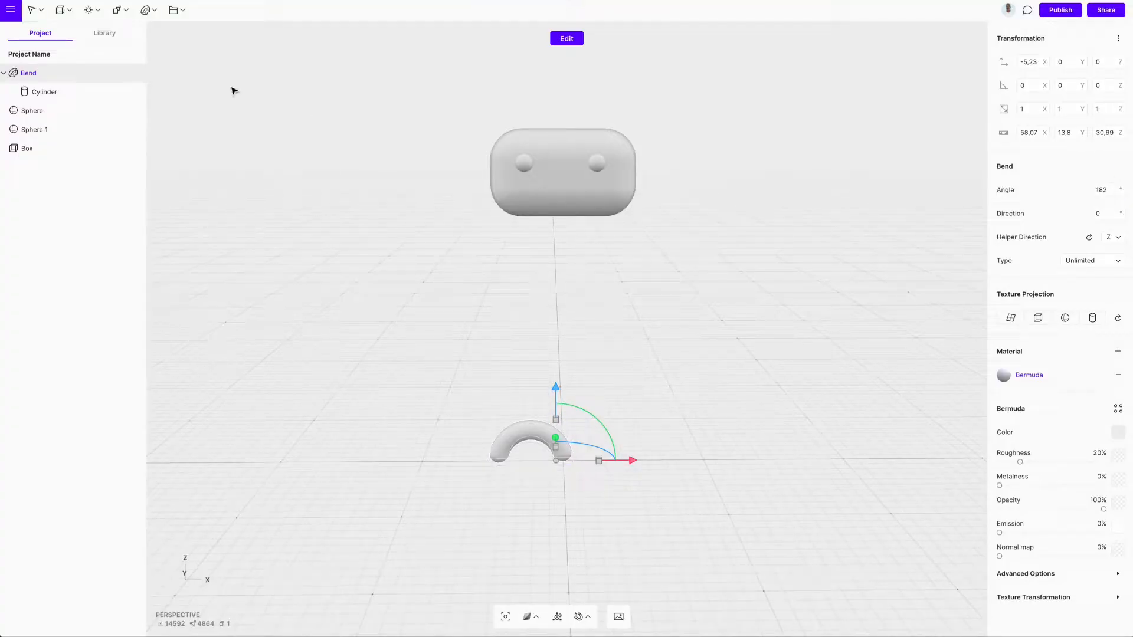
{"action": "left_click", "coordinate": [45, 92]}
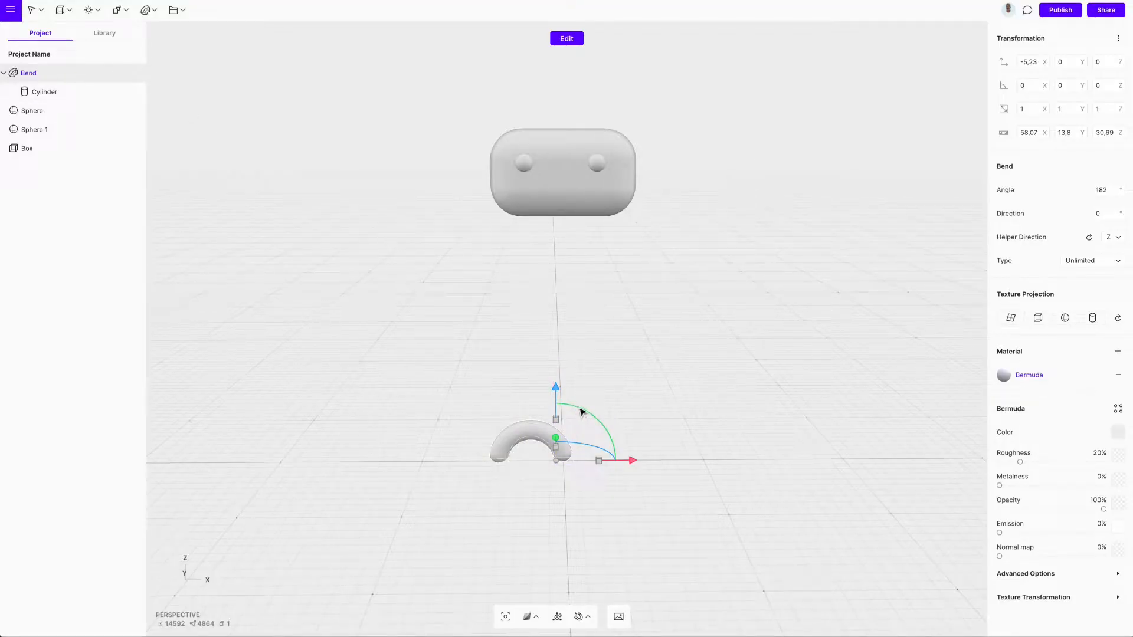
Step: Flip the arc 180° and settle it under the eyes as a smile
{"action": "left_click_drag", "start_coordinate": [584, 408], "coordinate": [538, 500]}
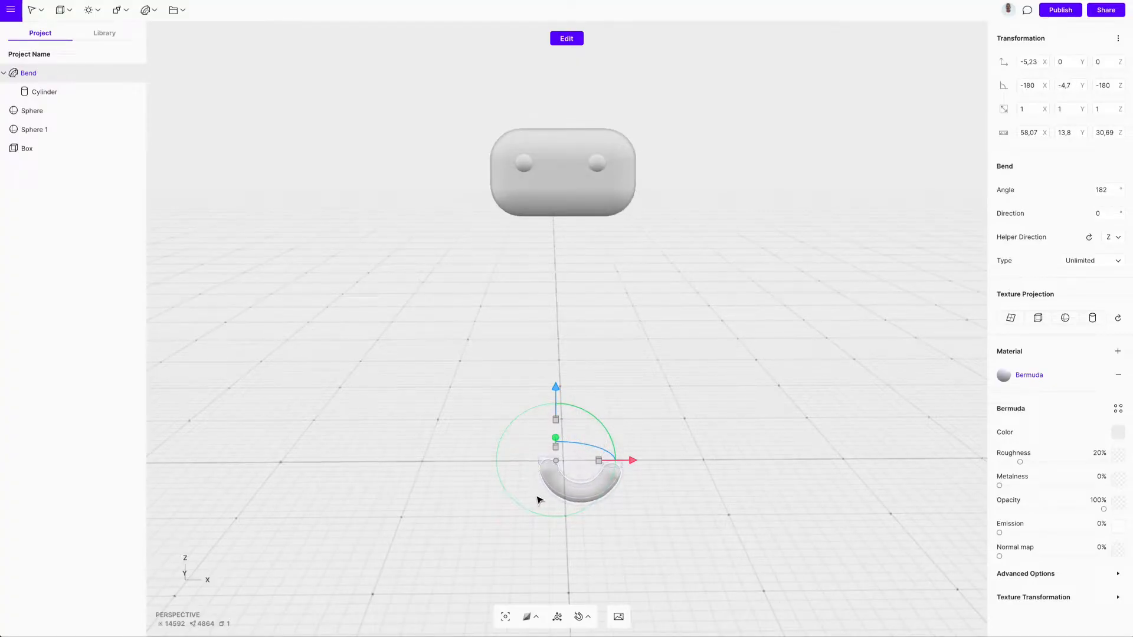
{"action": "left_click_drag", "start_coordinate": [556, 437], "coordinate": [556, 184]}
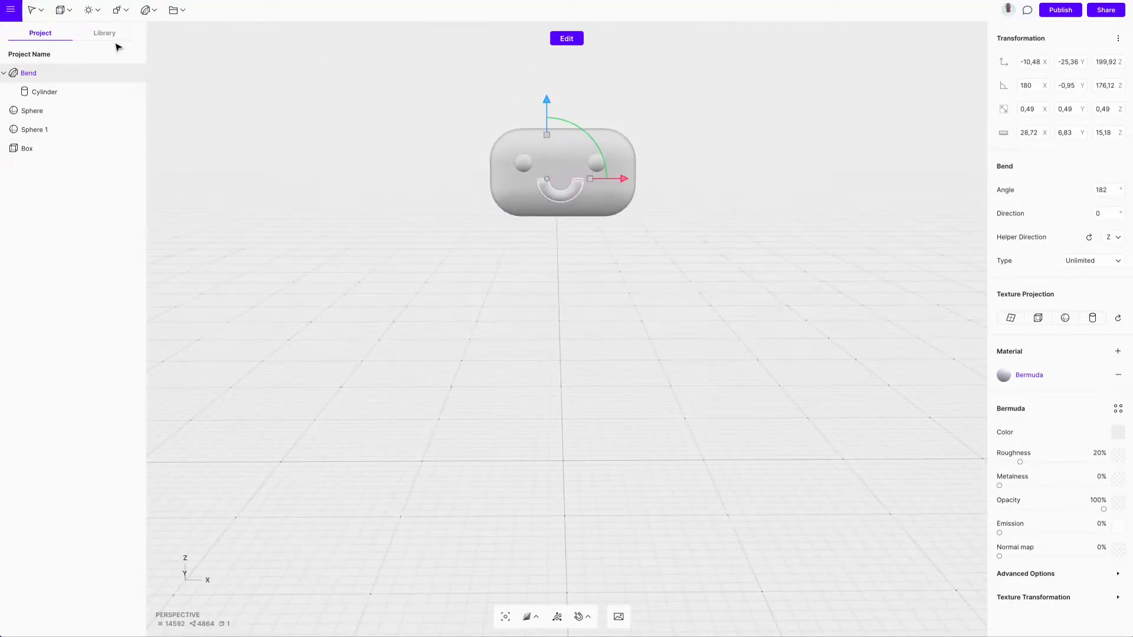
{"action": "left_click_drag", "start_coordinate": [619, 178], "coordinate": [624, 181]}
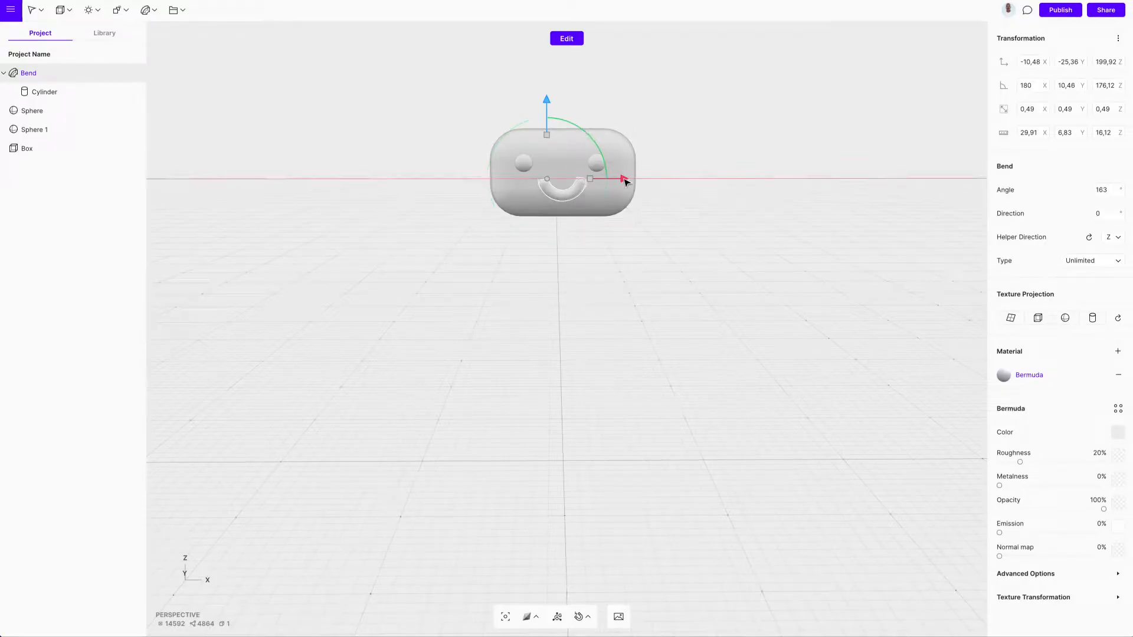
{"action": "left_click", "coordinate": [603, 303]}
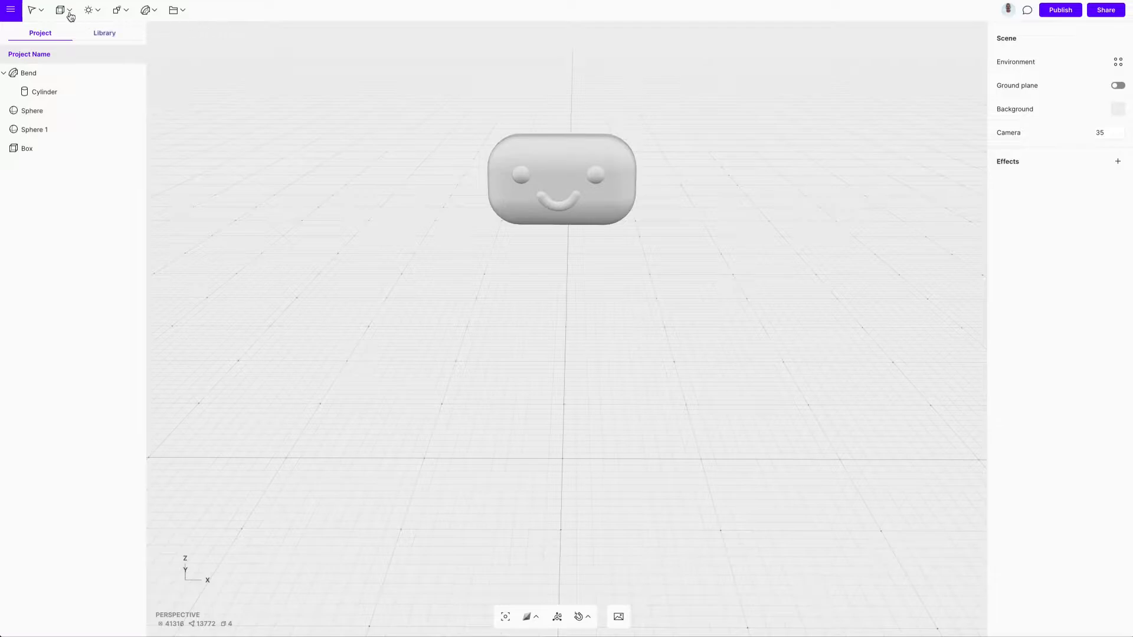
Step: Add a ball-tipped antenna, side ear spheres and a rounded box body
{"action": "left_click", "coordinate": [61, 10]}
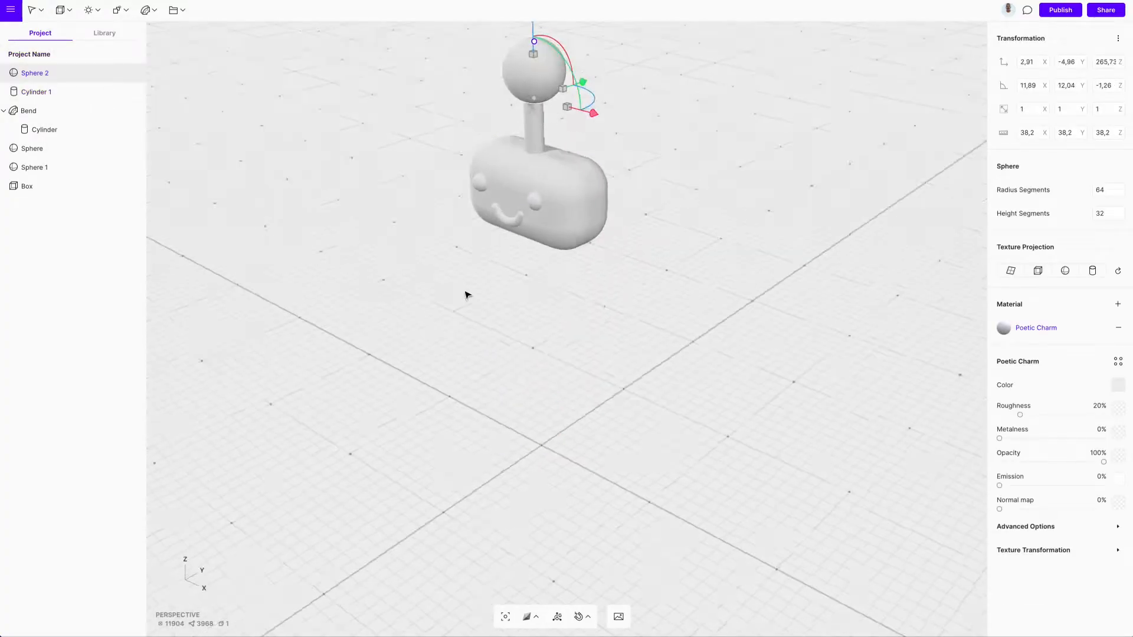
{"action": "left_click", "coordinate": [37, 92]}
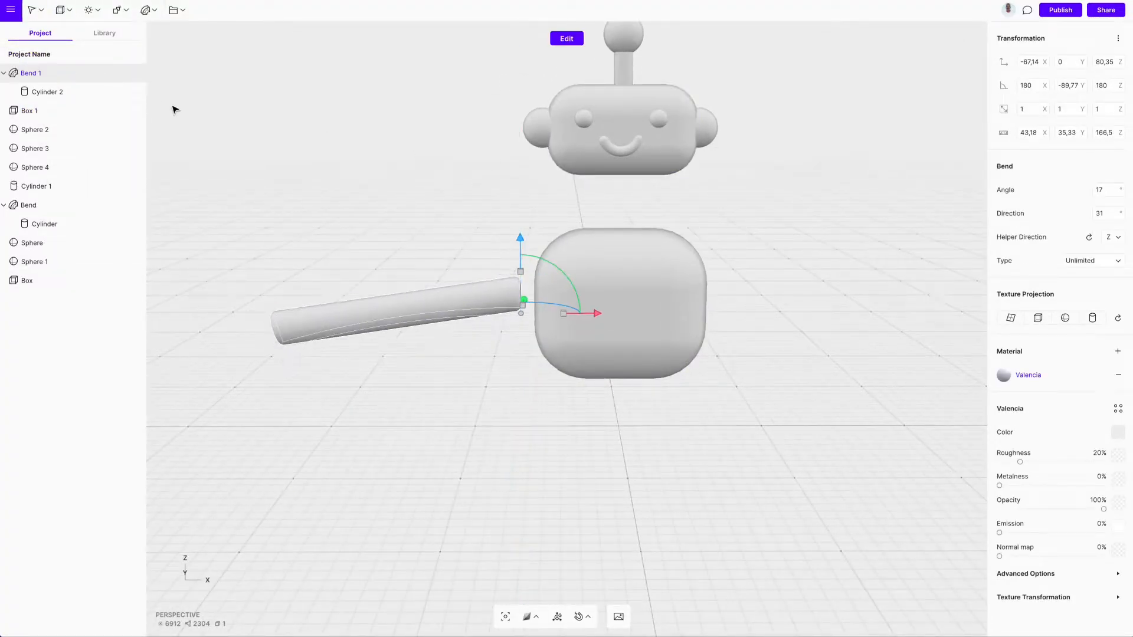
Step: Raise the bent arm cylinder's Height Segments so the arm curves smoothly
{"action": "left_click", "coordinate": [47, 92]}
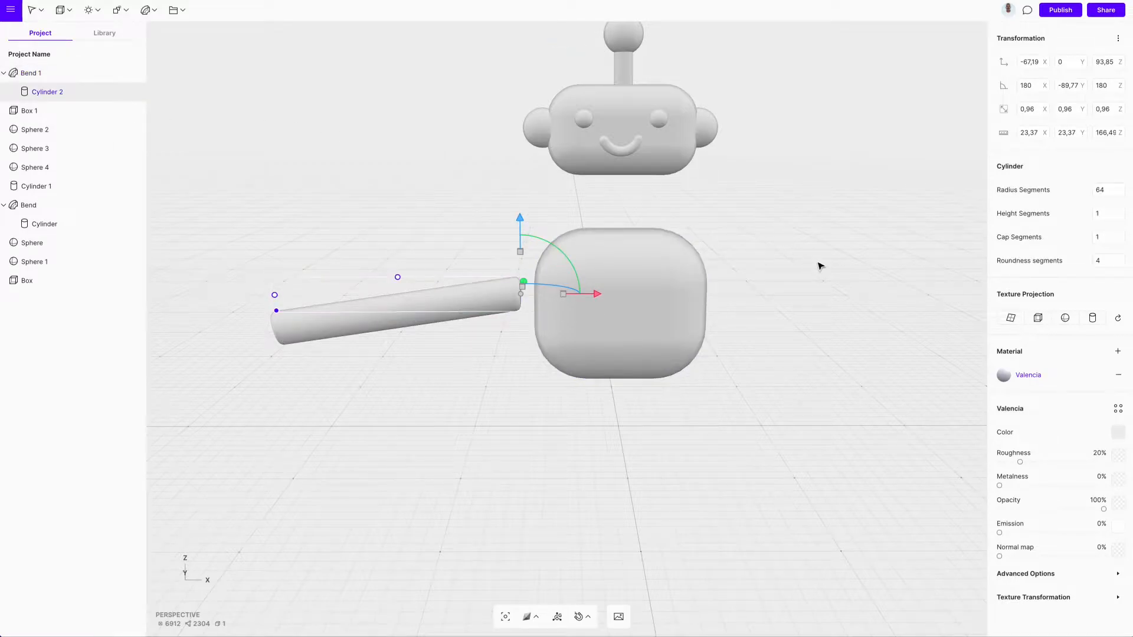
{"action": "left_click", "coordinate": [1099, 213]}
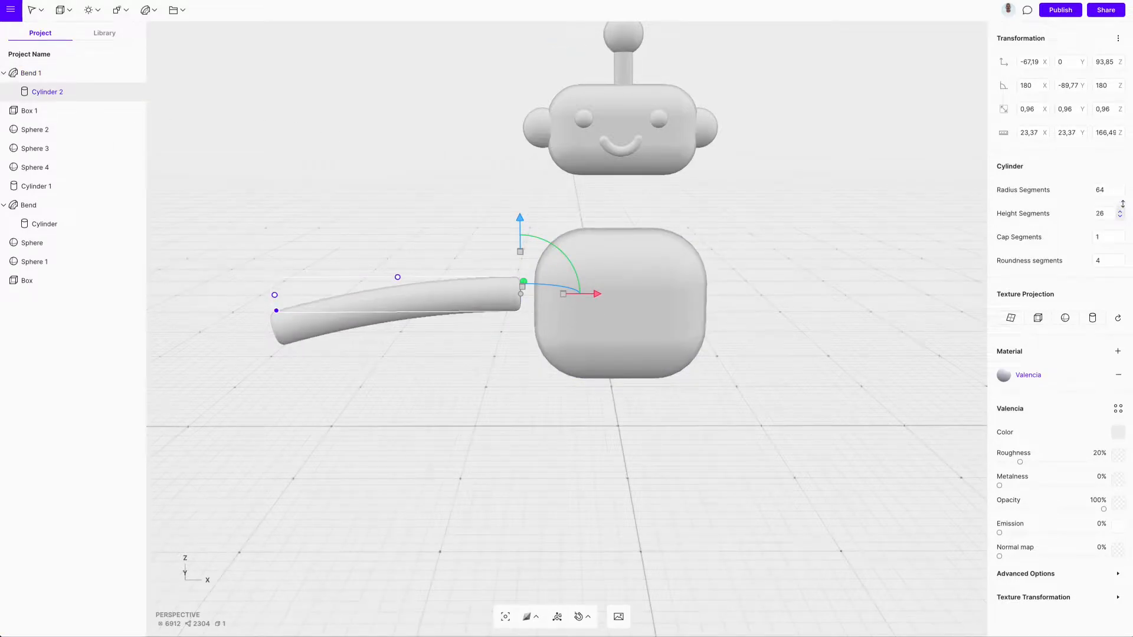
{"action": "left_click", "coordinate": [1120, 210]}
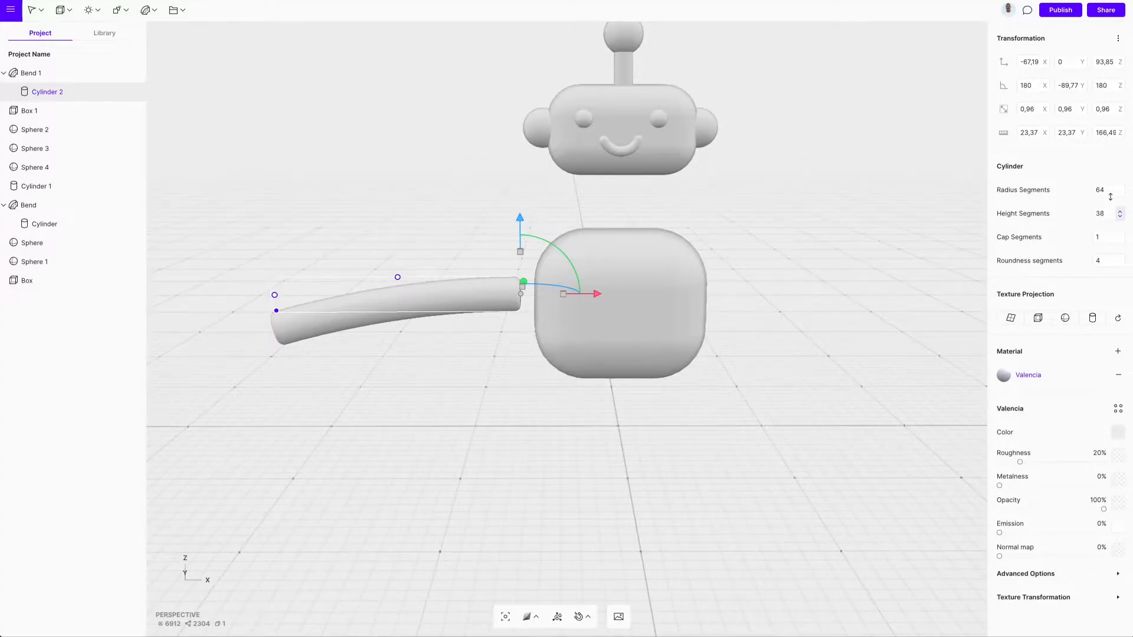
{"action": "left_click", "coordinate": [31, 72]}
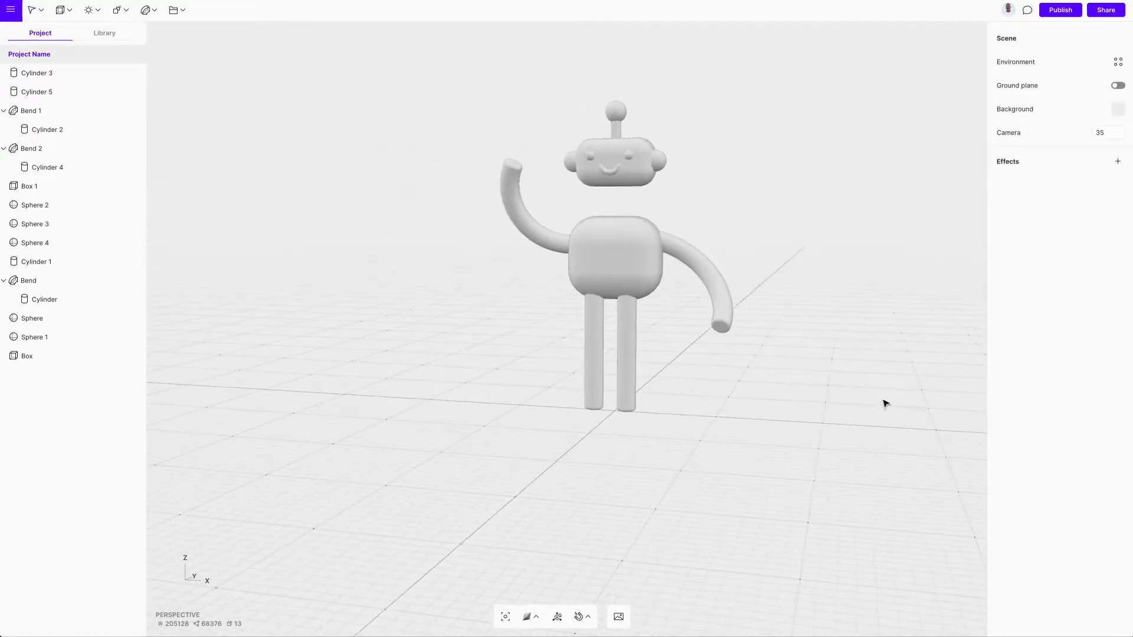
Step: Marquee-select the robot with M and add a Cone for the feet
{"action": "left_click", "coordinate": [34, 10]}
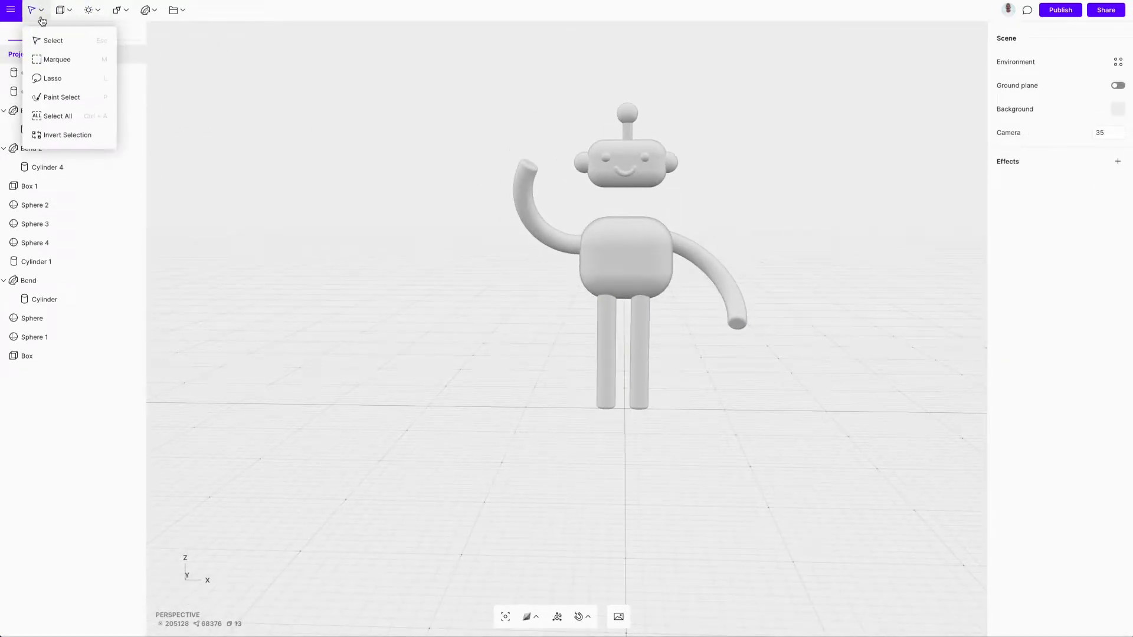
{"action": "key", "text": "m"}
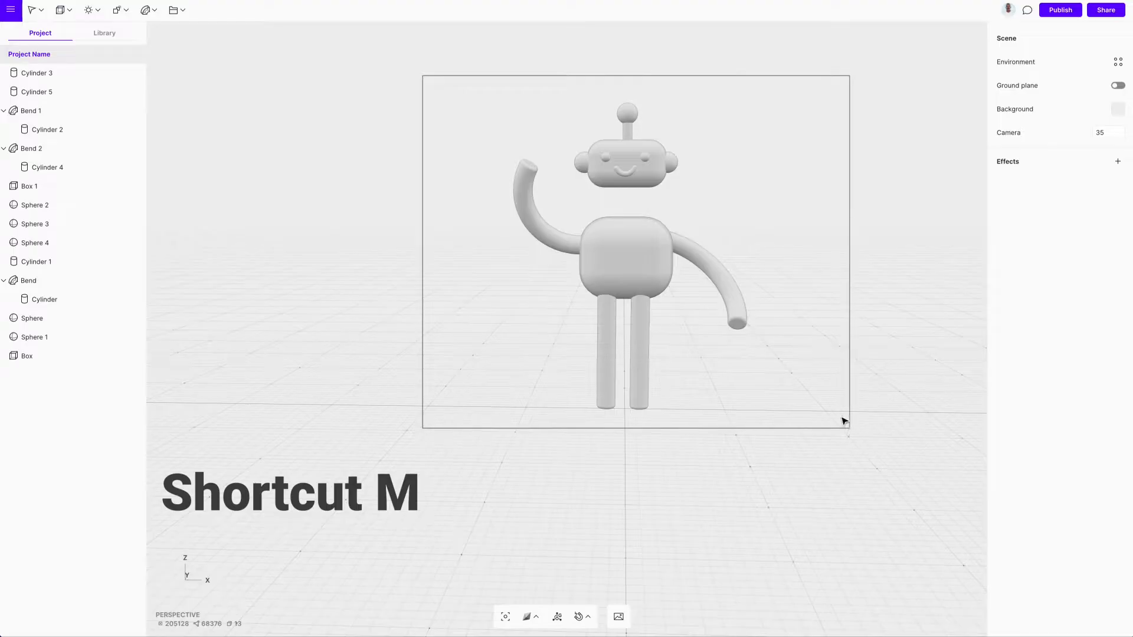
{"action": "key", "text": "m"}
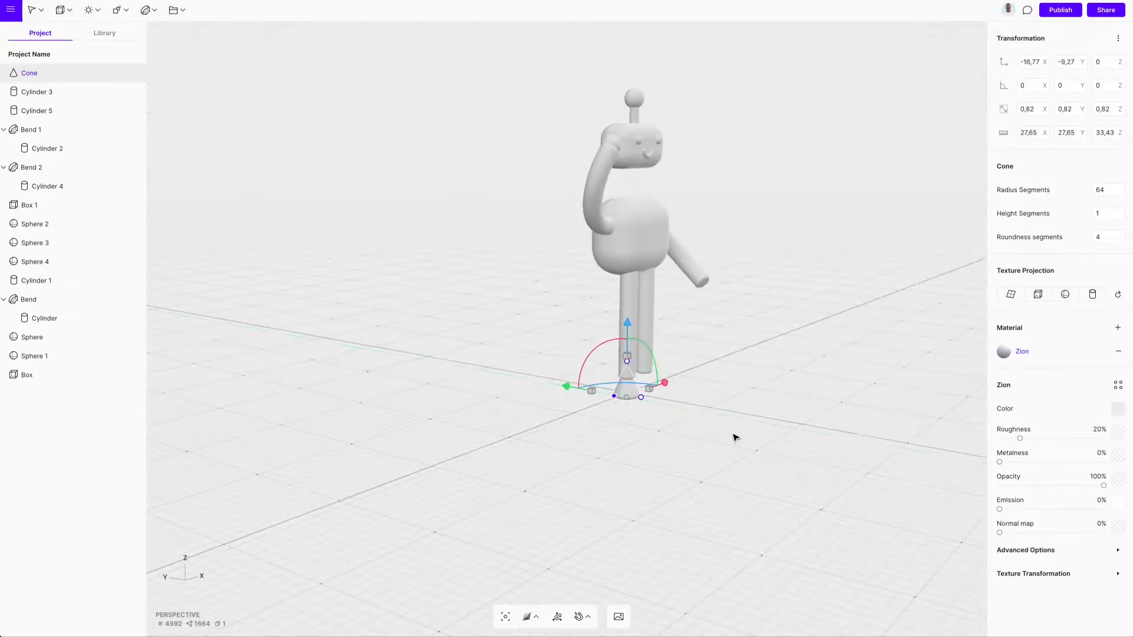
{"action": "left_click", "coordinate": [116, 9]}
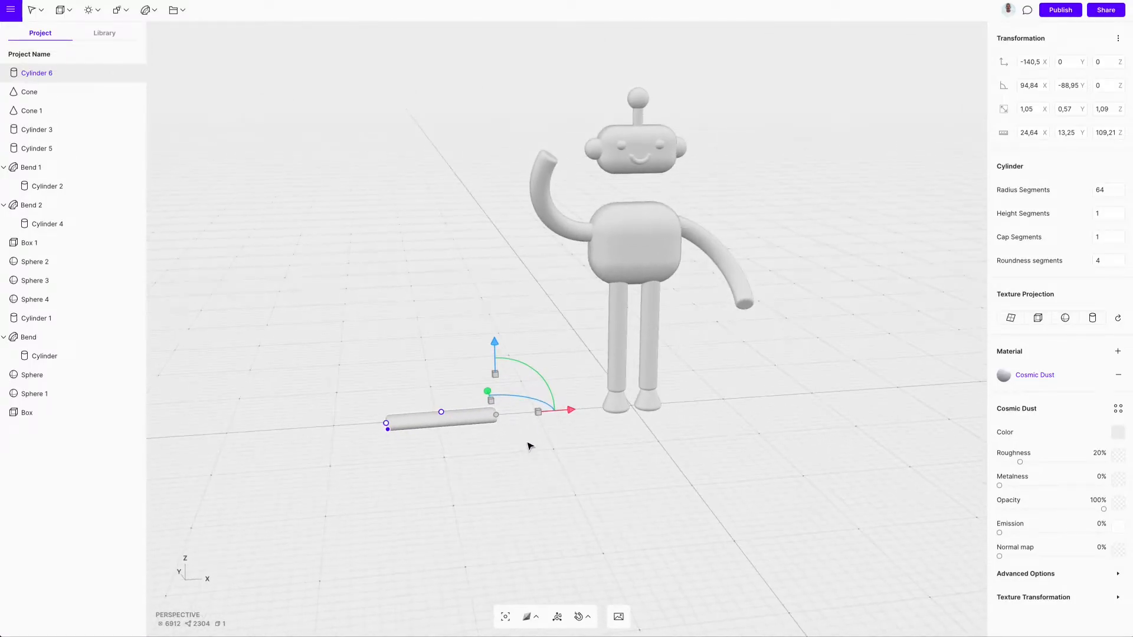
Step: Add the neck and chest button spheres, and bend the lower arm's end into a hook
{"action": "left_click", "coordinate": [66, 10]}
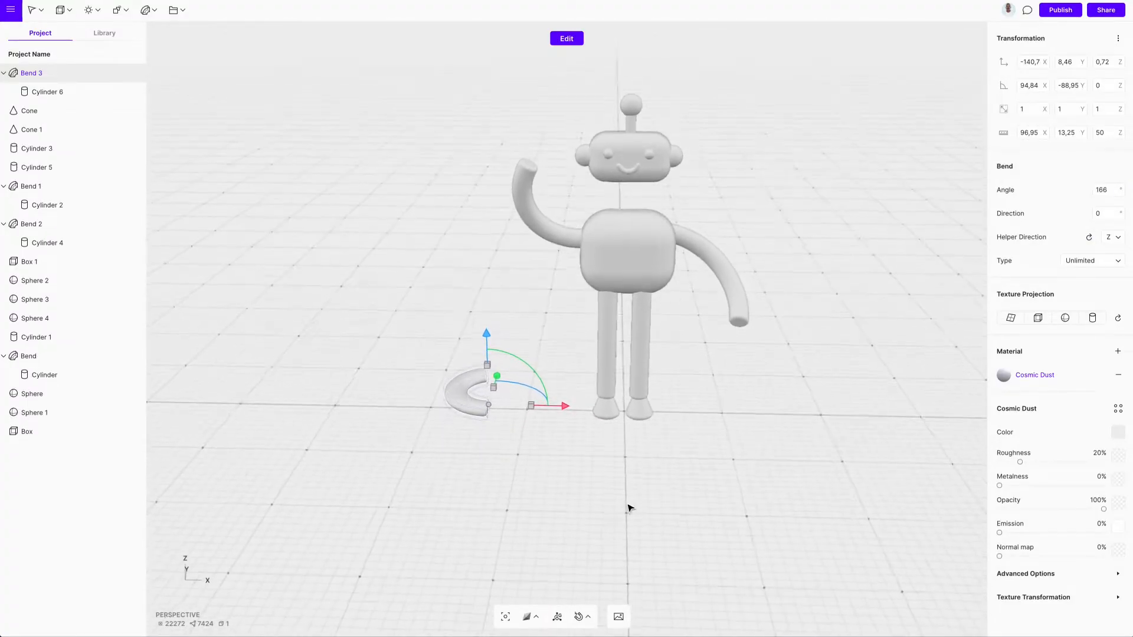
{"action": "left_click", "coordinate": [47, 92]}
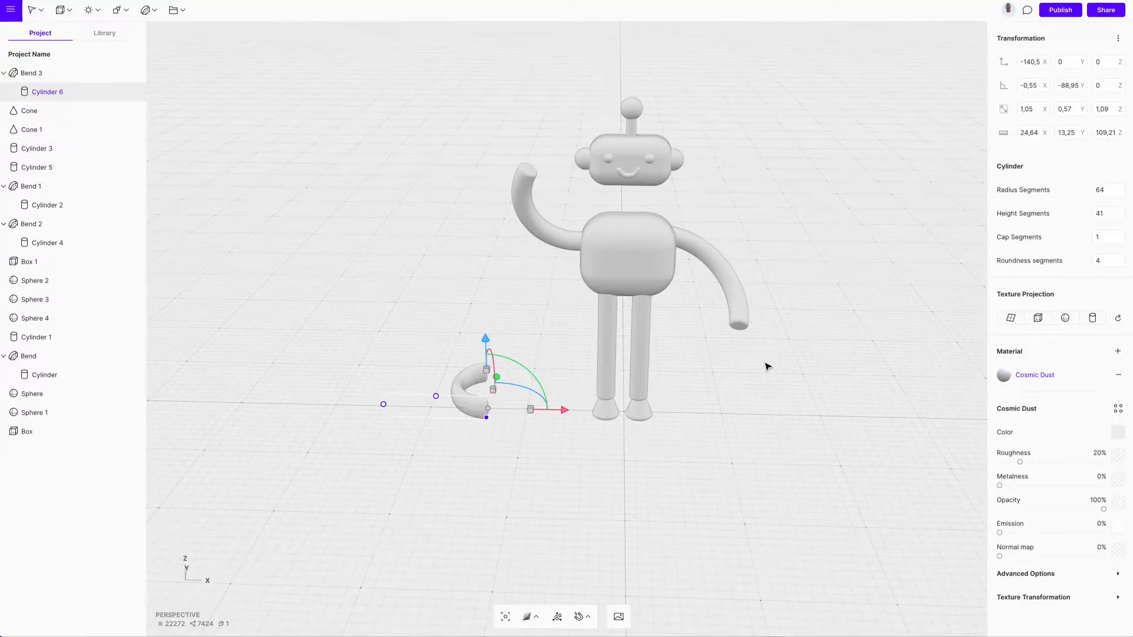
{"action": "left_click", "coordinate": [31, 72]}
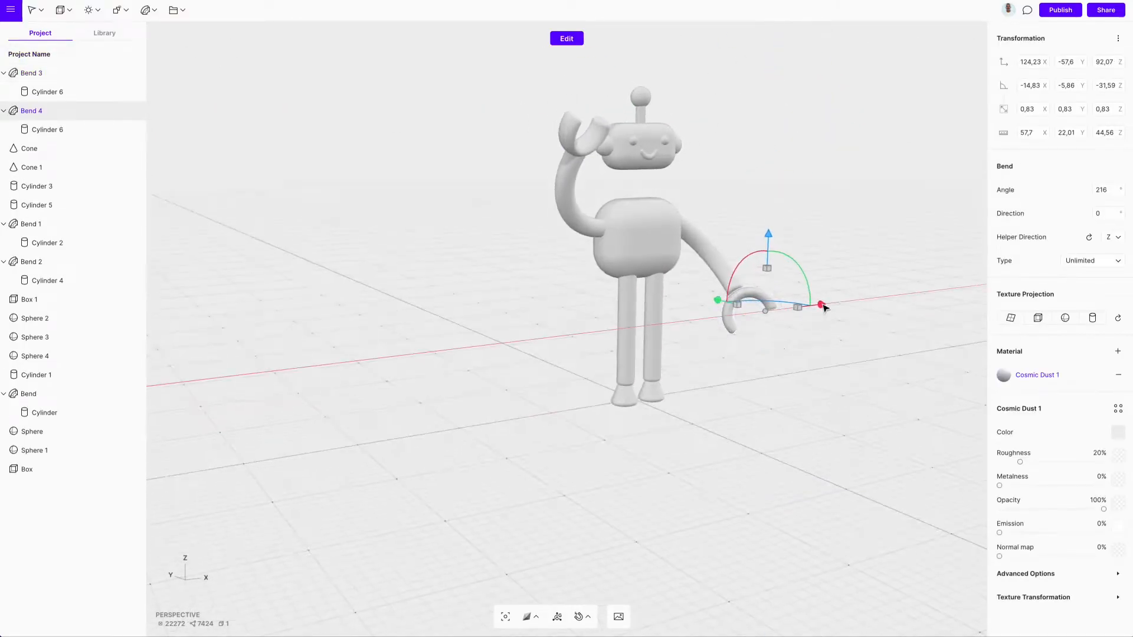
{"action": "left_click_drag", "start_coordinate": [820, 305], "coordinate": [804, 311]}
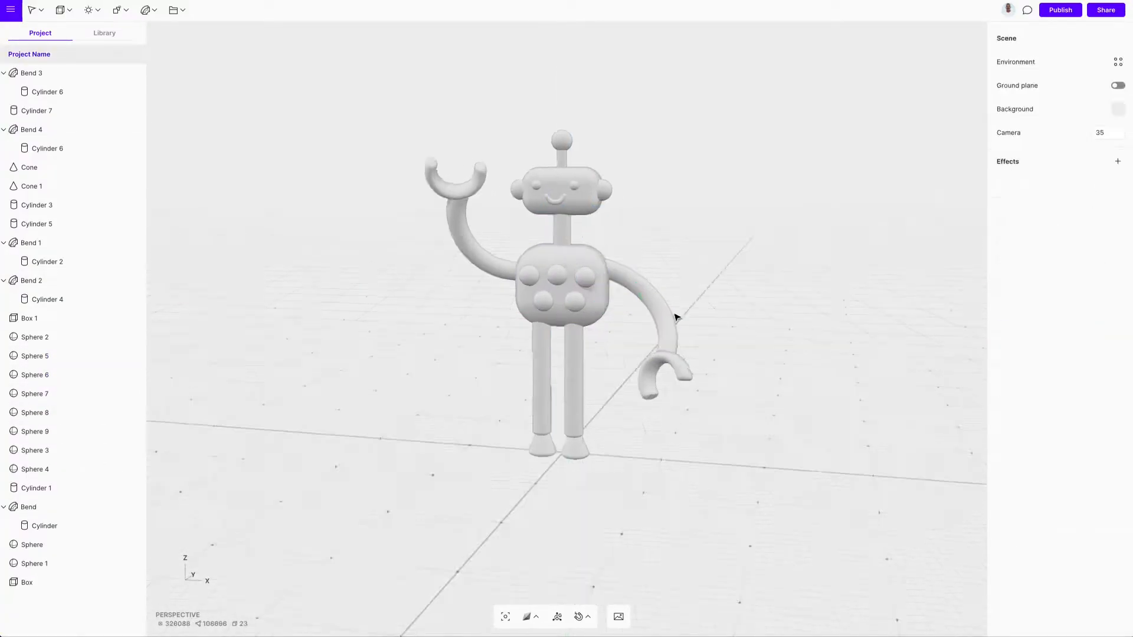
Step: Set the scene background to a Radial gradient with teal hues
{"action": "left_click", "coordinate": [35, 394]}
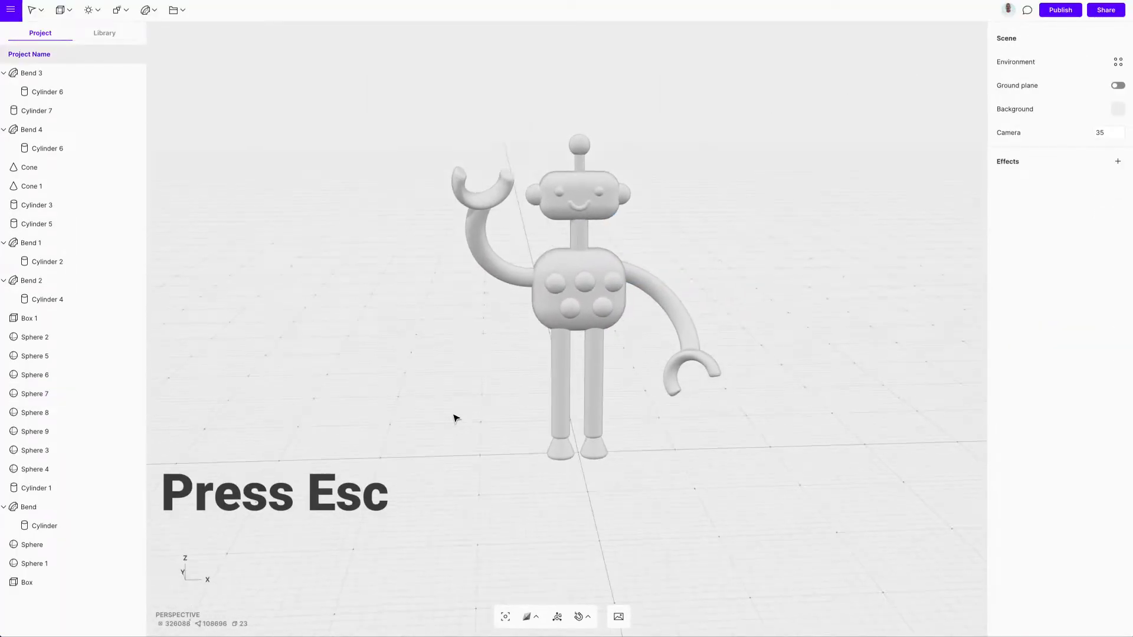
{"action": "key", "text": "Escape"}
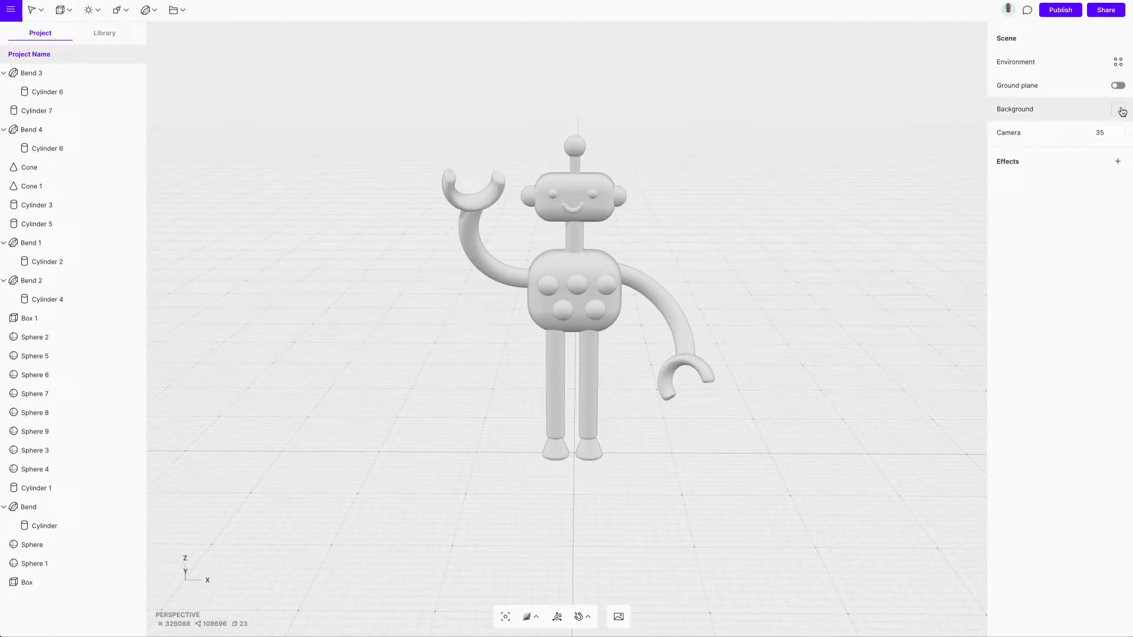
{"action": "left_click", "coordinate": [1117, 109]}
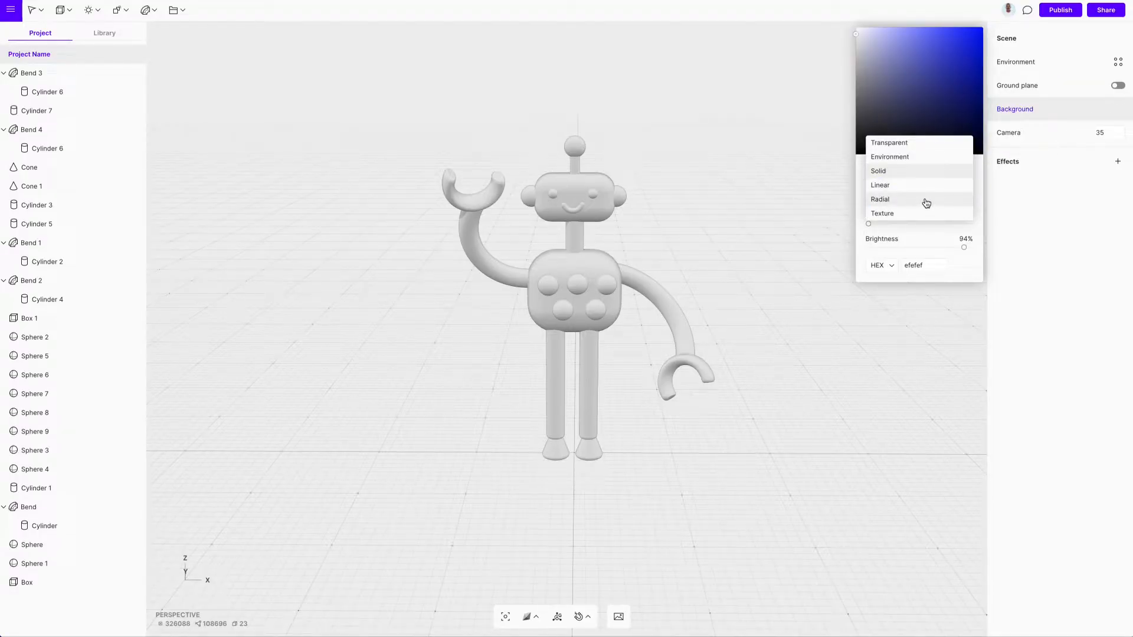
{"action": "left_click", "coordinate": [880, 200]}
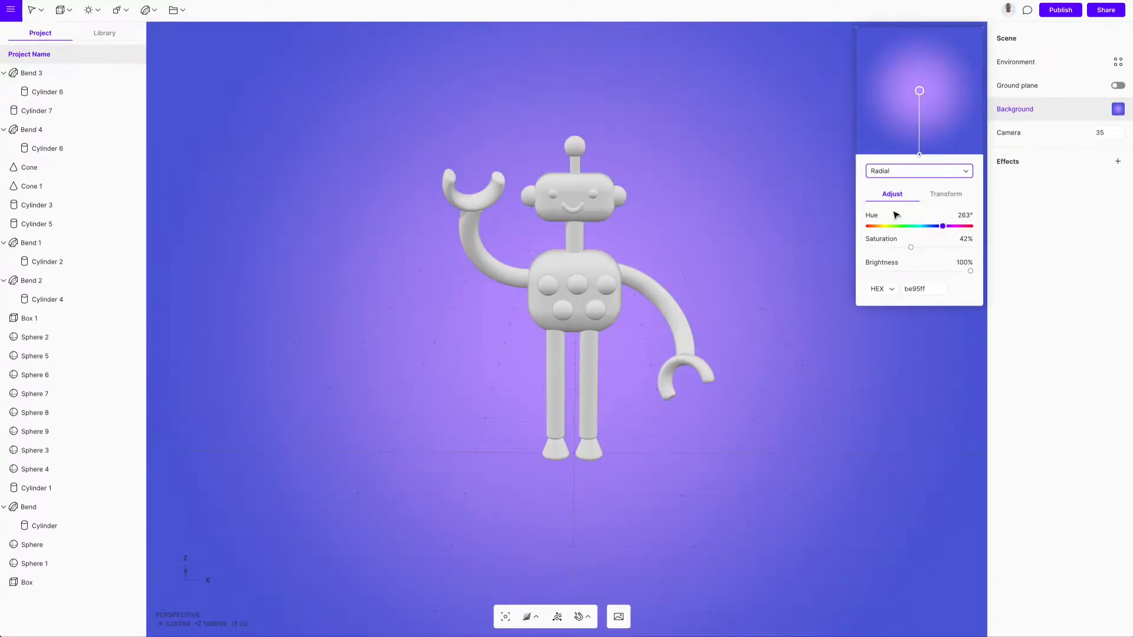
{"action": "left_click_drag", "start_coordinate": [943, 226], "coordinate": [917, 225]}
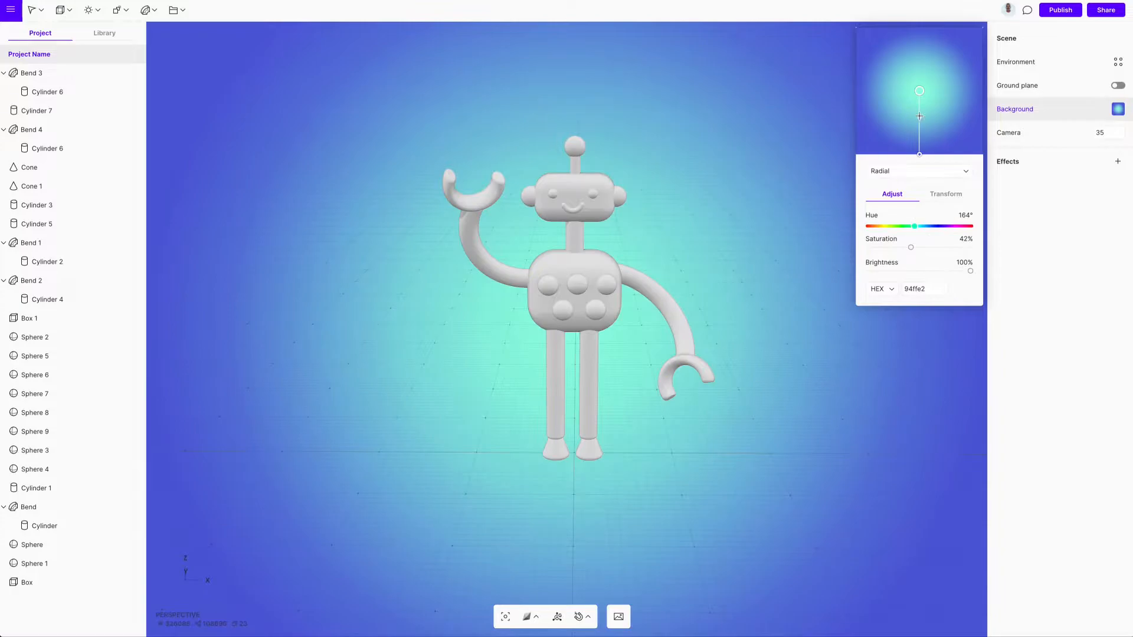
{"action": "left_click_drag", "start_coordinate": [917, 226], "coordinate": [919, 226]}
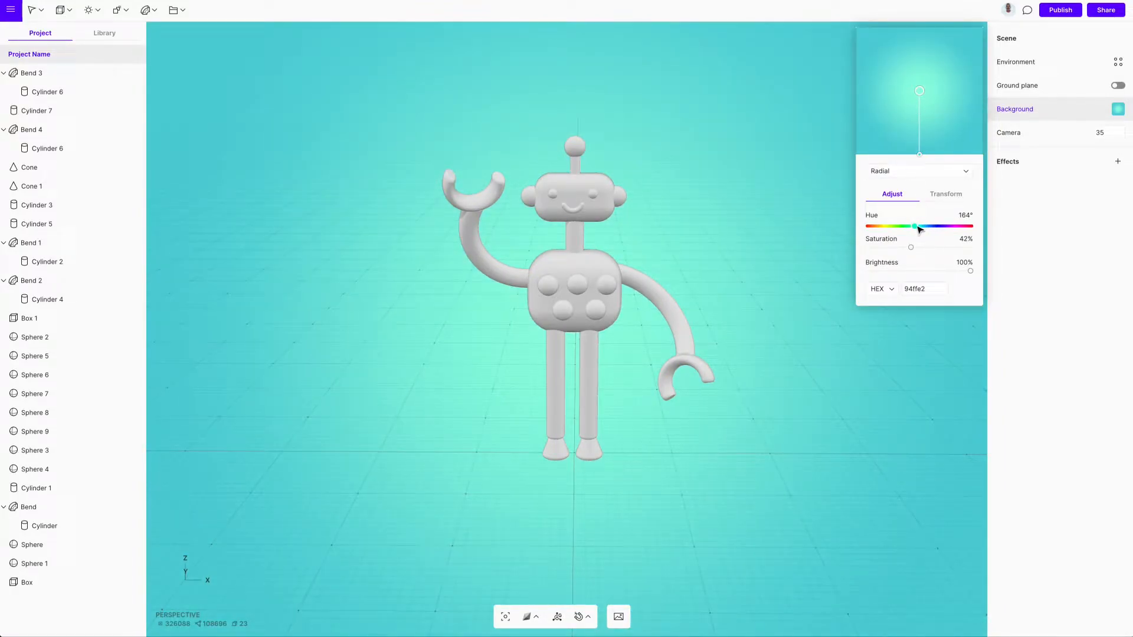
{"action": "left_click_drag", "start_coordinate": [918, 225], "coordinate": [924, 225]}
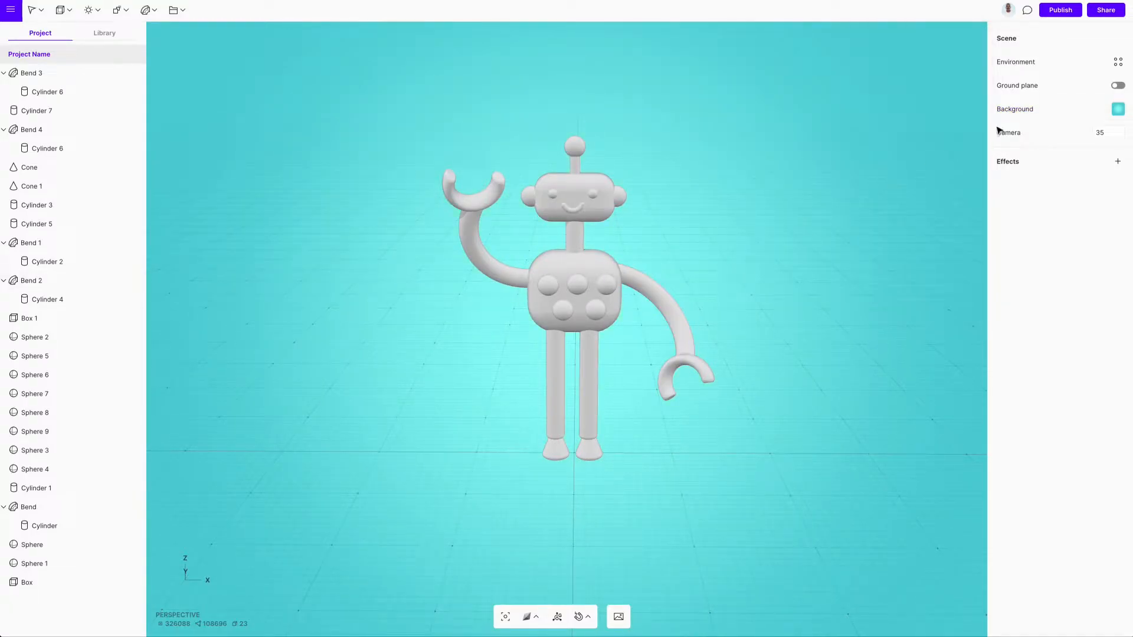
Step: Enable the ground plane and rotate environment lighting to about 337° so the shadow falls behind
{"action": "left_click", "coordinate": [1117, 85]}
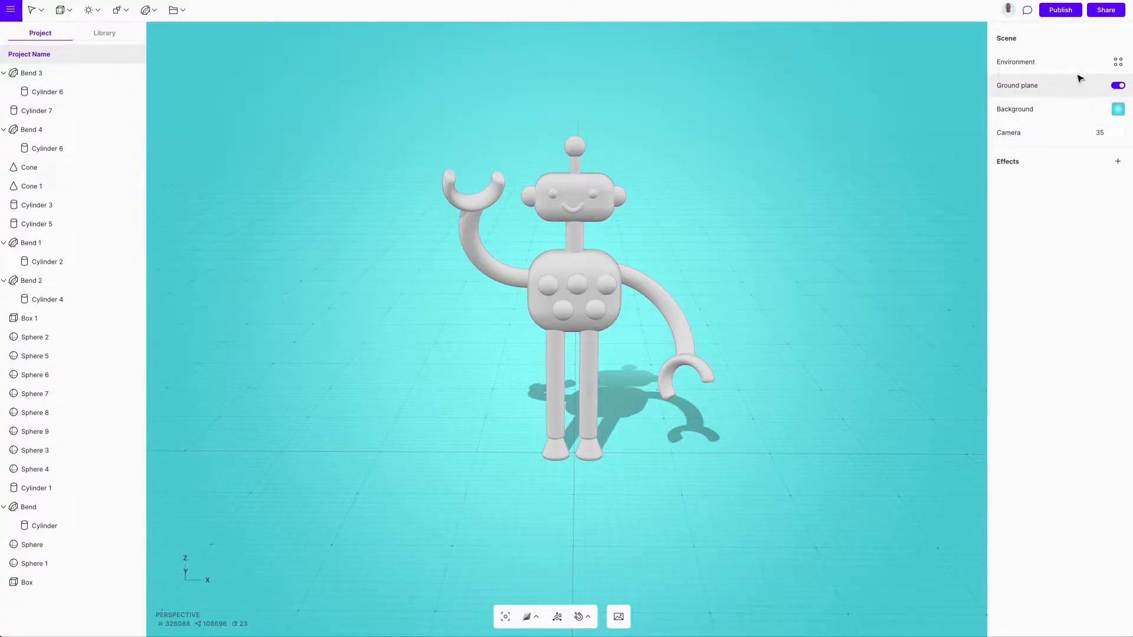
{"action": "left_click", "coordinate": [1015, 61]}
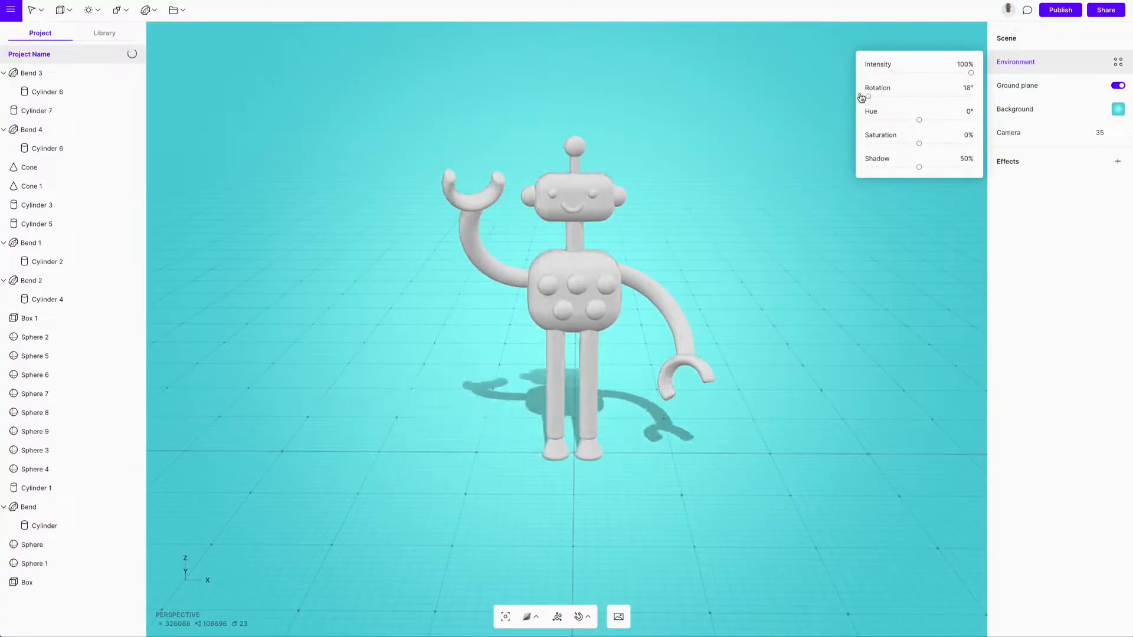
{"action": "left_click_drag", "start_coordinate": [868, 96], "coordinate": [886, 97]}
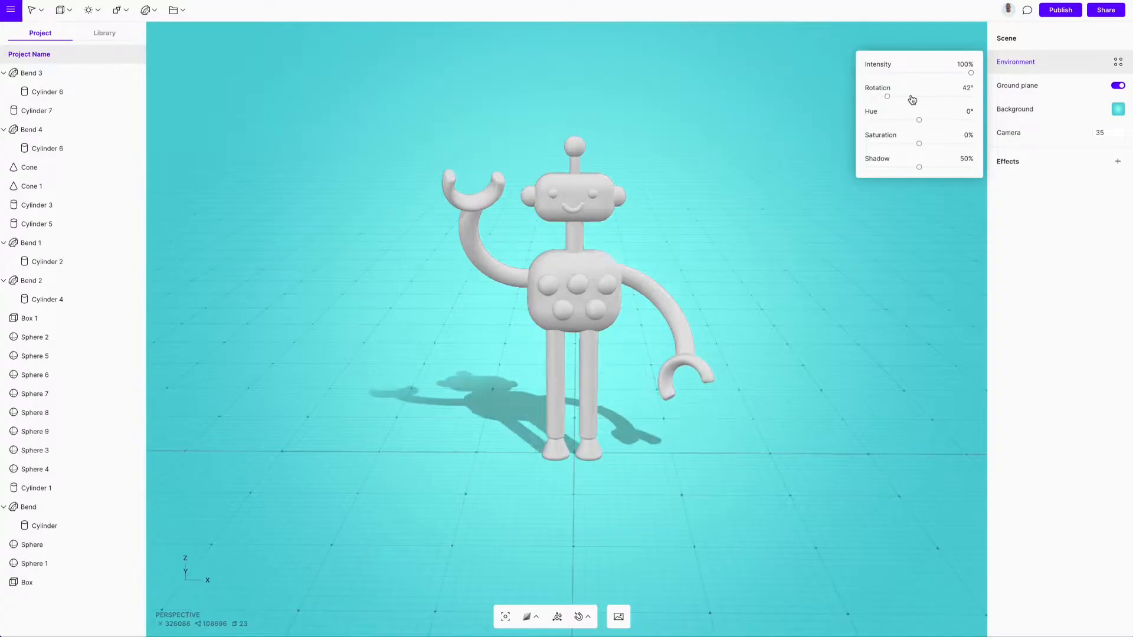
{"action": "left_click_drag", "start_coordinate": [886, 97], "coordinate": [961, 96]}
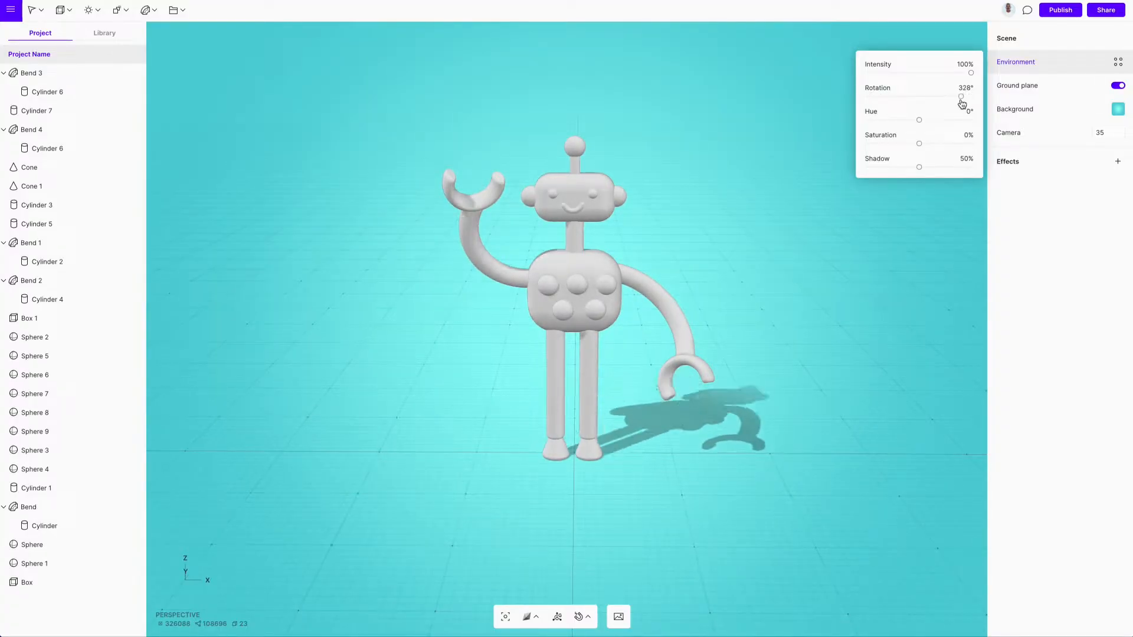
{"action": "left_click_drag", "start_coordinate": [961, 96], "coordinate": [969, 96]}
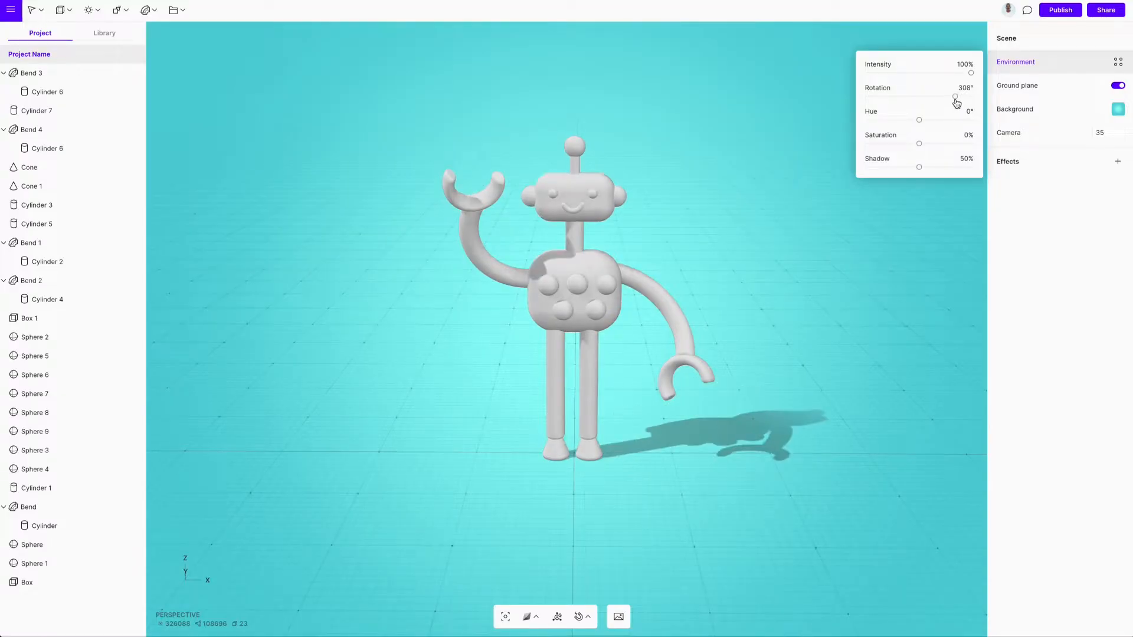
{"action": "left_click_drag", "start_coordinate": [955, 96], "coordinate": [964, 97]}
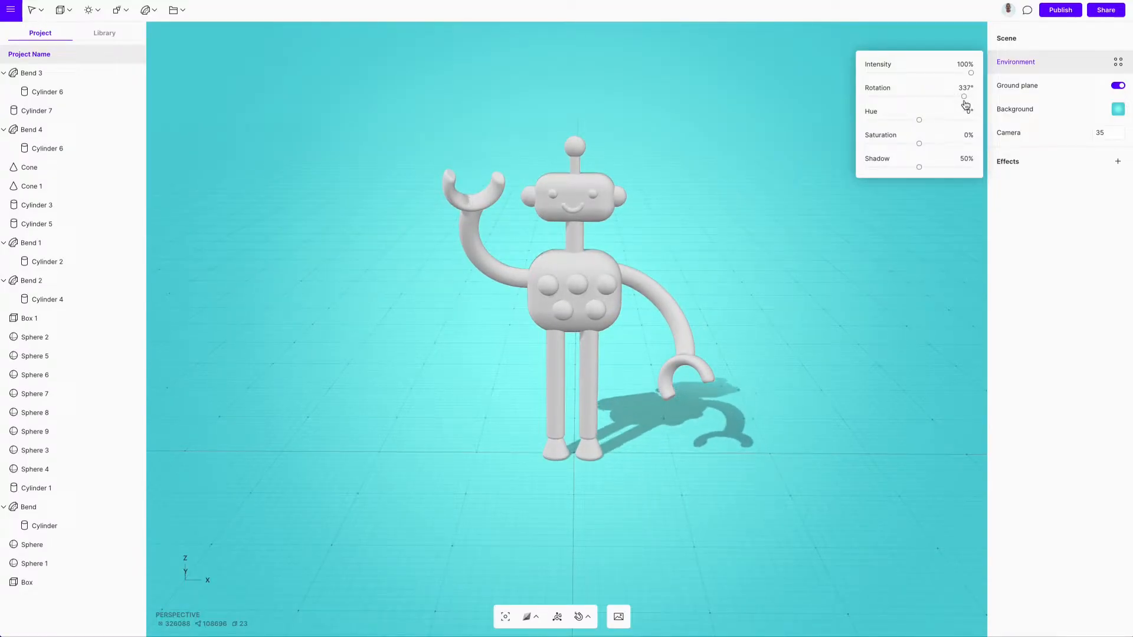
{"action": "left_click", "coordinate": [574, 196]}
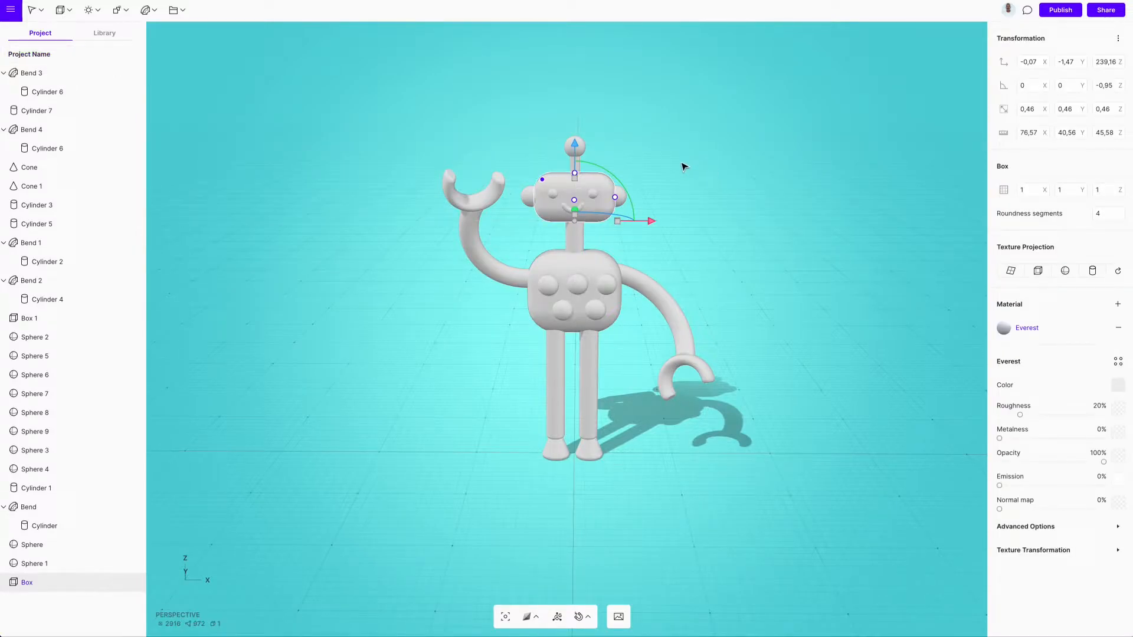
{"action": "mouse_move", "coordinate": [871, 345]}
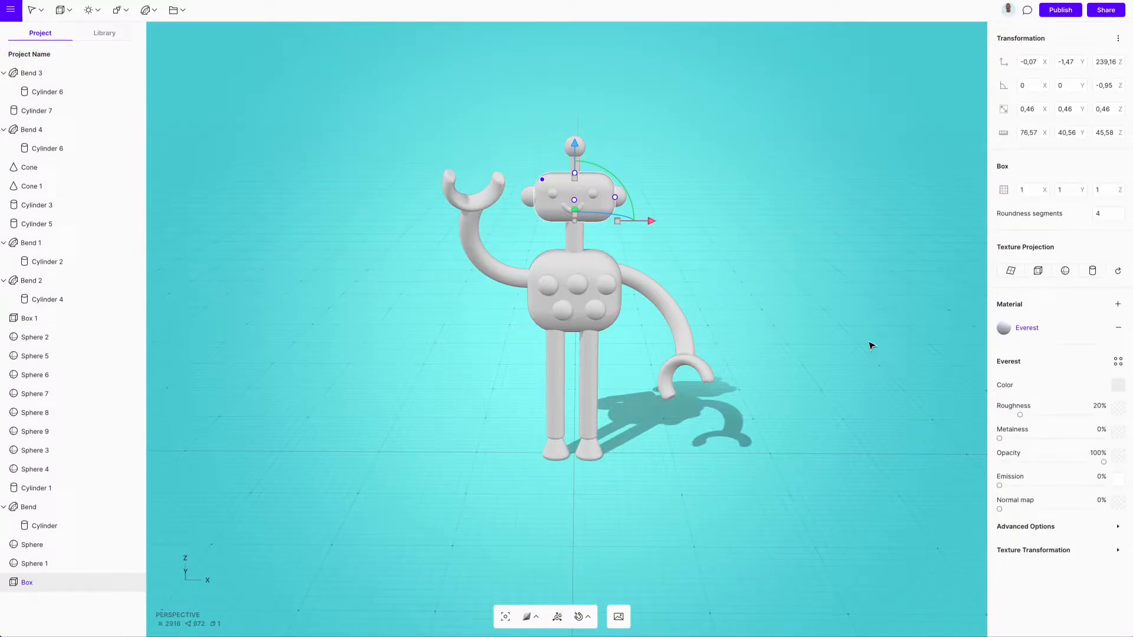
Step: Give the head the Plastic Subsurface Textured material and change its colour fill type
{"action": "left_click", "coordinate": [1117, 362]}
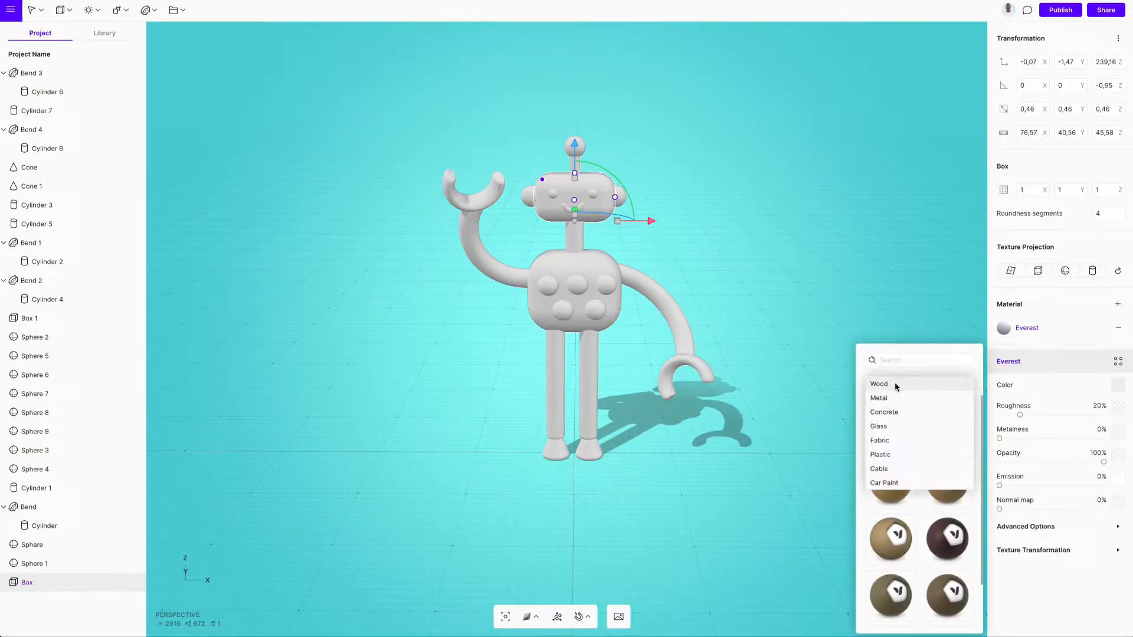
{"action": "left_click", "coordinate": [880, 454]}
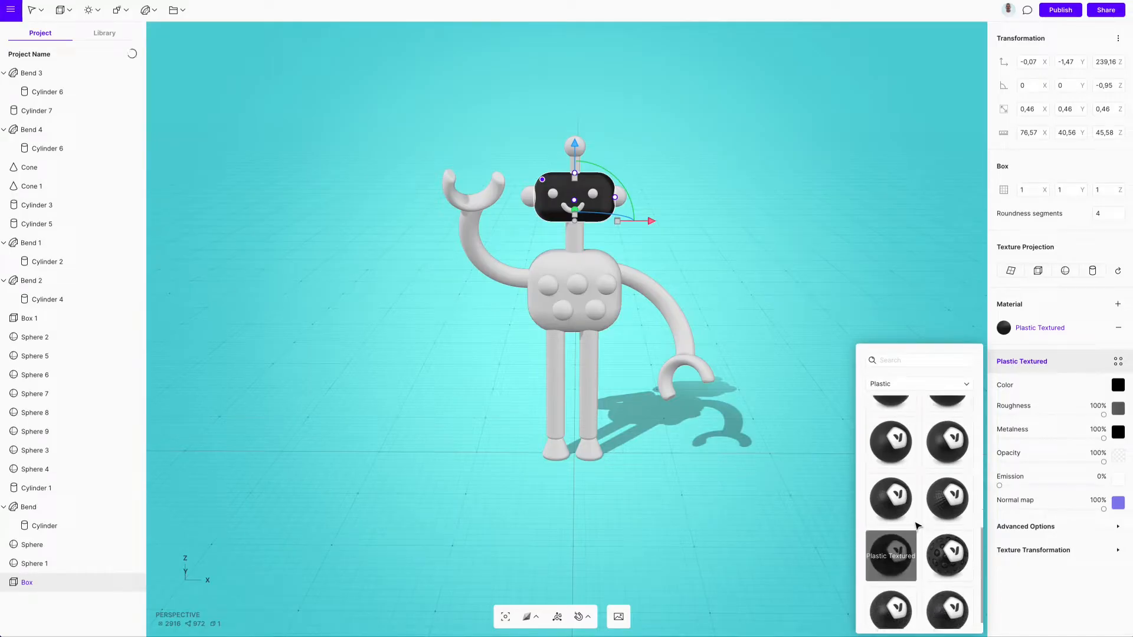
{"action": "scroll", "scroll_direction": "down", "scroll_amount": 3}
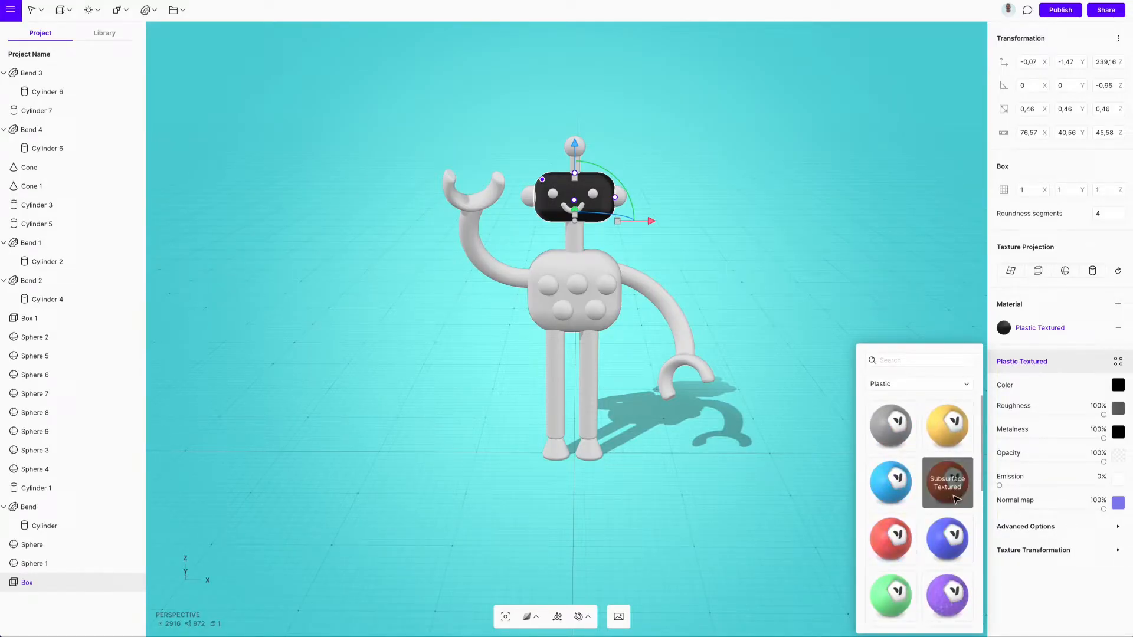
{"action": "left_click", "coordinate": [948, 483]}
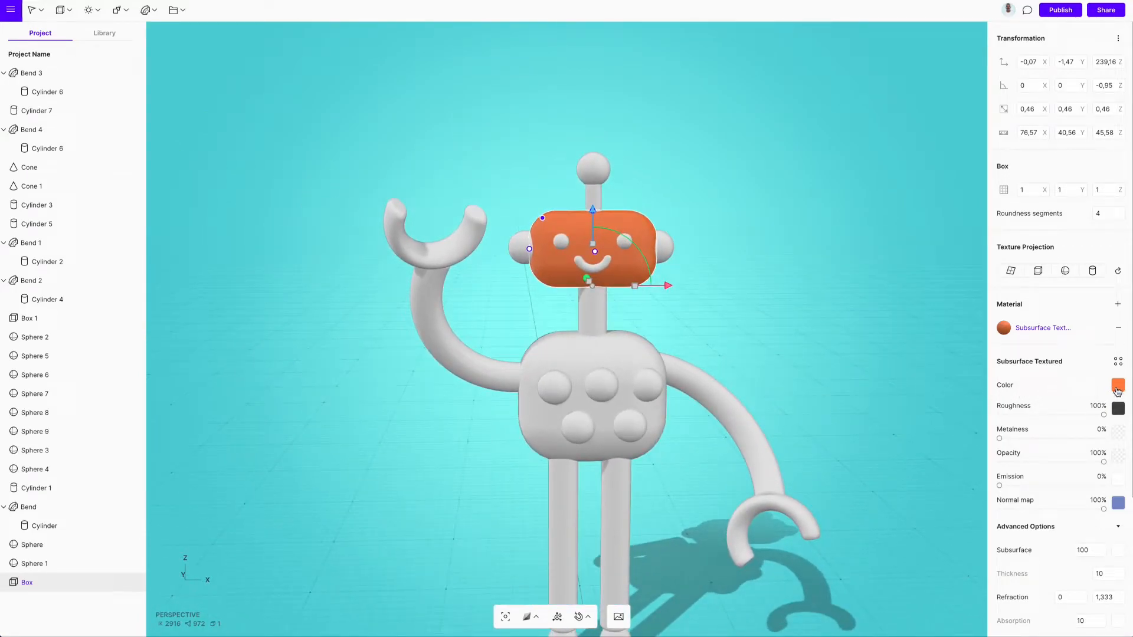
{"action": "left_click", "coordinate": [1117, 384]}
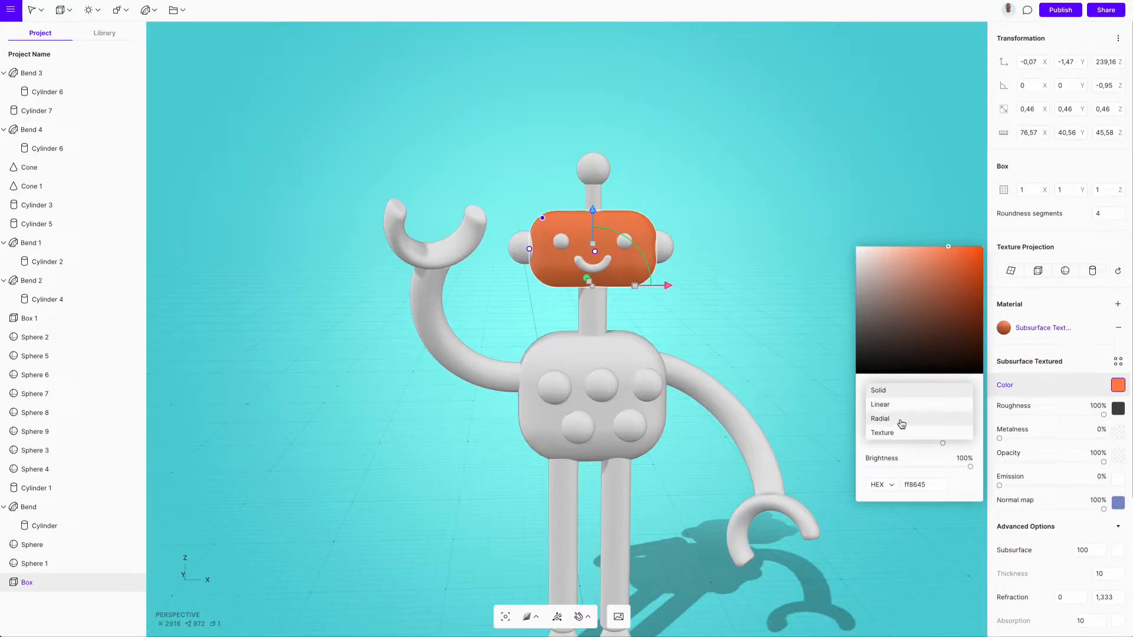
{"action": "left_click", "coordinate": [880, 418]}
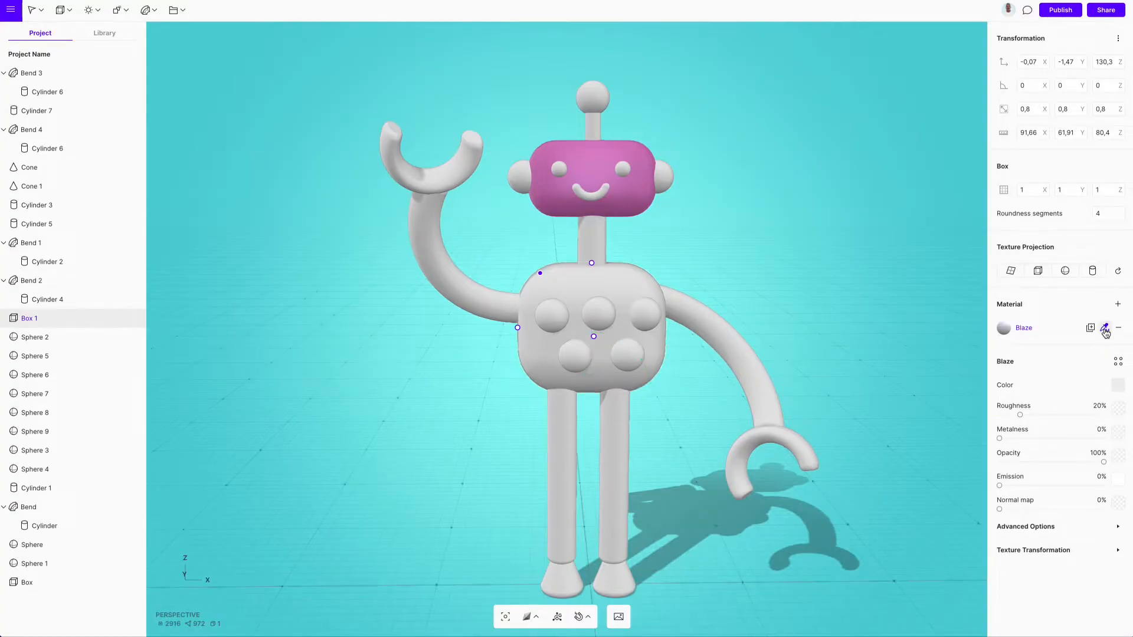
Step: Paste the head's pink material into the body's (Box 1) Material slot
{"action": "left_click", "coordinate": [1105, 331]}
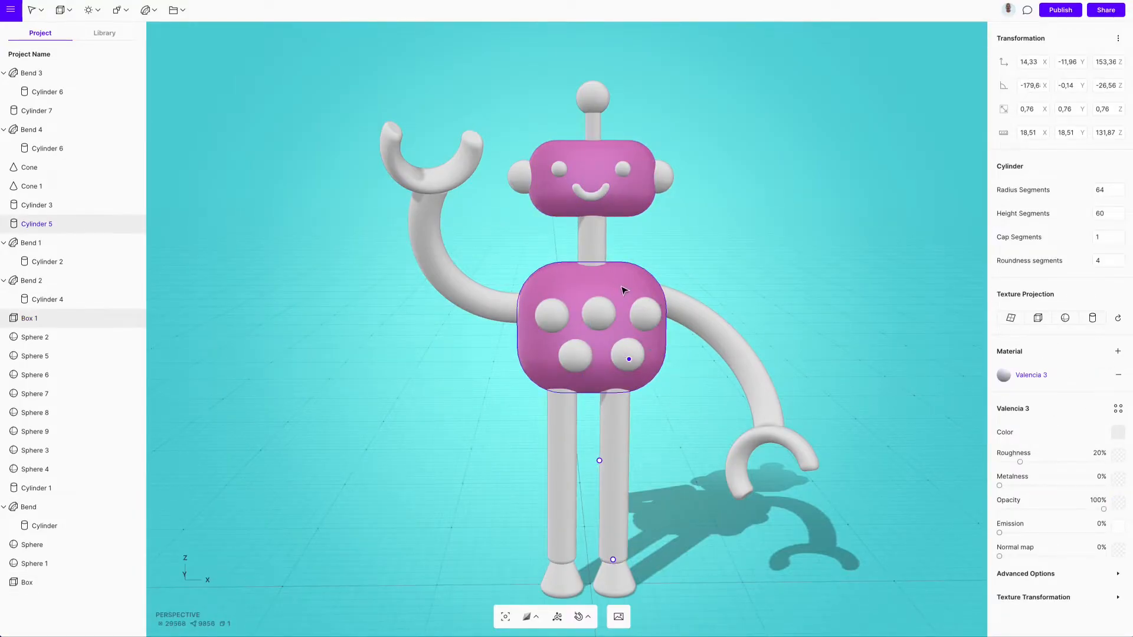
{"action": "left_click", "coordinate": [31, 280]}
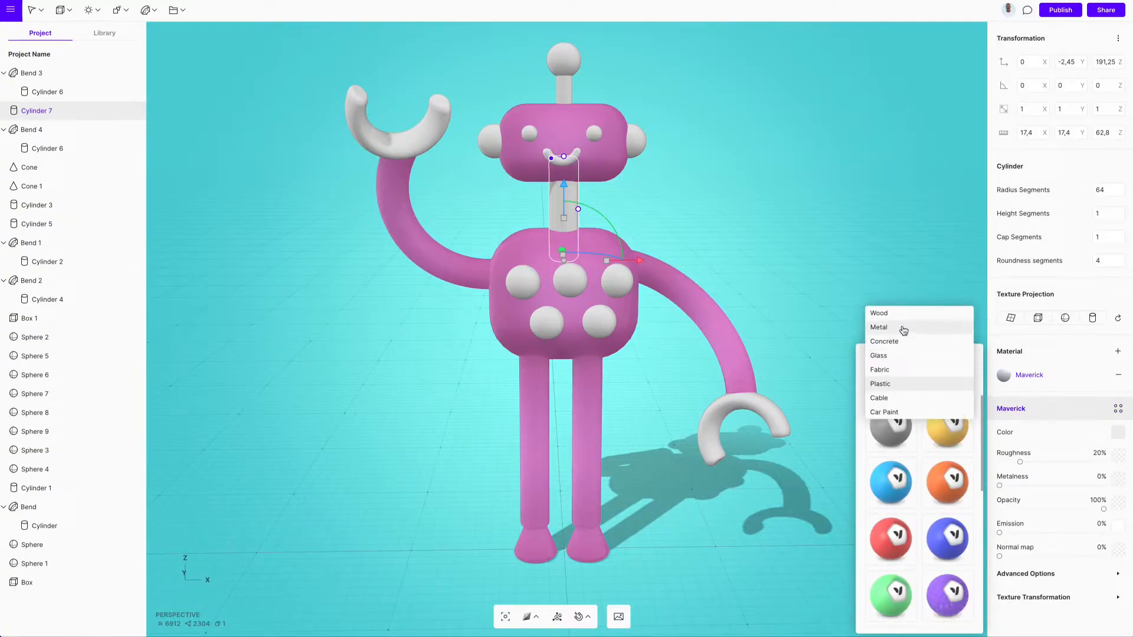
Step: Filter the material library to Metal and apply Galvanized to the neck and hand hooks
{"action": "left_click", "coordinate": [879, 328]}
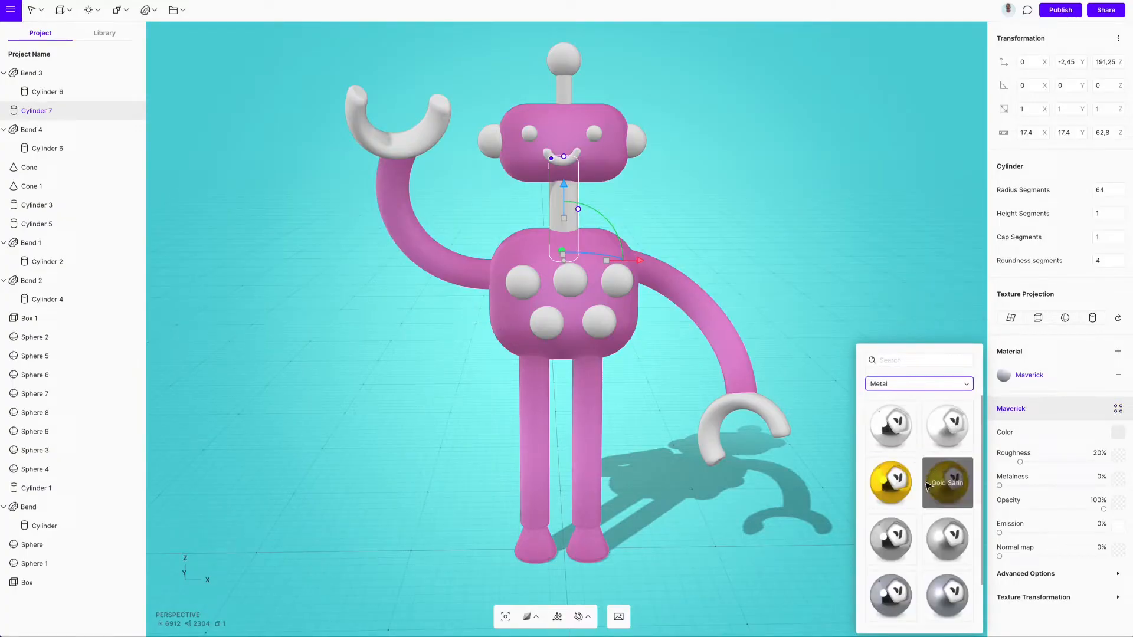
{"action": "scroll", "scroll_direction": "down", "scroll_amount": 3}
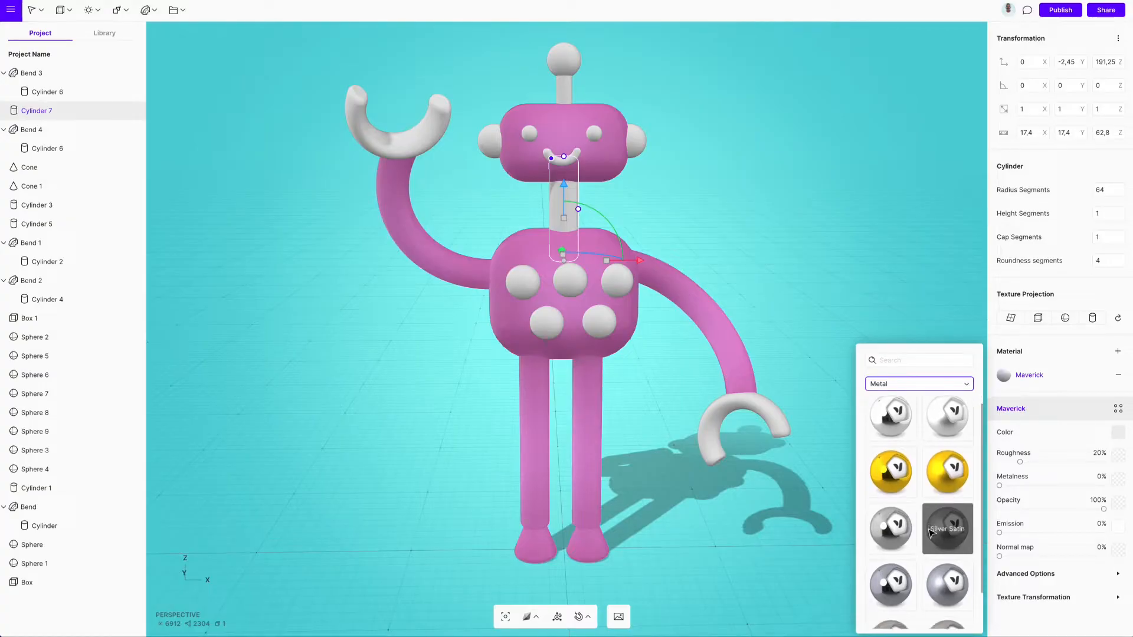
{"action": "scroll", "scroll_direction": "down", "scroll_amount": 3}
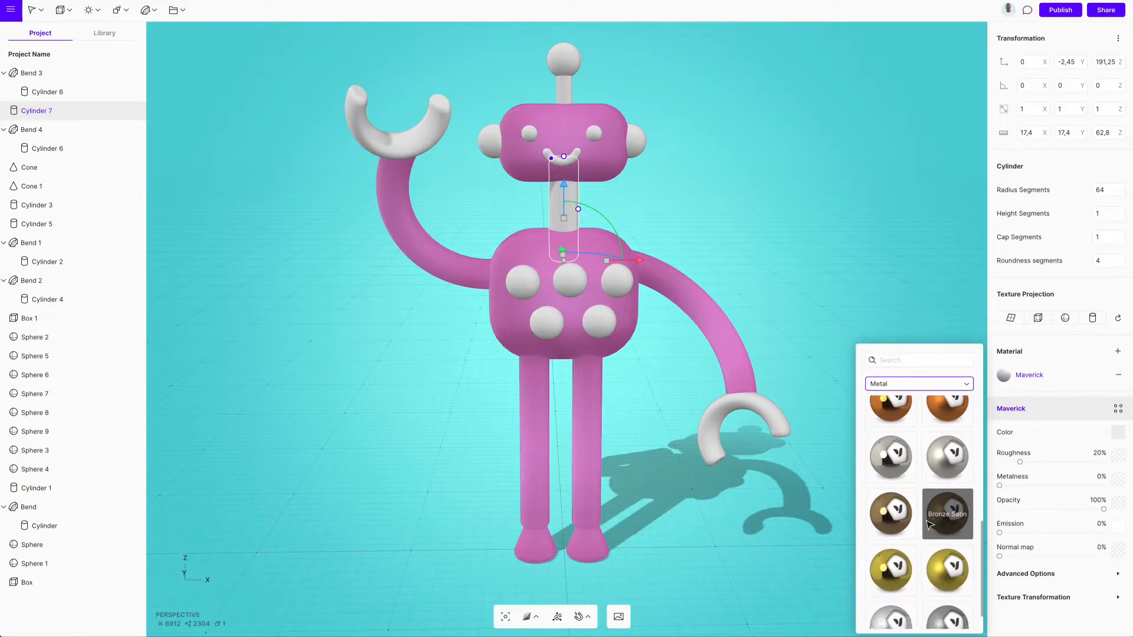
{"action": "scroll", "scroll_direction": "down", "scroll_amount": 3}
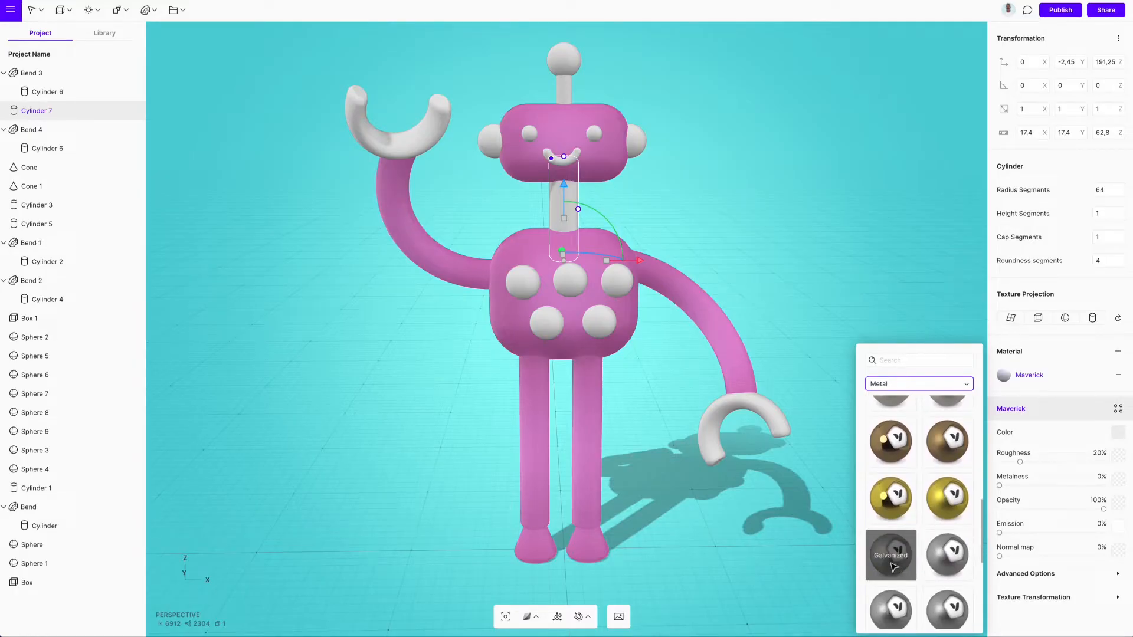
{"action": "left_click", "coordinate": [891, 555]}
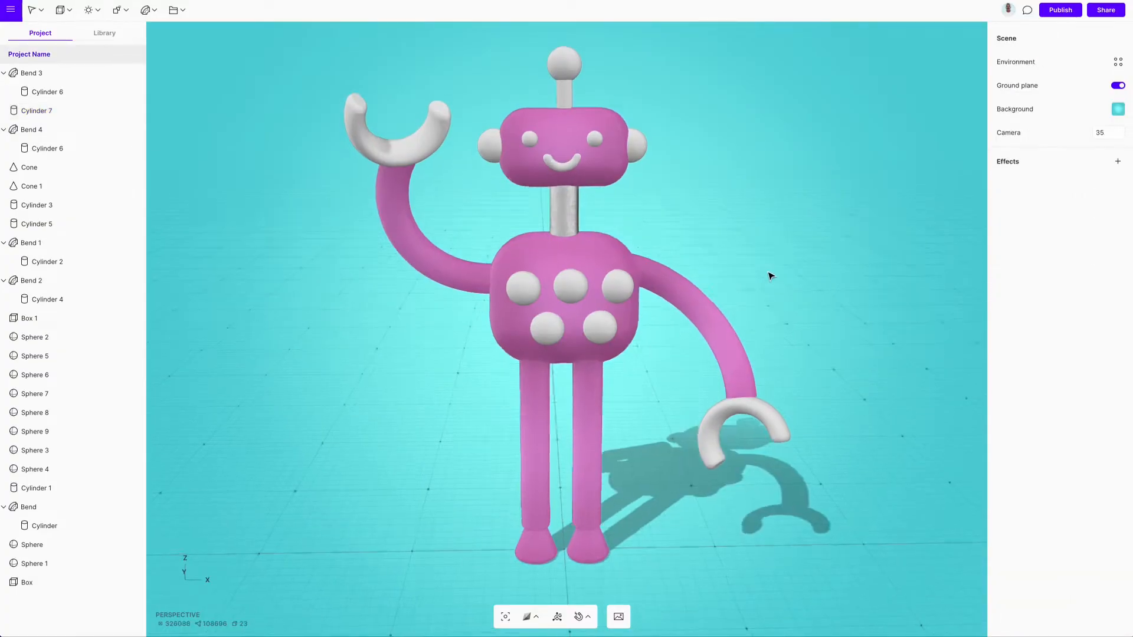
{"action": "left_click", "coordinate": [37, 110]}
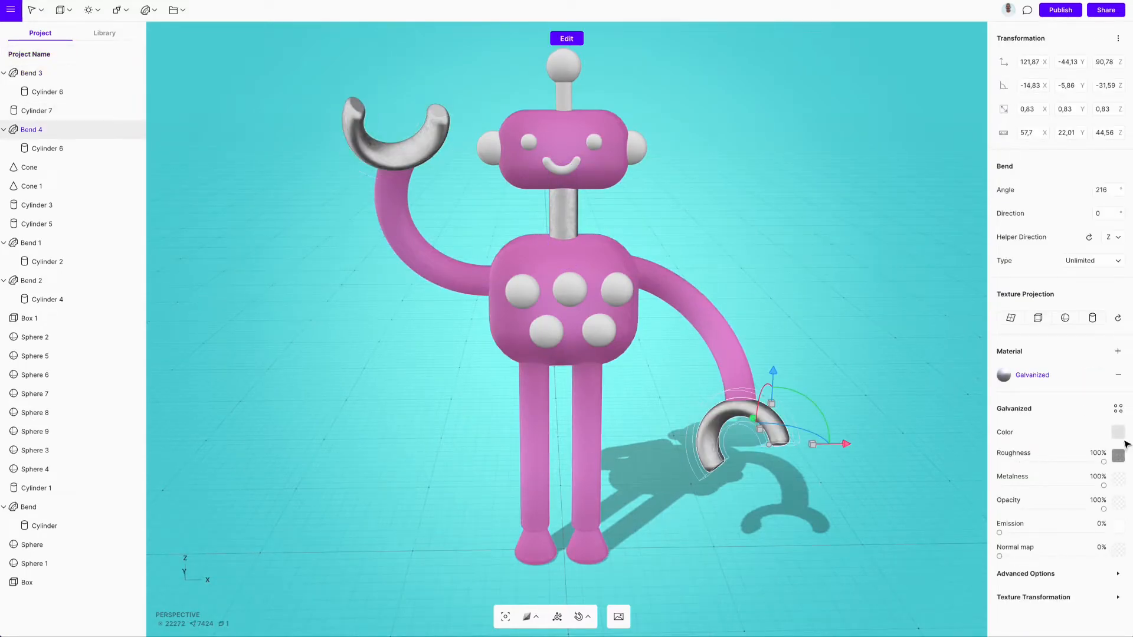
{"action": "left_click", "coordinate": [654, 211]}
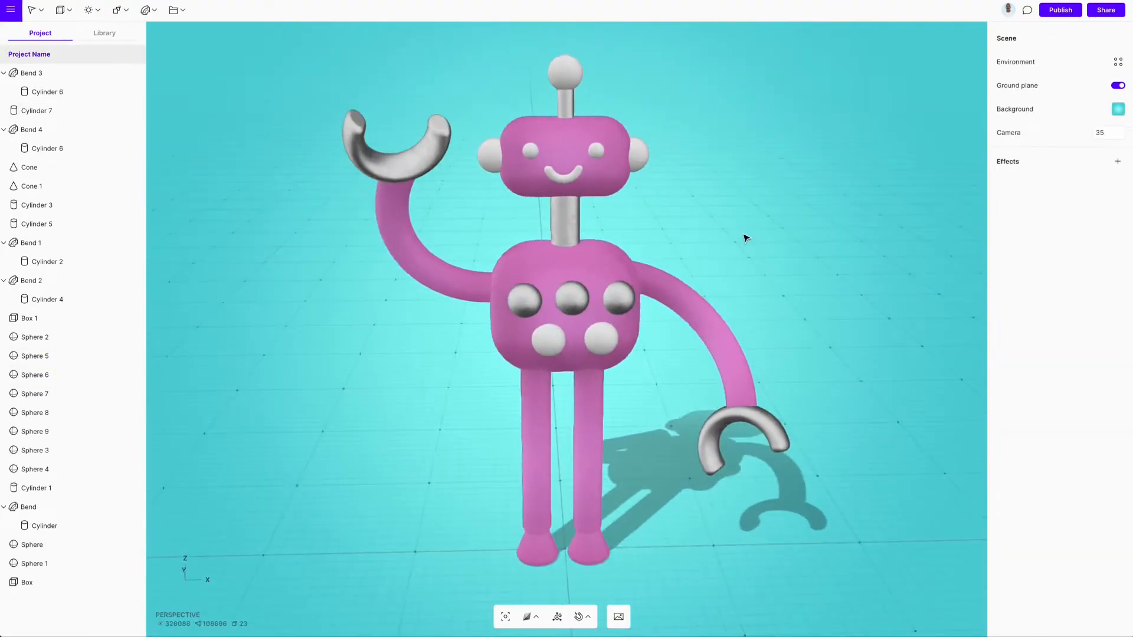
Step: Give the antenna ball (Sphere 2) a yellow emission at 150% and adjust its clearcoat
{"action": "left_click", "coordinate": [493, 157]}
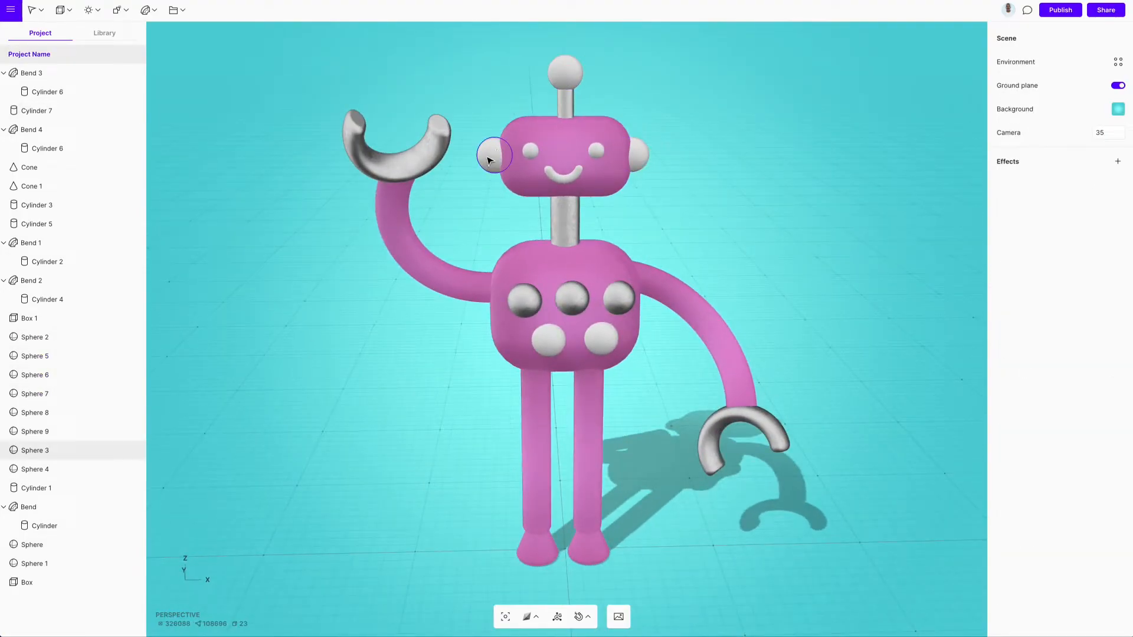
{"action": "left_click", "coordinate": [566, 74]}
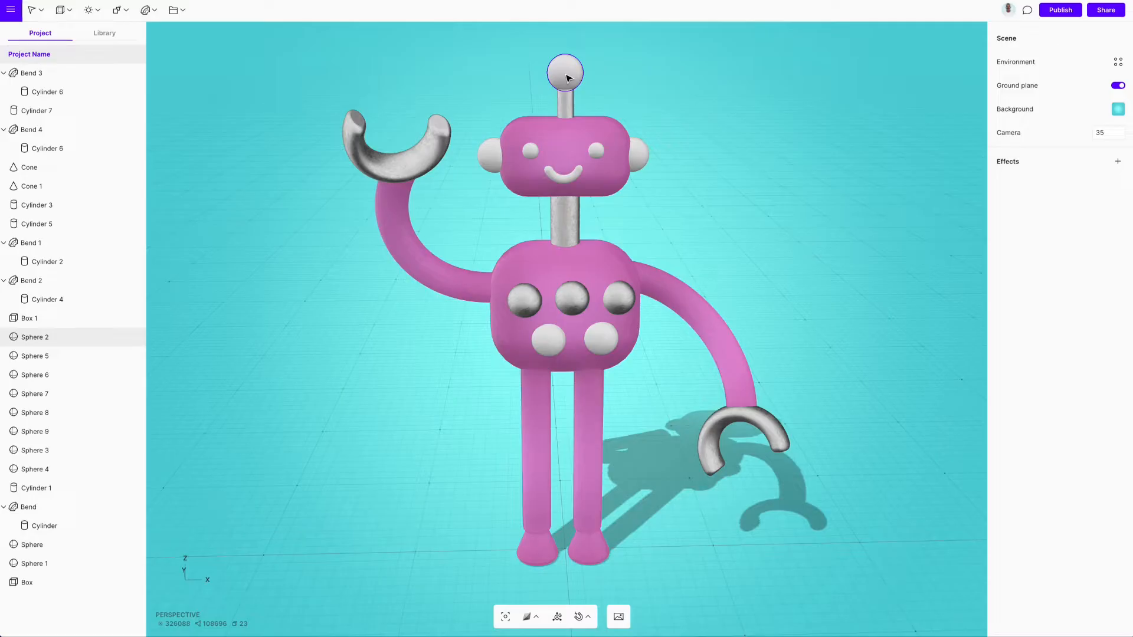
{"action": "left_click", "coordinate": [564, 72]}
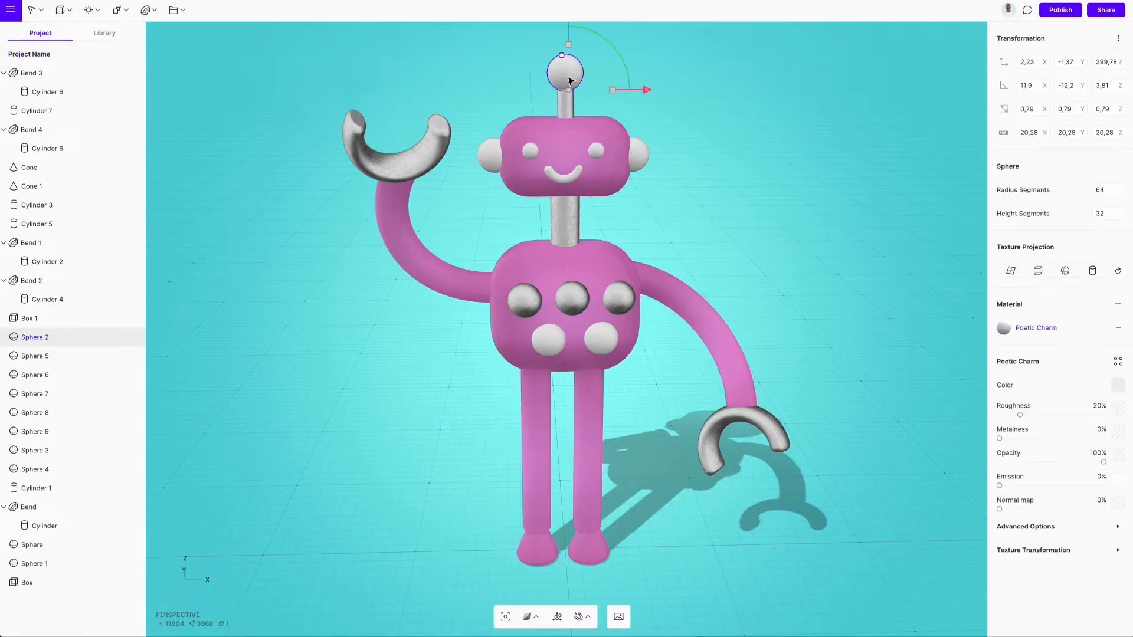
{"action": "left_click", "coordinate": [1117, 479]}
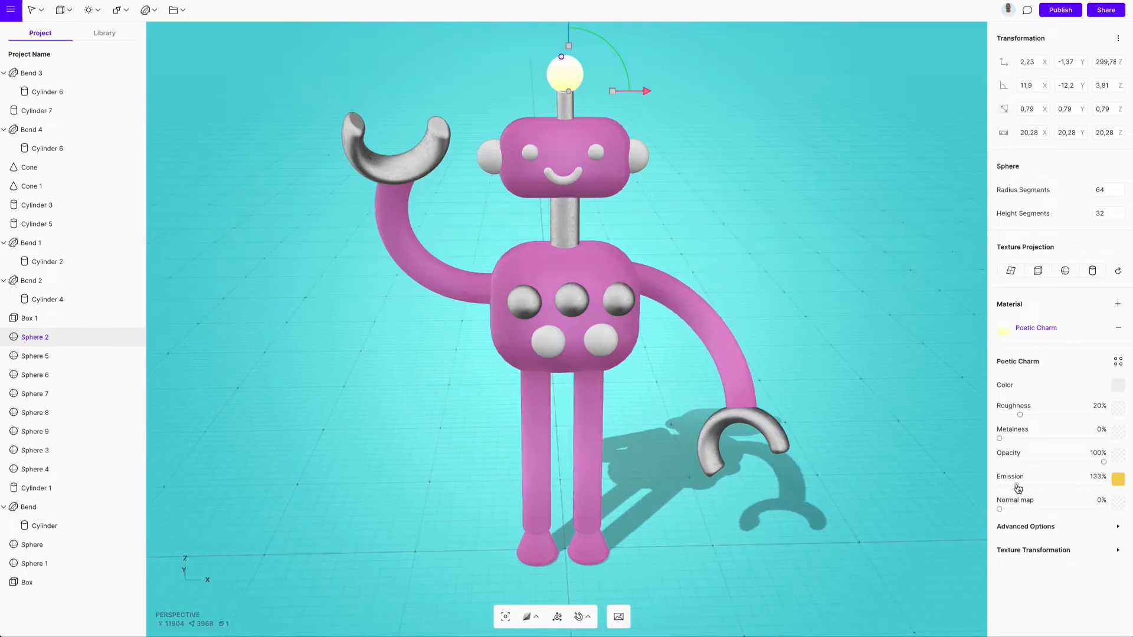
{"action": "left_click_drag", "start_coordinate": [1019, 486], "coordinate": [1048, 485]}
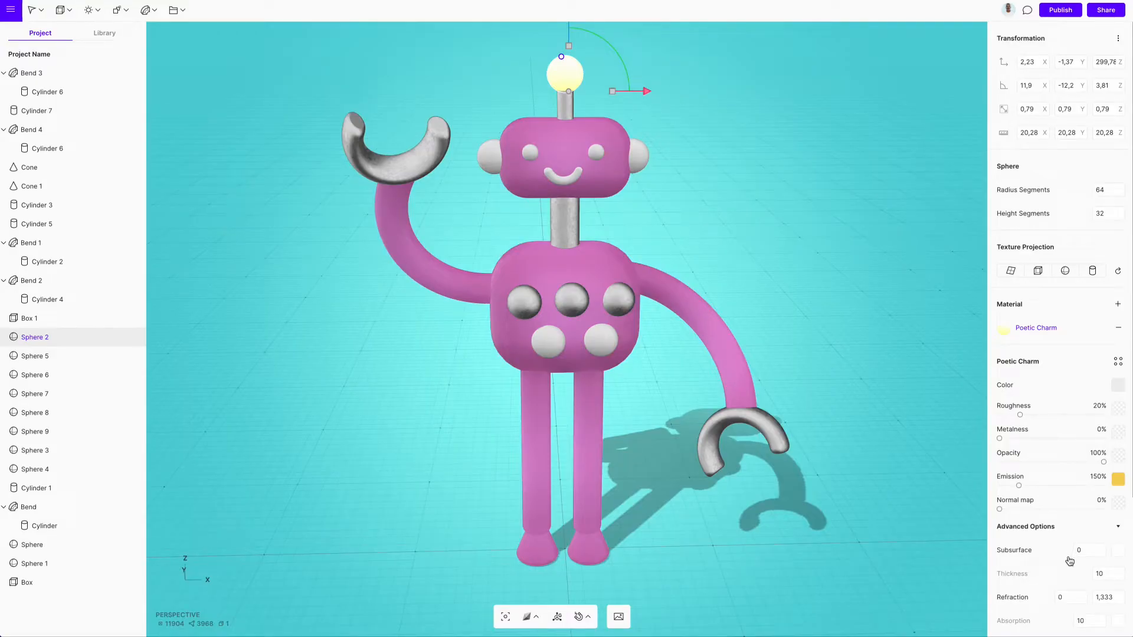
{"action": "scroll", "scroll_direction": "down", "scroll_amount": 3}
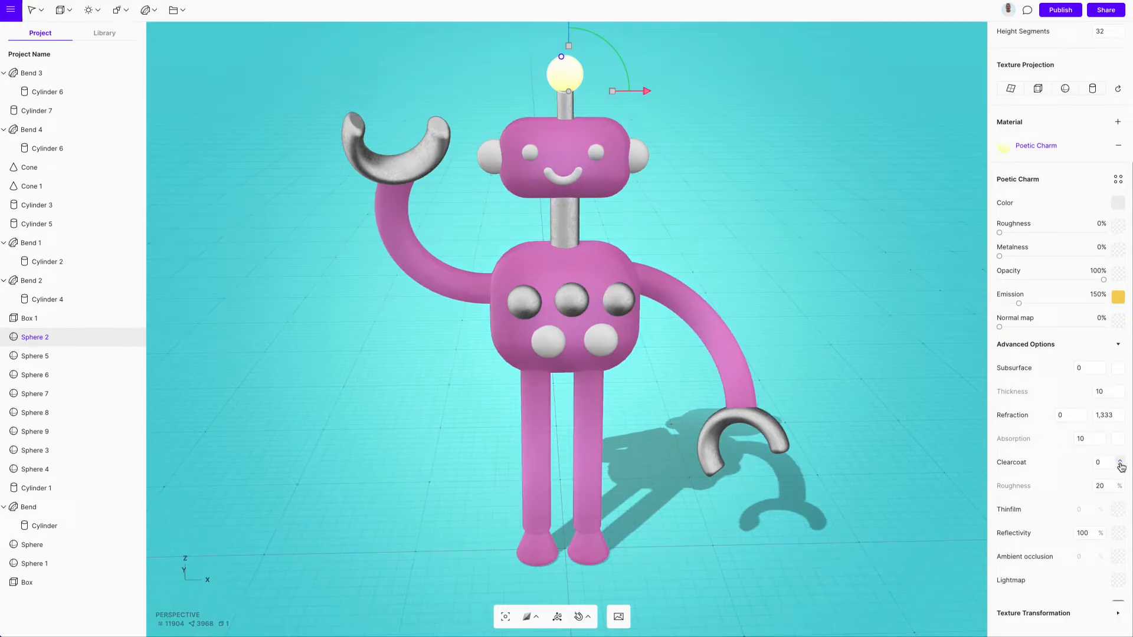
{"action": "left_click", "coordinate": [1121, 460]}
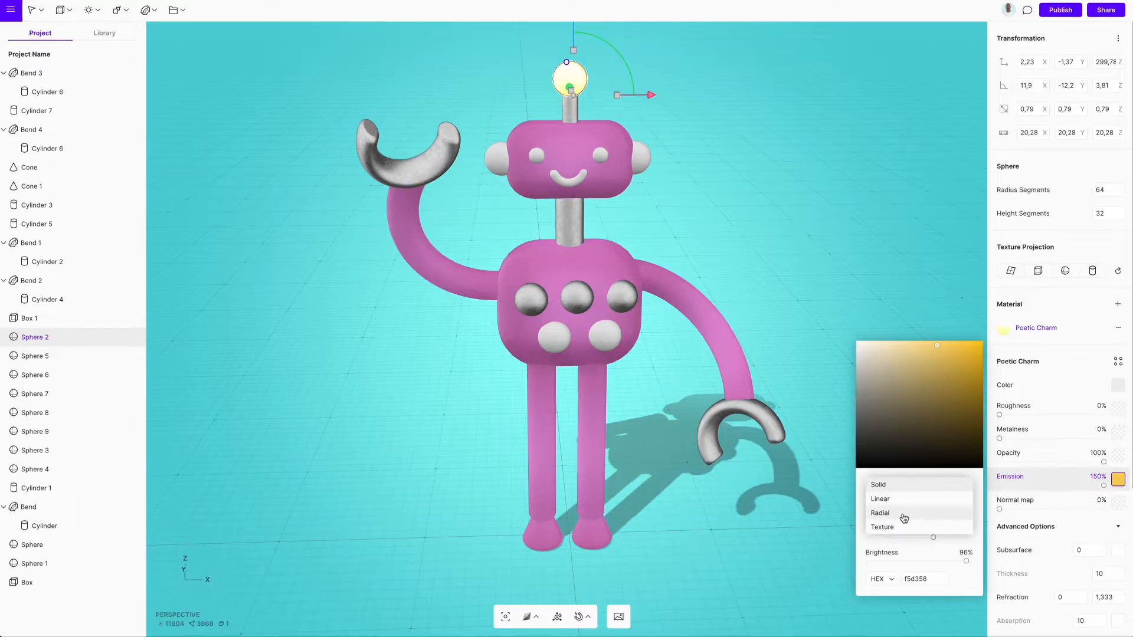
Step: Switch the emission colour to a Linear gradient and shift its hue
{"action": "left_click", "coordinate": [881, 499]}
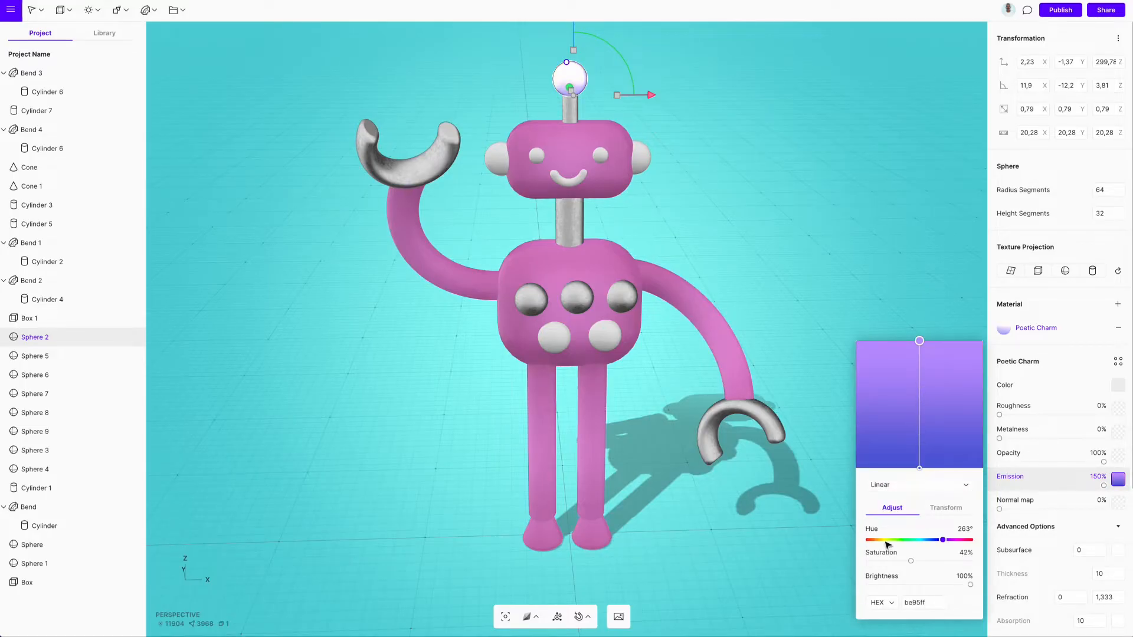
{"action": "left_click_drag", "start_coordinate": [942, 540], "coordinate": [878, 540]}
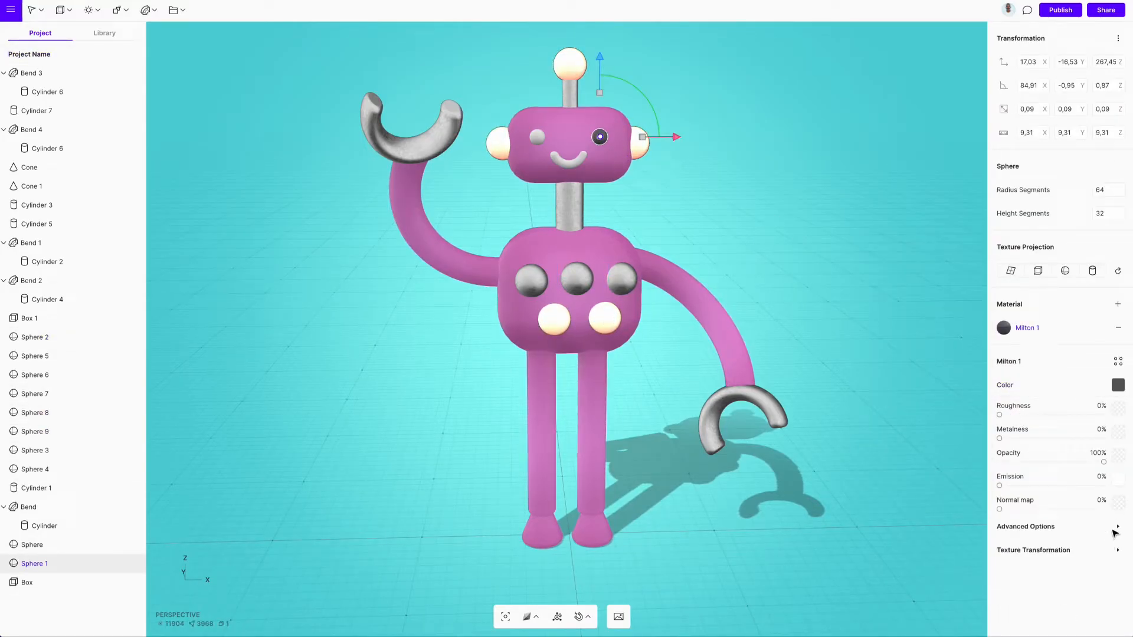
Step: Reveal the eye material's Advanced Options, then turn the scene grid off in Settings
{"action": "left_click", "coordinate": [1025, 525]}
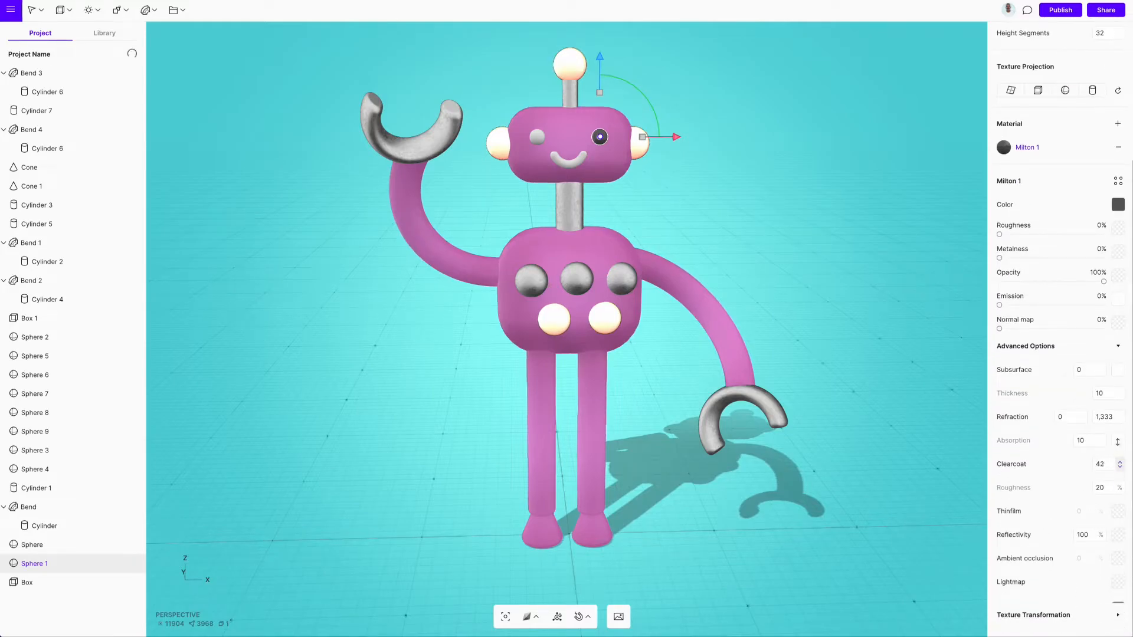
{"action": "left_click", "coordinate": [10, 9]}
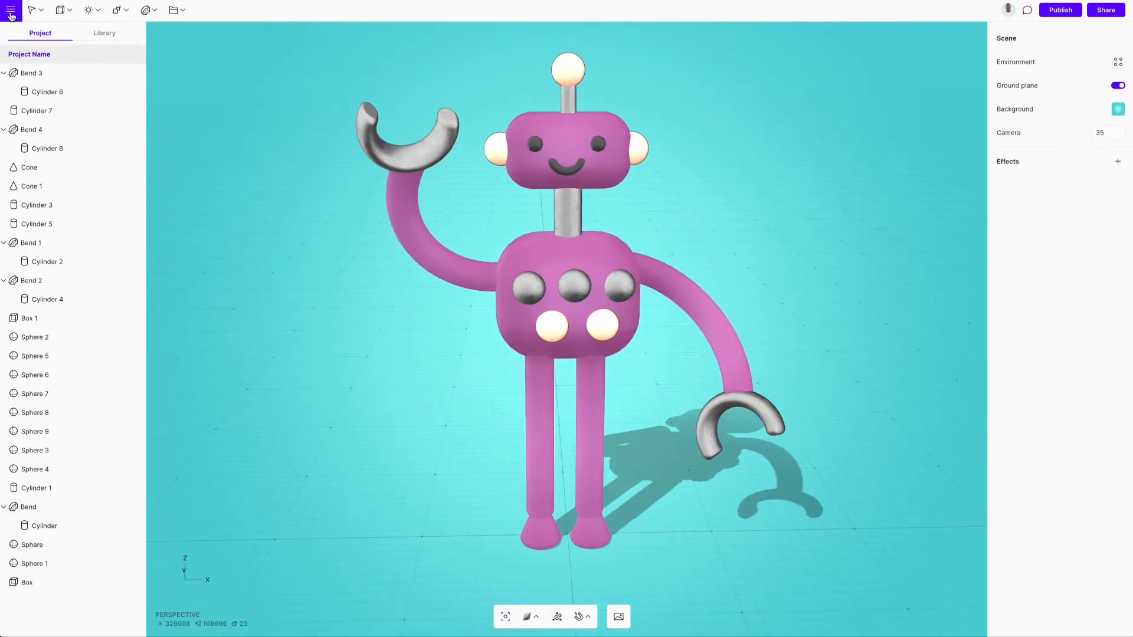
{"action": "left_click", "coordinate": [10, 10]}
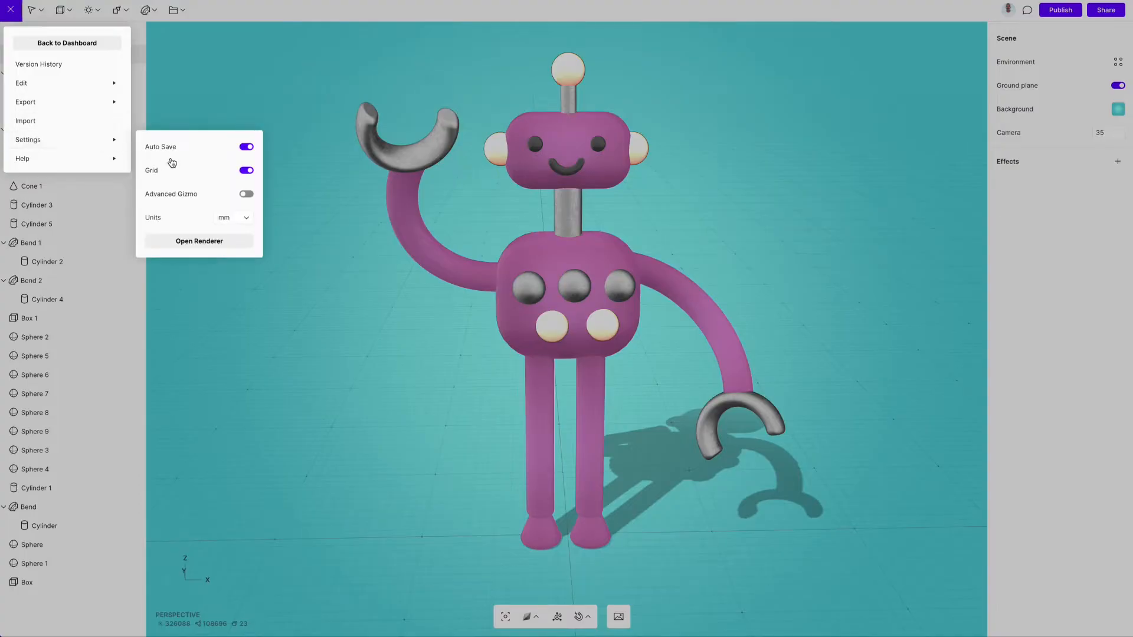
{"action": "left_click", "coordinate": [246, 170]}
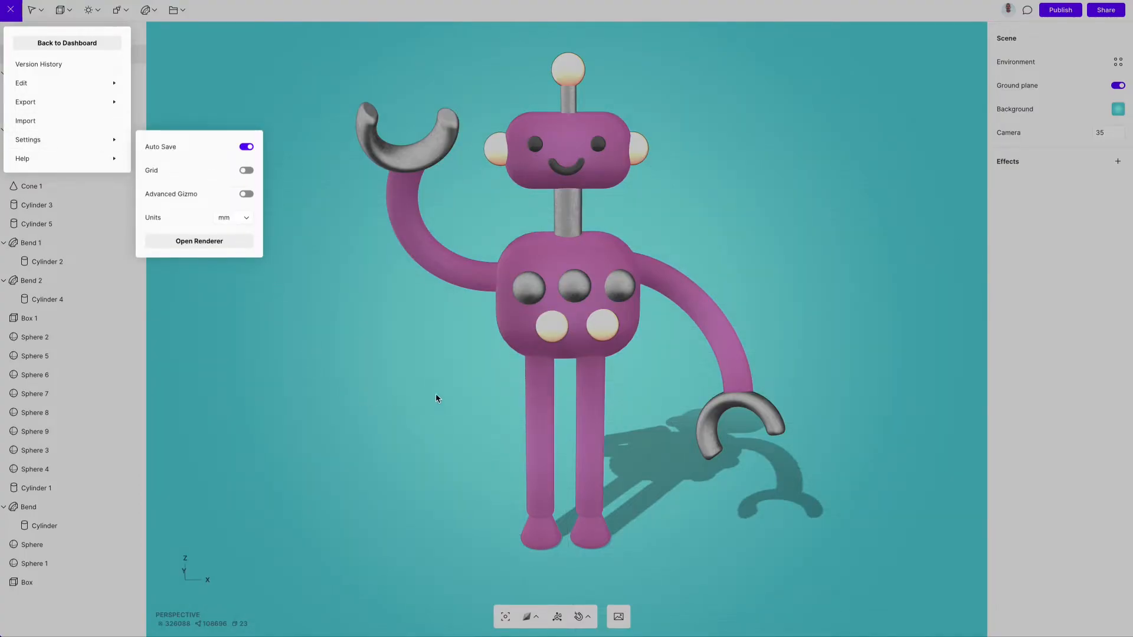
{"action": "left_click", "coordinate": [10, 9]}
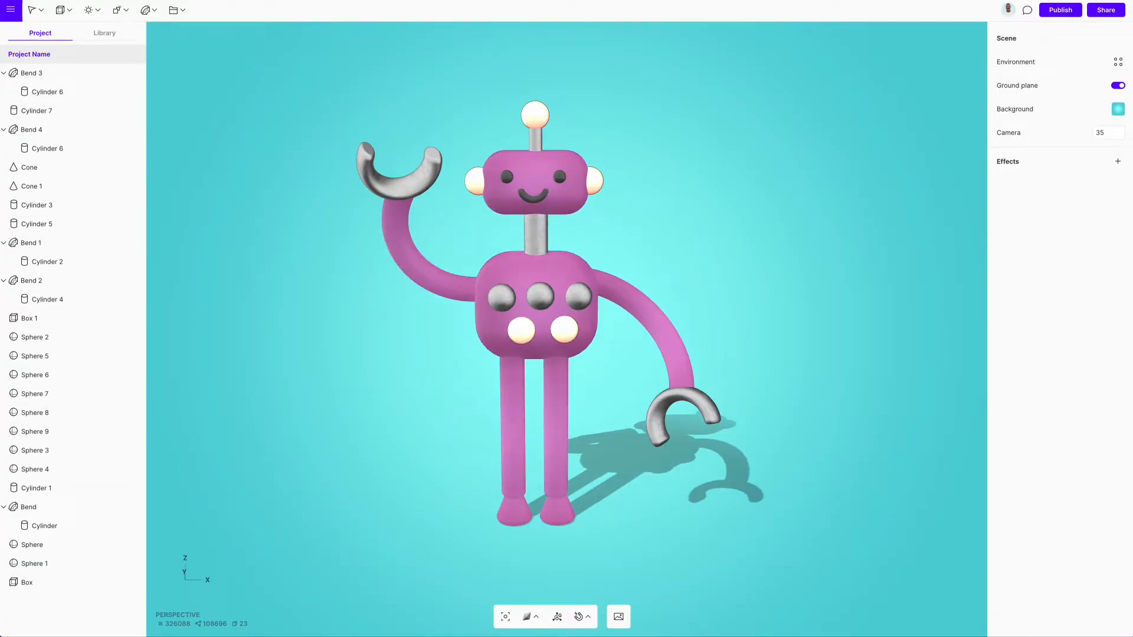
Step: Add a directional light and drag the point light beside the robot's chest
{"action": "left_click", "coordinate": [88, 10]}
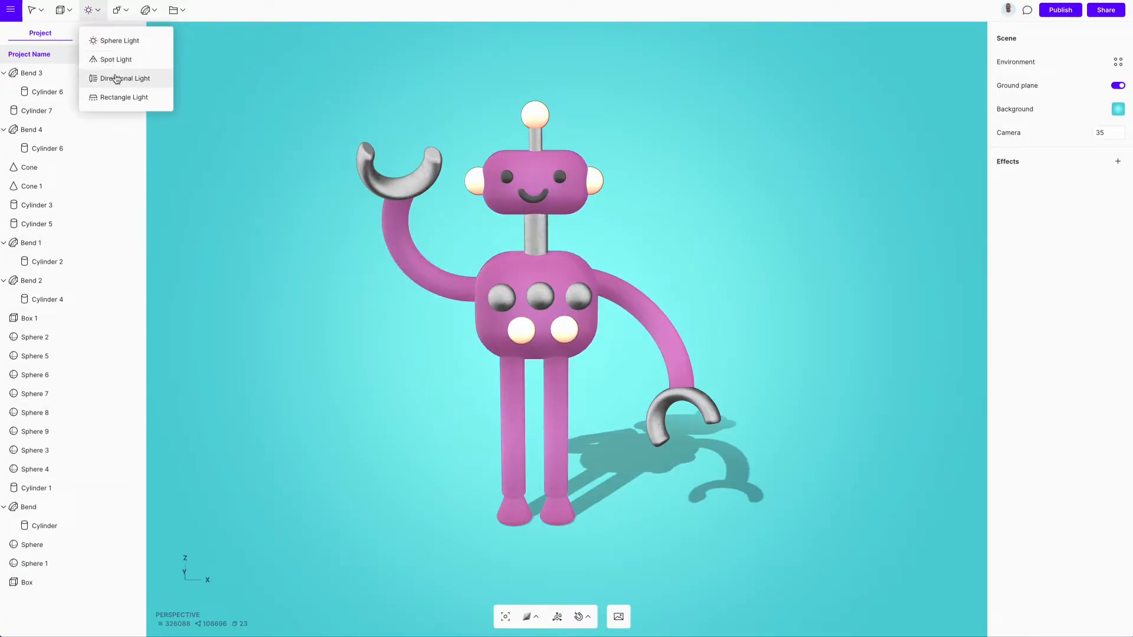
{"action": "left_click", "coordinate": [123, 78]}
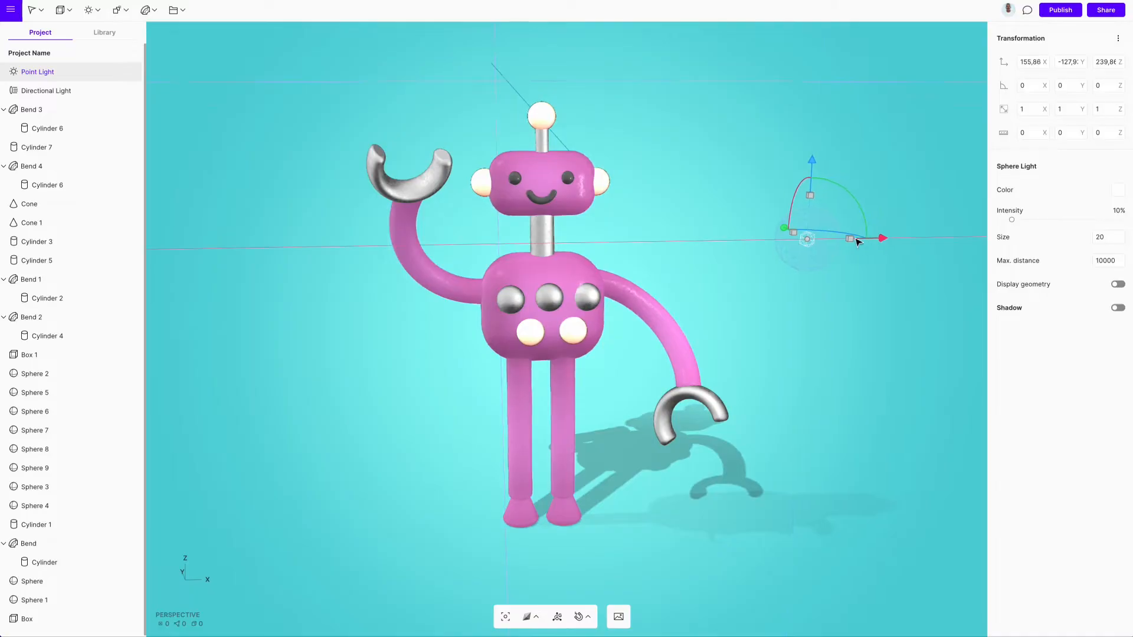
{"action": "left_click_drag", "start_coordinate": [879, 238], "coordinate": [746, 240]}
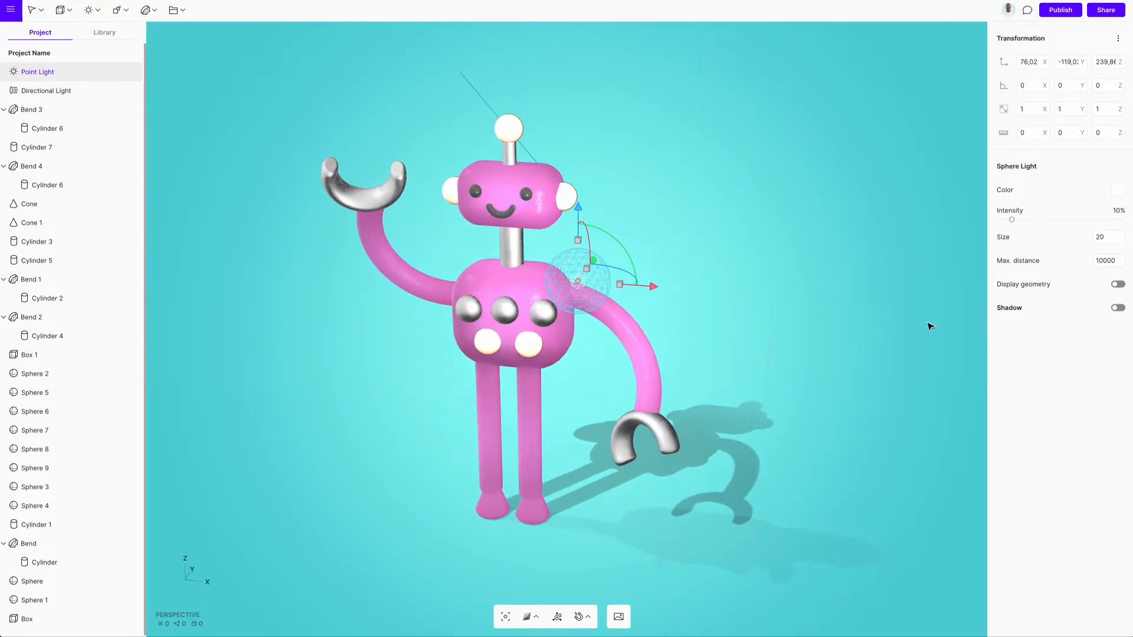
{"action": "left_click_drag", "start_coordinate": [1011, 220], "coordinate": [1023, 219]}
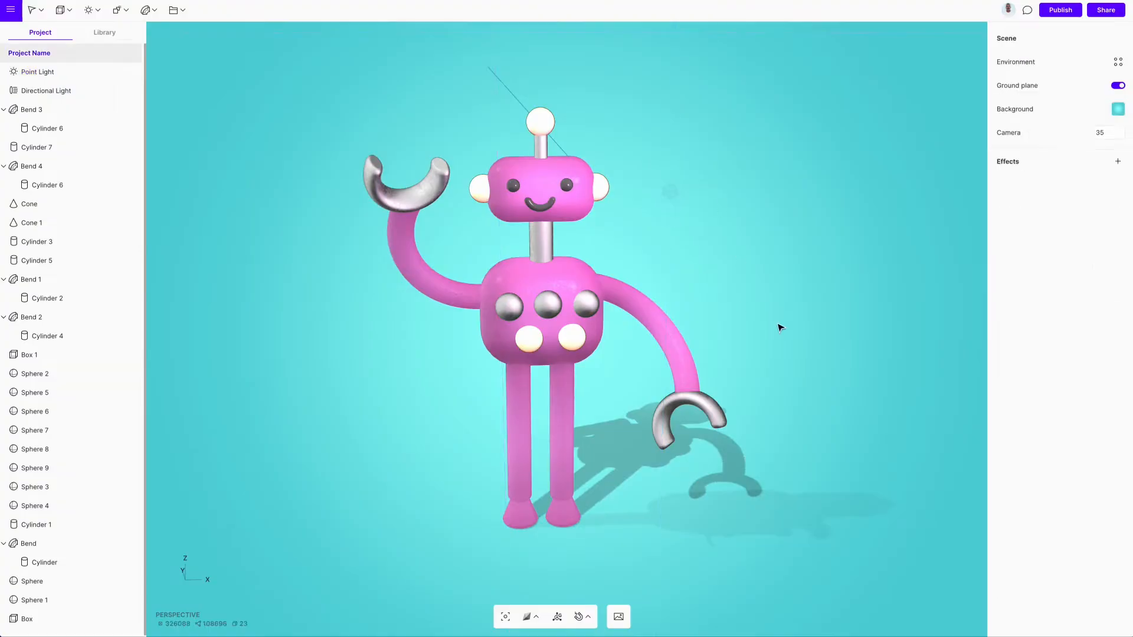
Step: Raise the radial background gradient's saturation to a brighter turquoise and open the Shapes menu
{"action": "left_click", "coordinate": [1117, 109]}
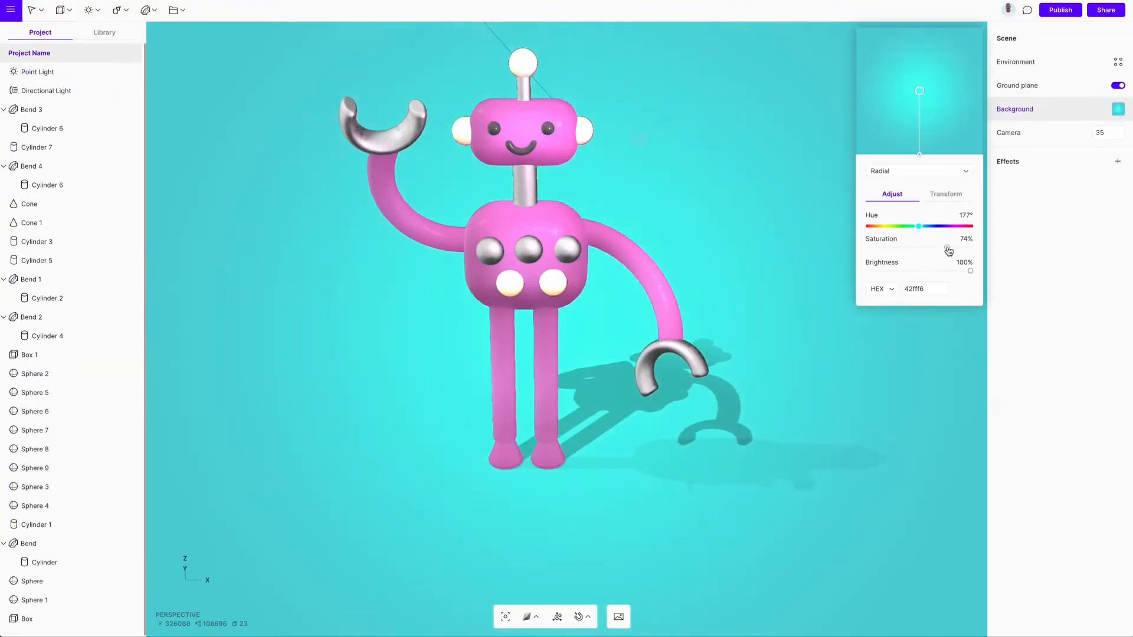
{"action": "left_click", "coordinate": [668, 243]}
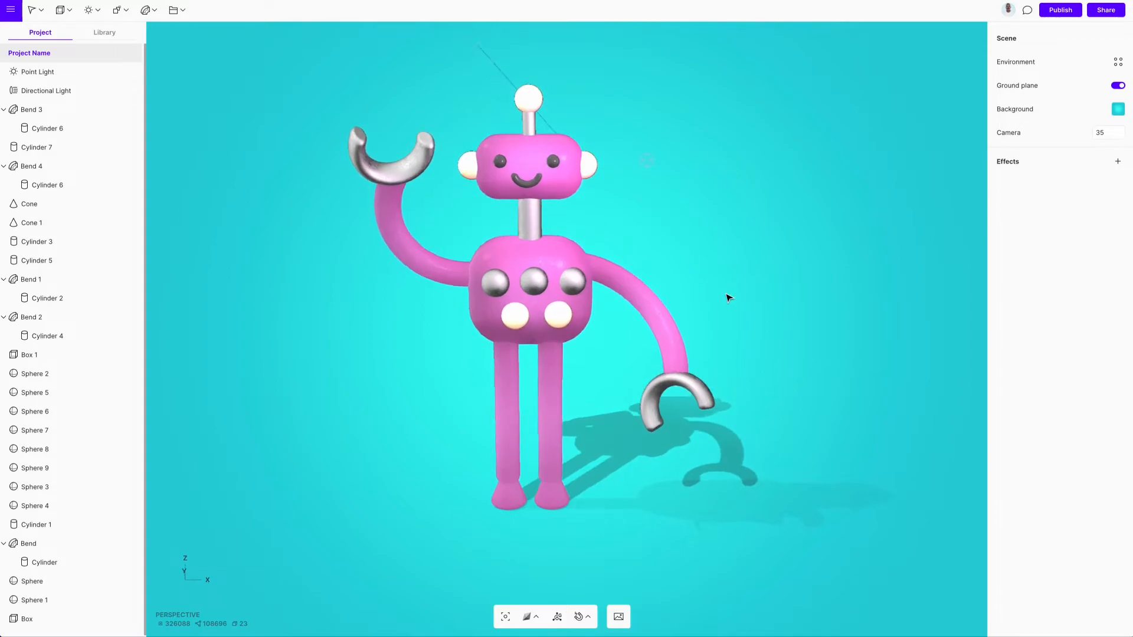
{"action": "left_click", "coordinate": [92, 10]}
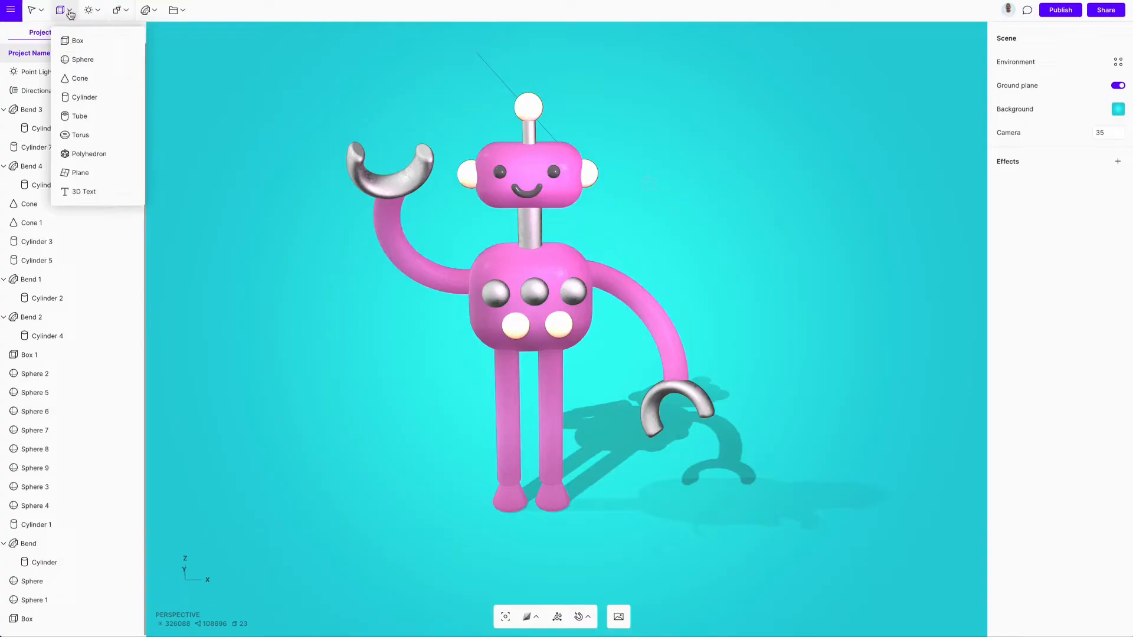
{"action": "mouse_move", "coordinate": [80, 135]}
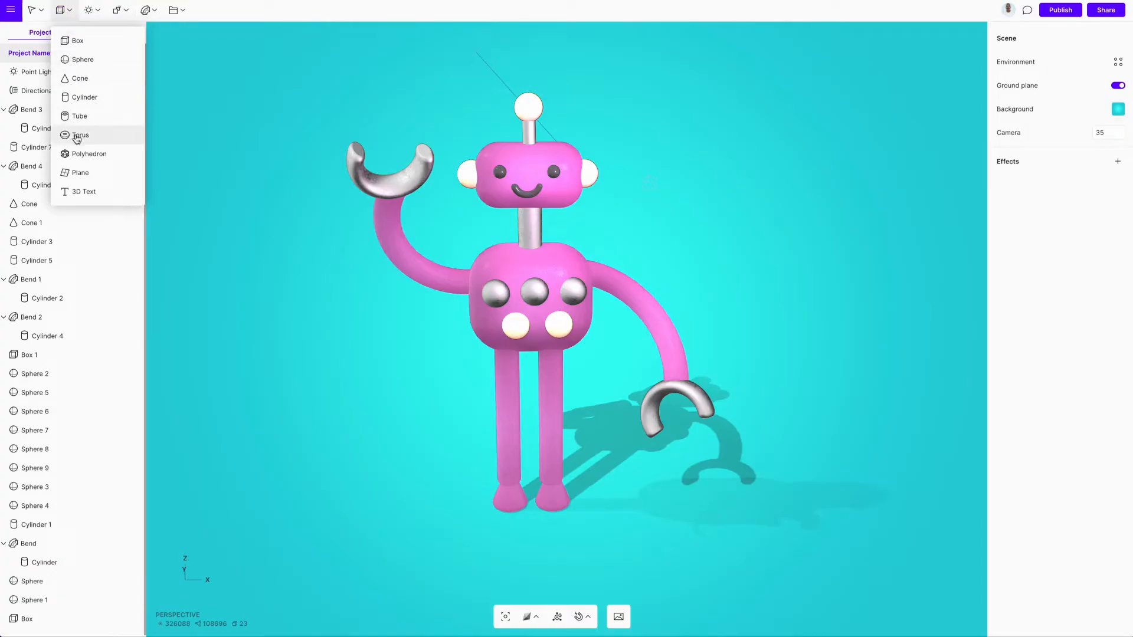
Step: Add a flattened torus and position it around the base of the robot's neck
{"action": "left_click", "coordinate": [79, 135]}
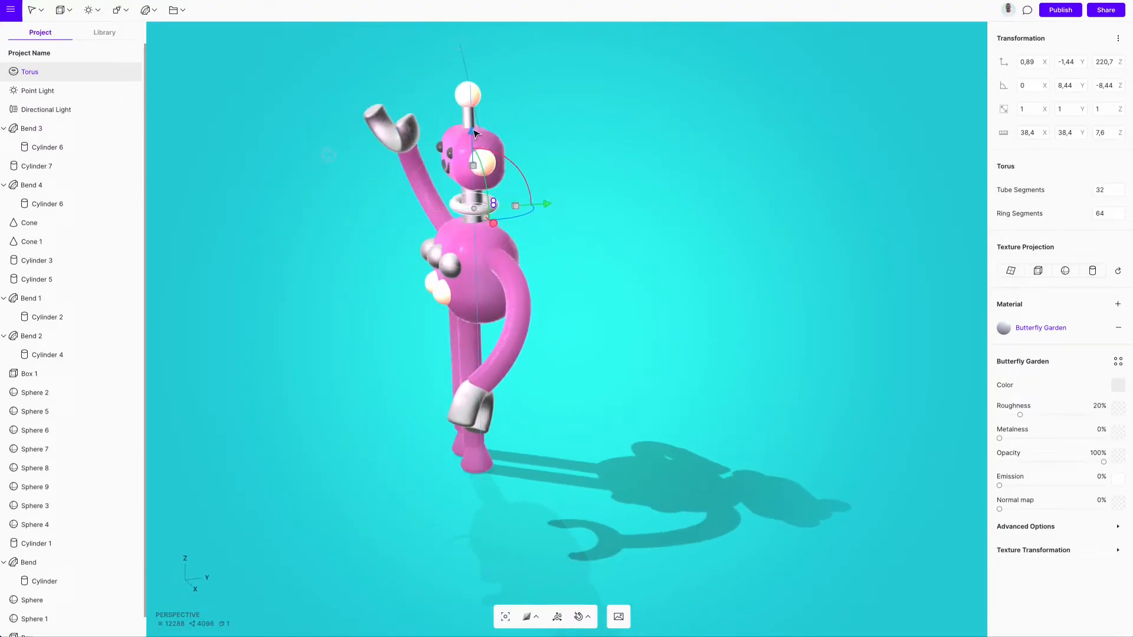
{"action": "scroll", "scroll_direction": "down", "scroll_amount": 3}
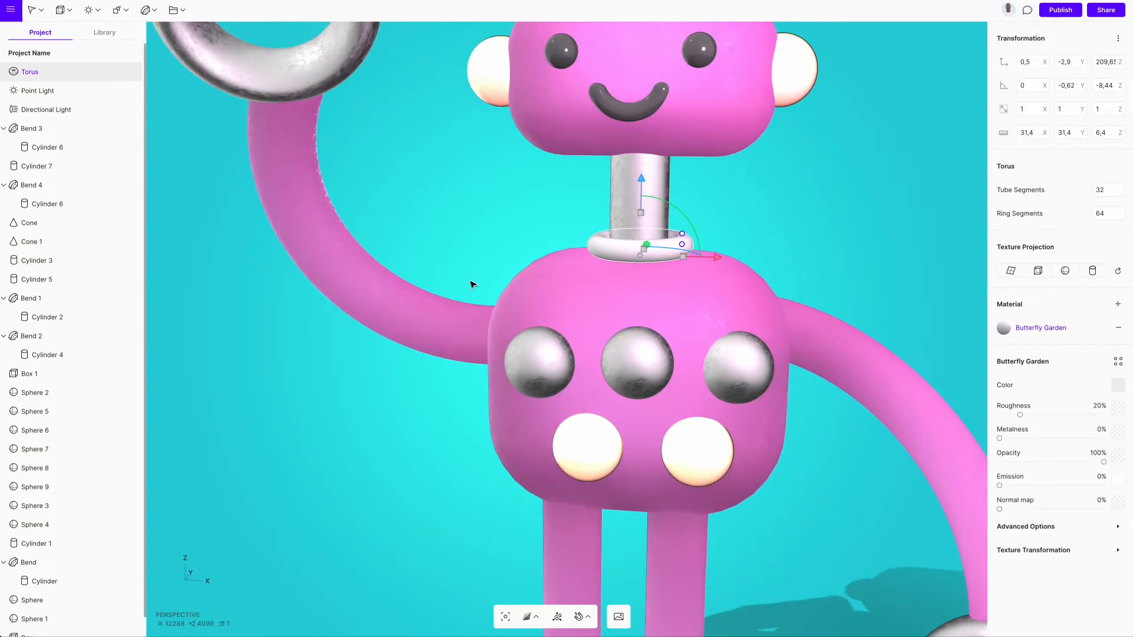
{"action": "left_click", "coordinate": [146, 9]}
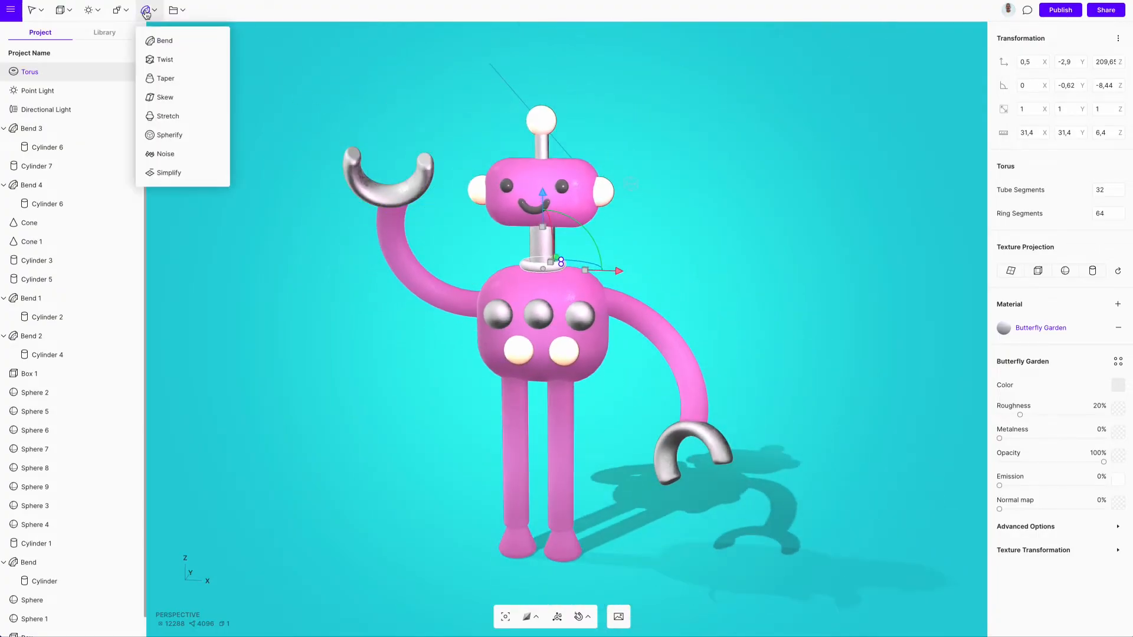
Step: Apply an Array Grid to the torus with counts 1, 1, 4 and Z spacing 8
{"action": "left_click", "coordinate": [148, 9]}
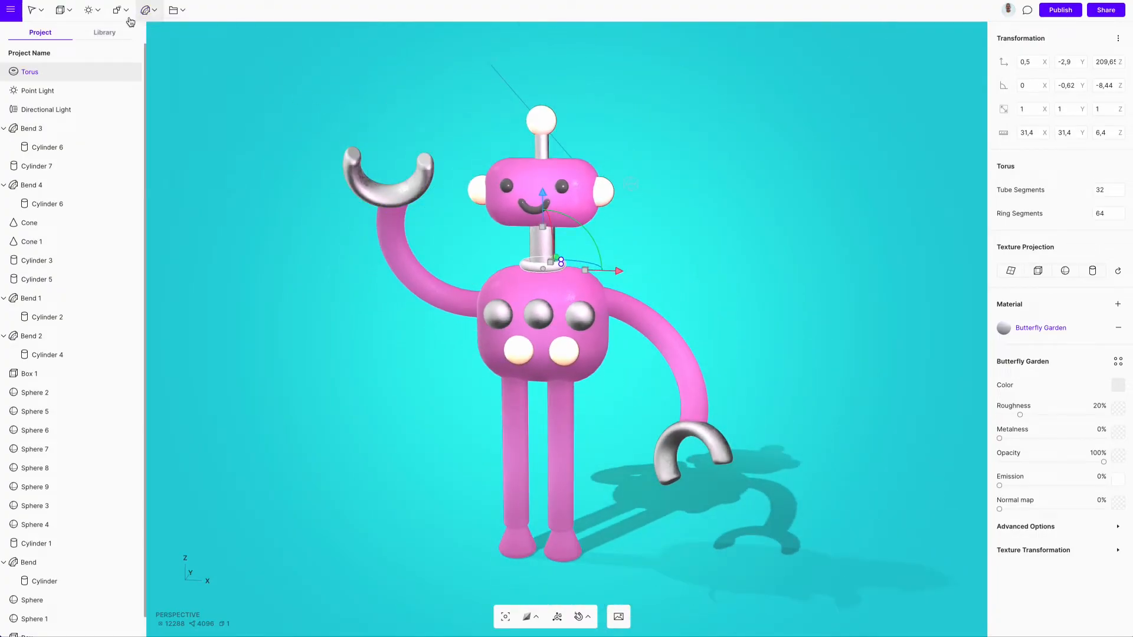
{"action": "left_click", "coordinate": [115, 9]}
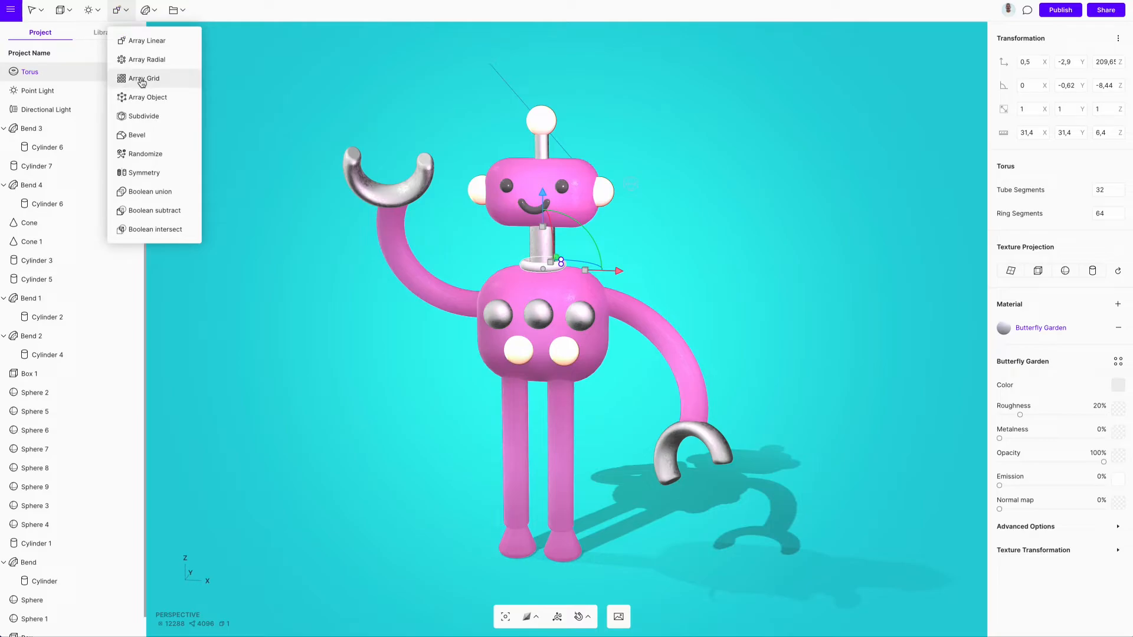
{"action": "left_click", "coordinate": [145, 78]}
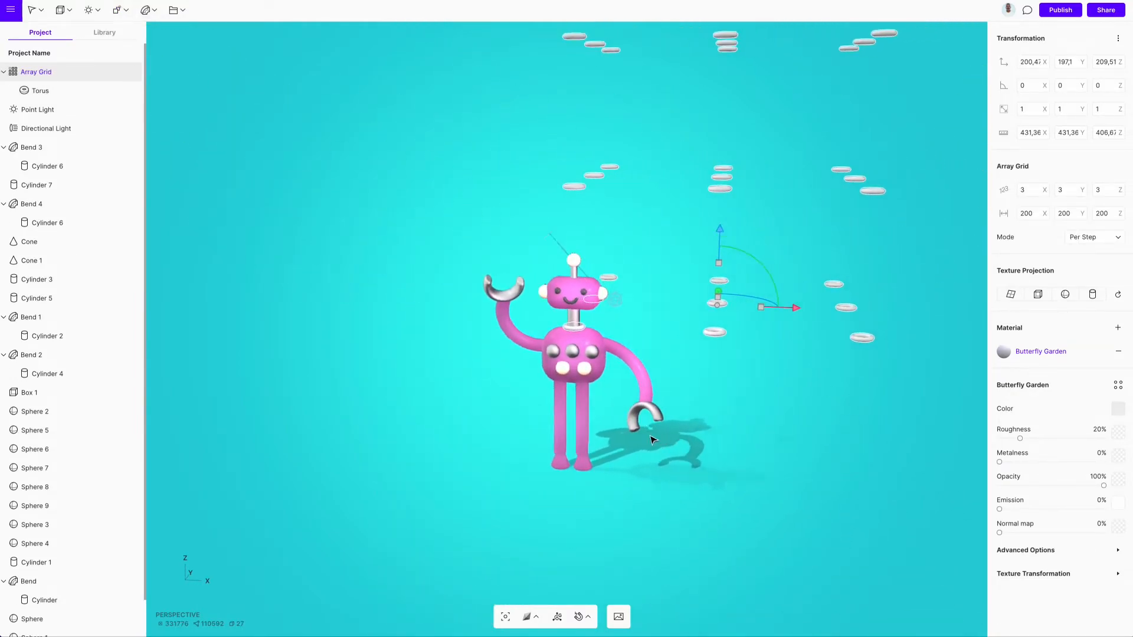
{"action": "left_click", "coordinate": [1044, 191]}
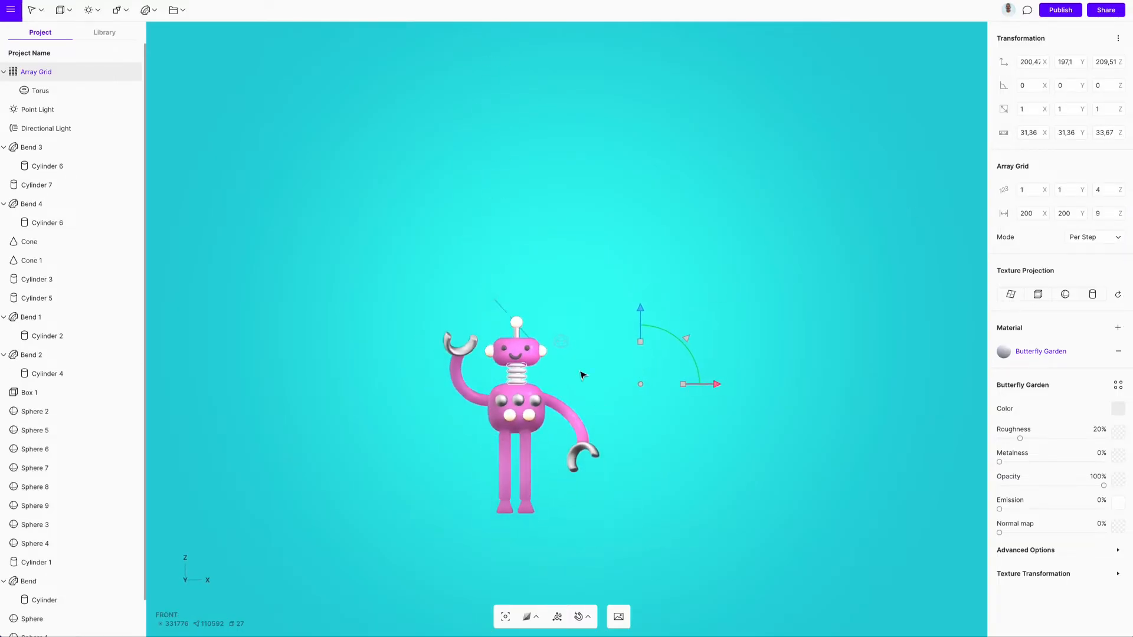
{"action": "left_click", "coordinate": [1123, 193]}
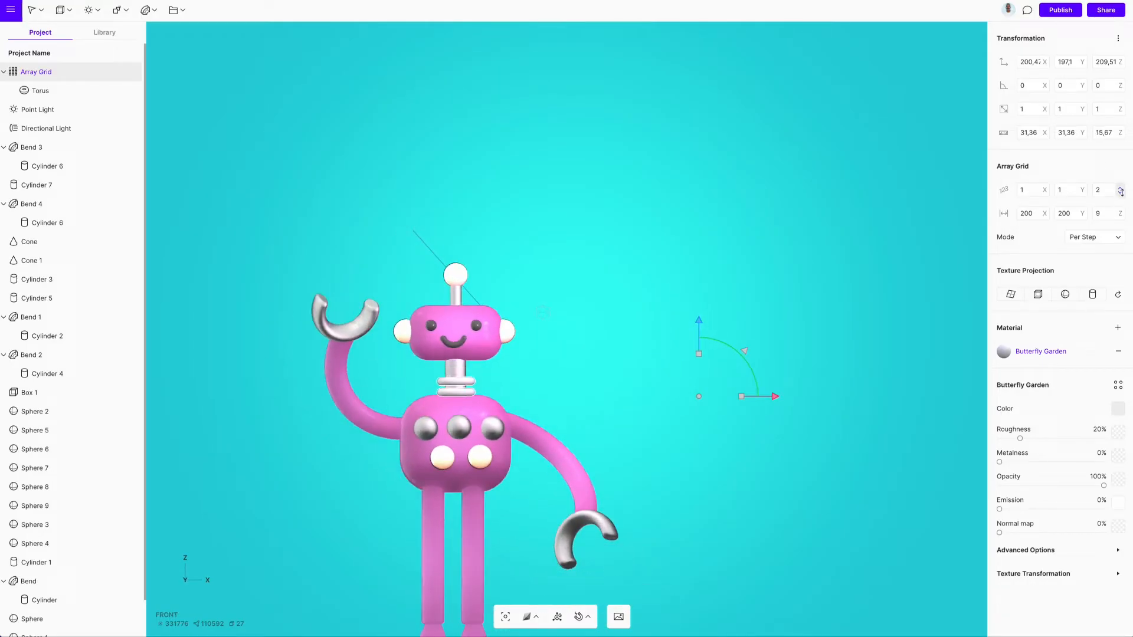
{"action": "left_click", "coordinate": [1122, 188]}
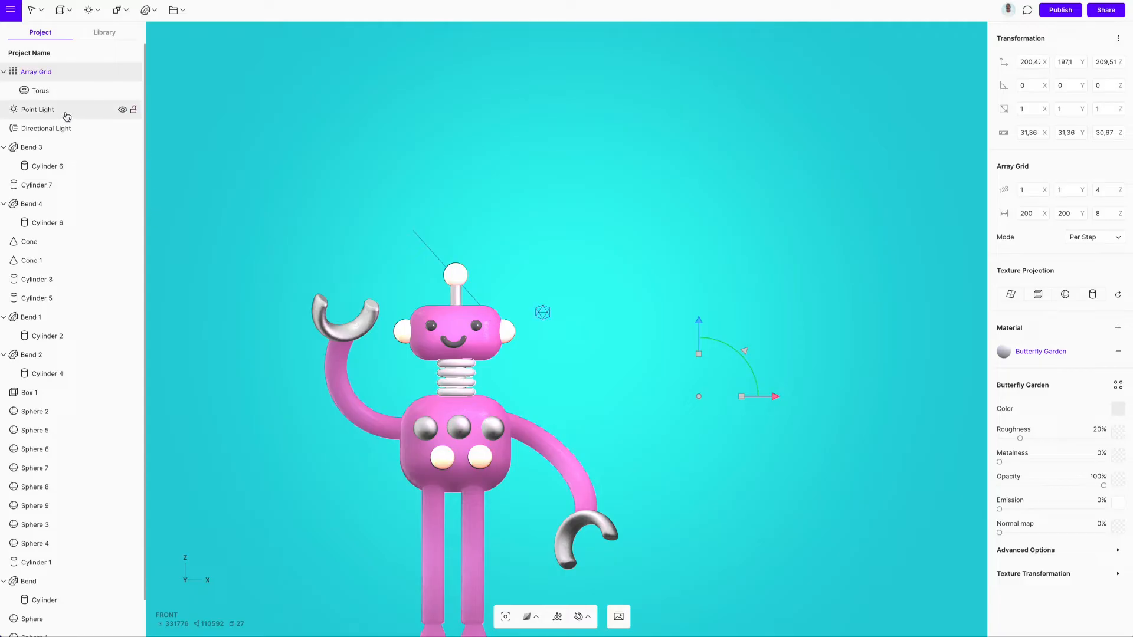
{"action": "left_click", "coordinate": [39, 90]}
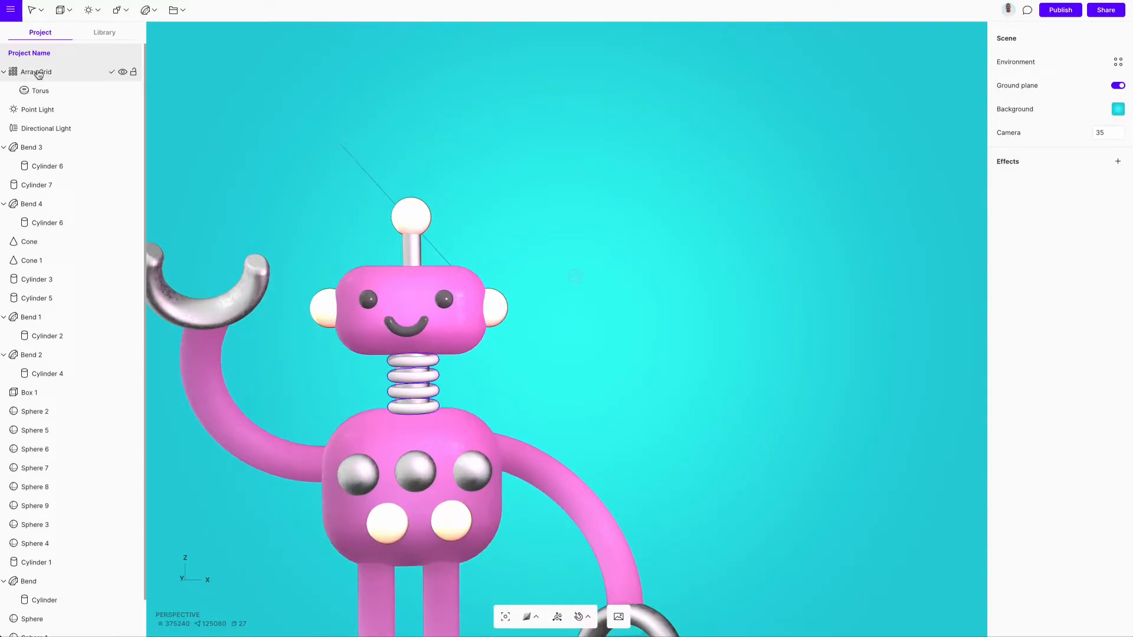
Step: Select the neck spring's Array Grid layer, then the leg spring copy
{"action": "left_click", "coordinate": [35, 71]}
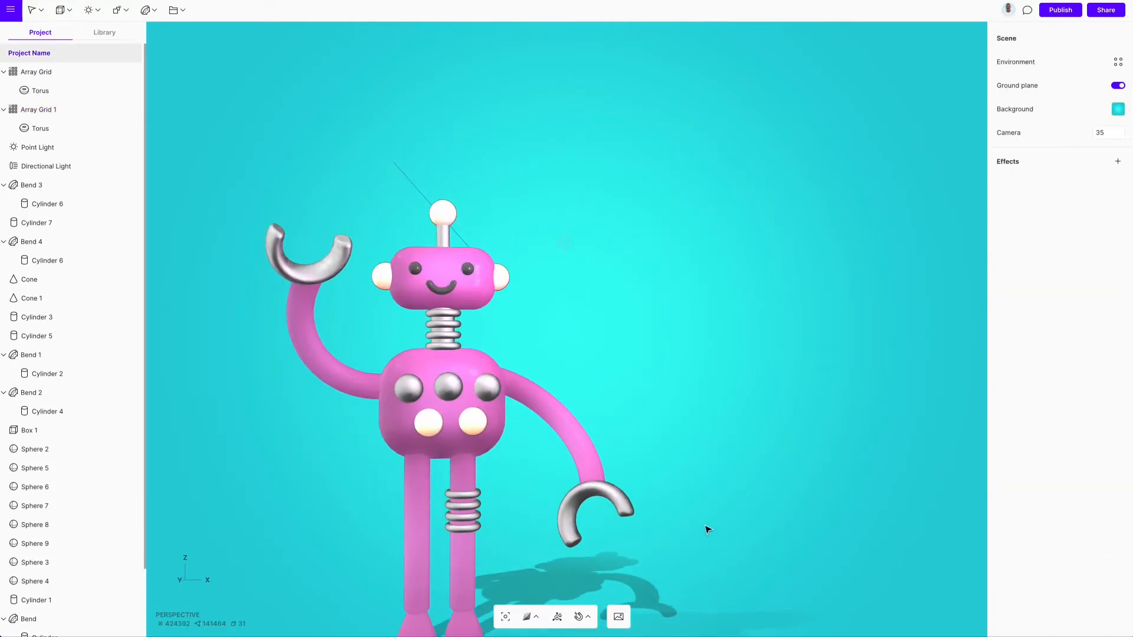
{"action": "left_click", "coordinate": [38, 110]}
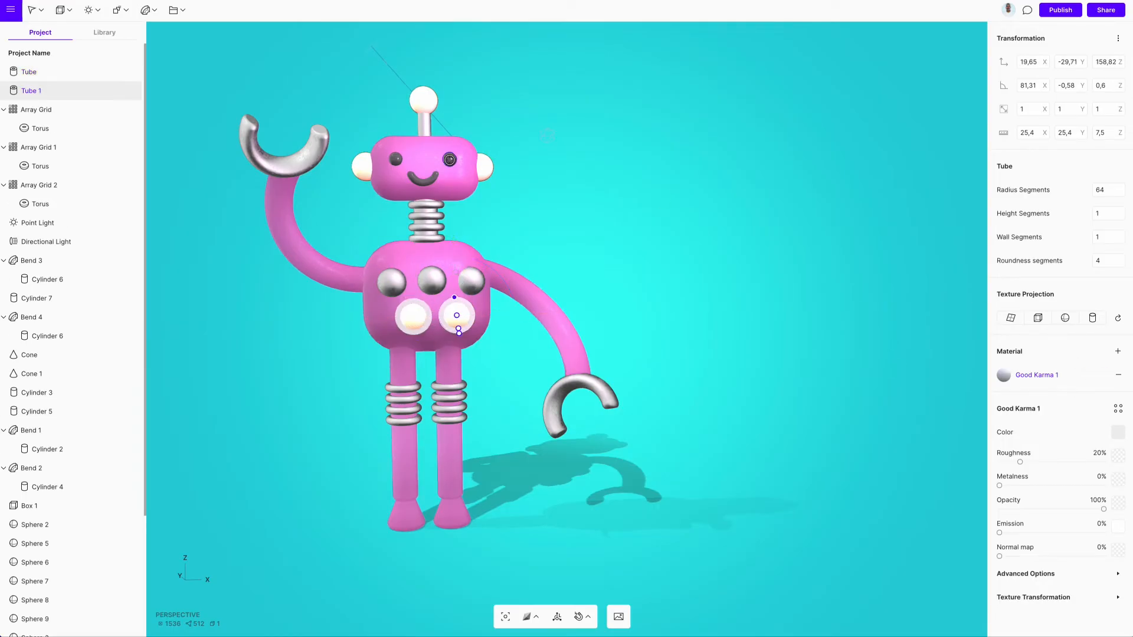
Step: Ring a chest bulb and the antenna base with tubes, then copy the ankle cuff onto the wrist
{"action": "left_click", "coordinate": [469, 362]}
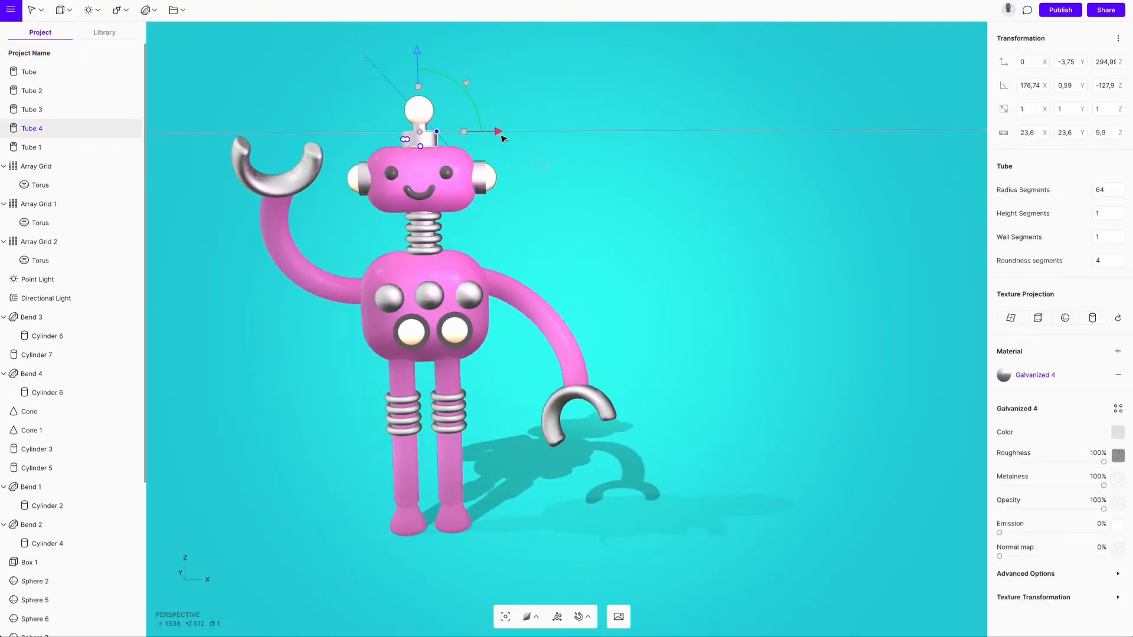
{"action": "left_click_drag", "start_coordinate": [499, 131], "coordinate": [492, 136]}
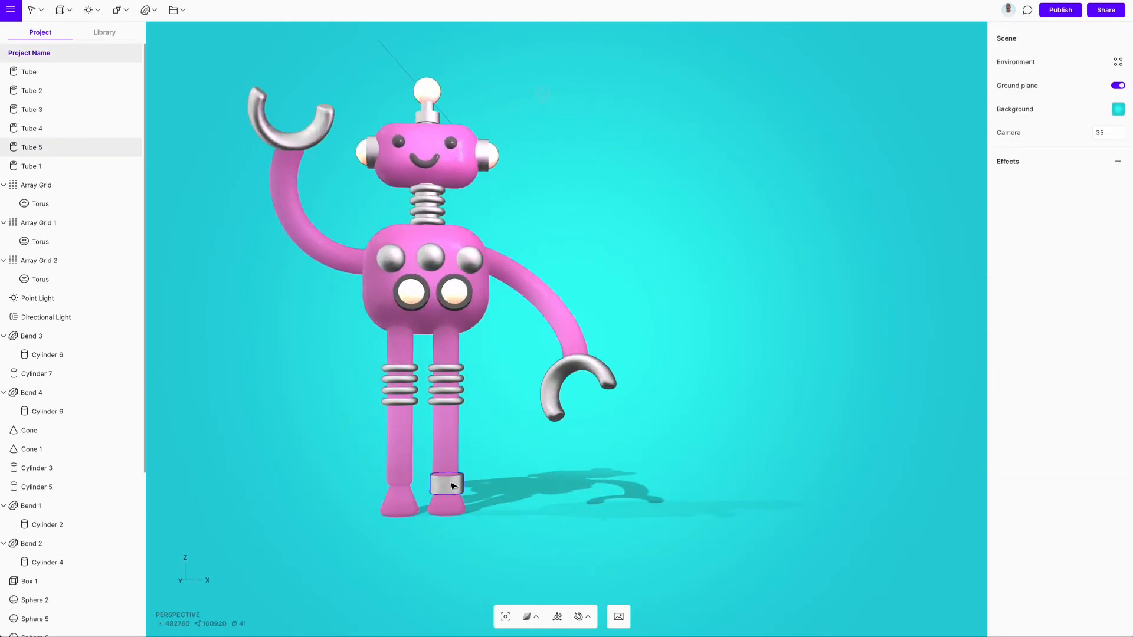
{"action": "left_click", "coordinate": [448, 485]}
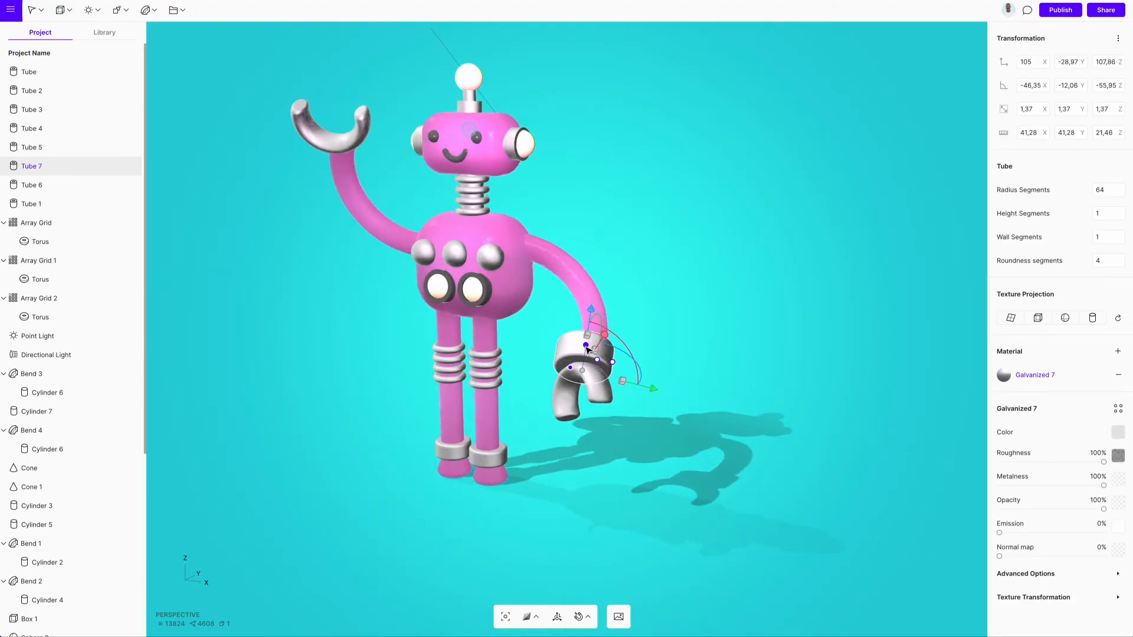
{"action": "left_click_drag", "start_coordinate": [585, 347], "coordinate": [697, 311]}
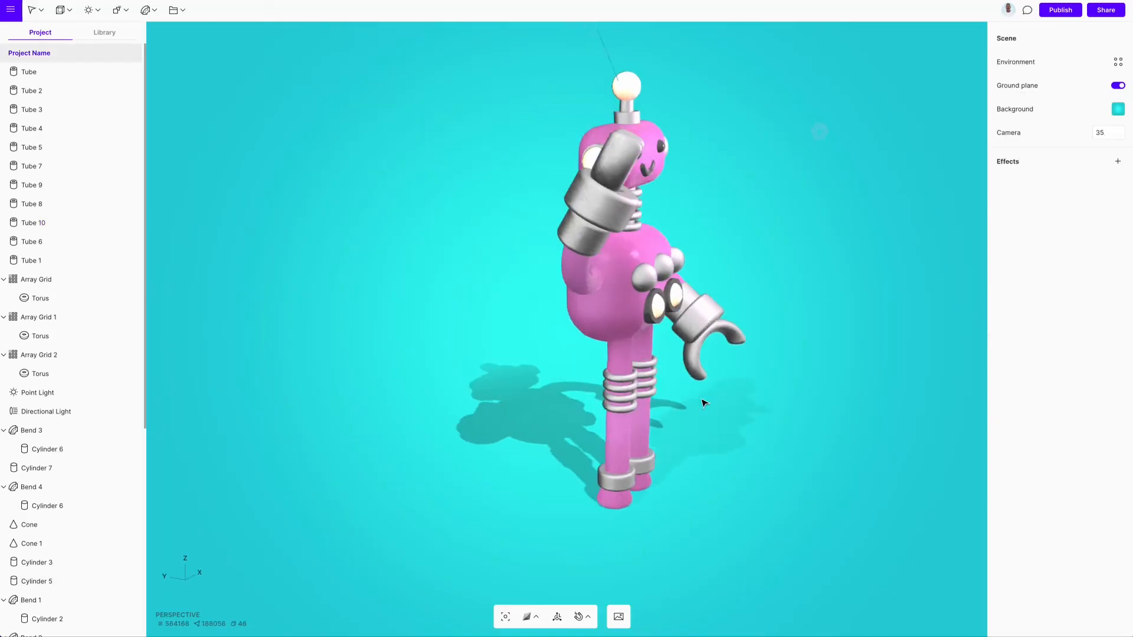
Step: Place a Spot Light above the robot and select body-part layers for grouping
{"action": "left_click", "coordinate": [1117, 109]}
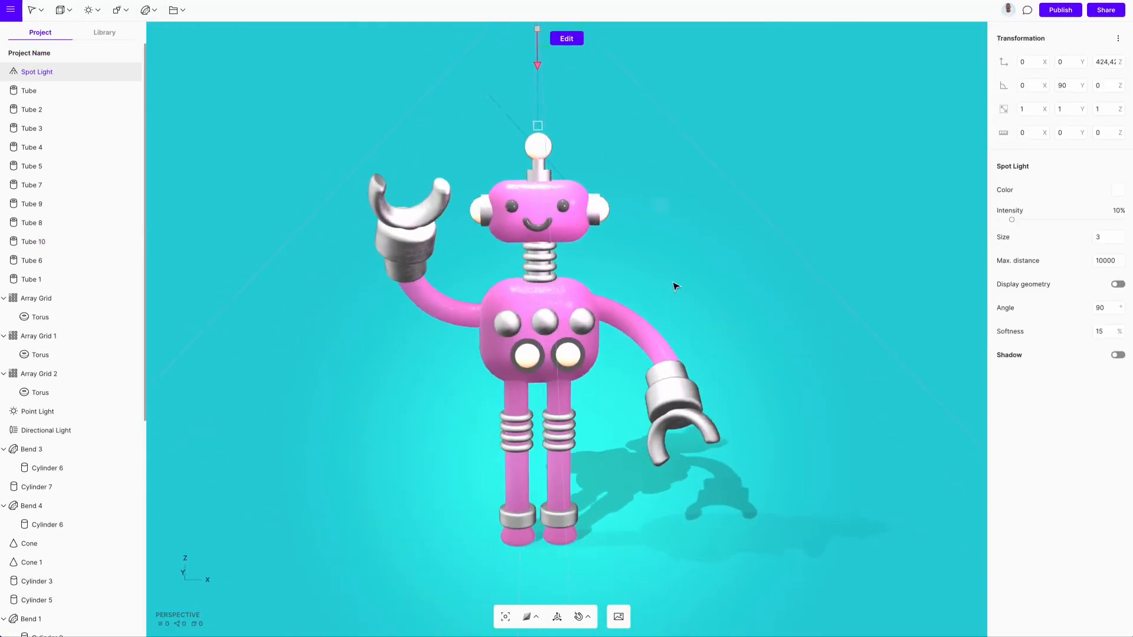
{"action": "left_click", "coordinate": [36, 390]}
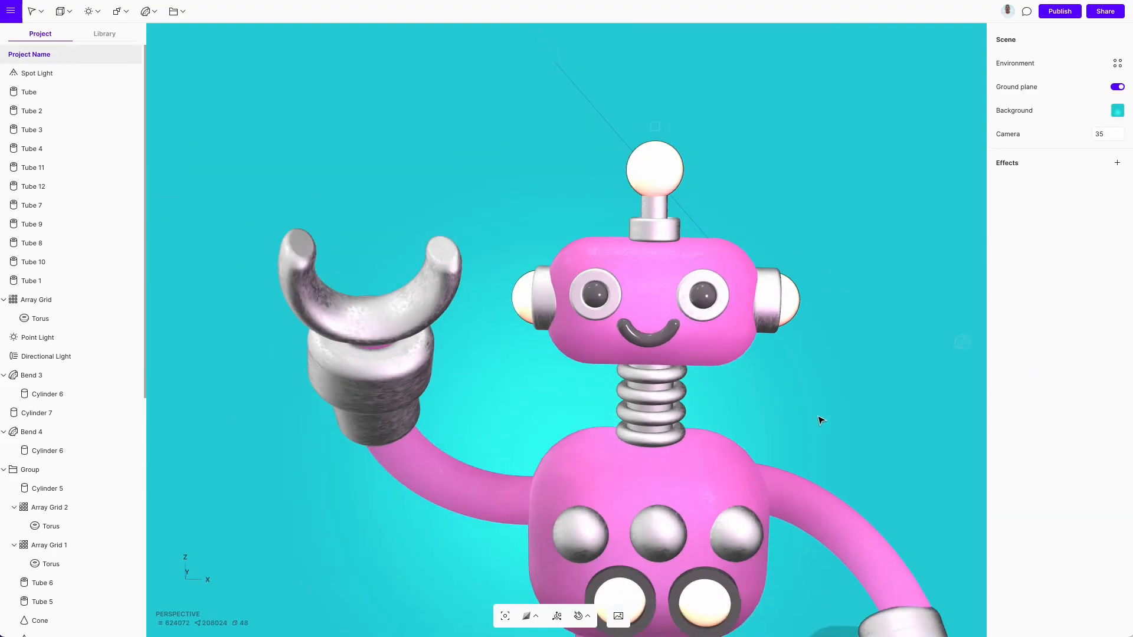
Step: Set the antenna bulb's material colour to orange #f08a16
{"action": "left_click", "coordinate": [623, 188]}
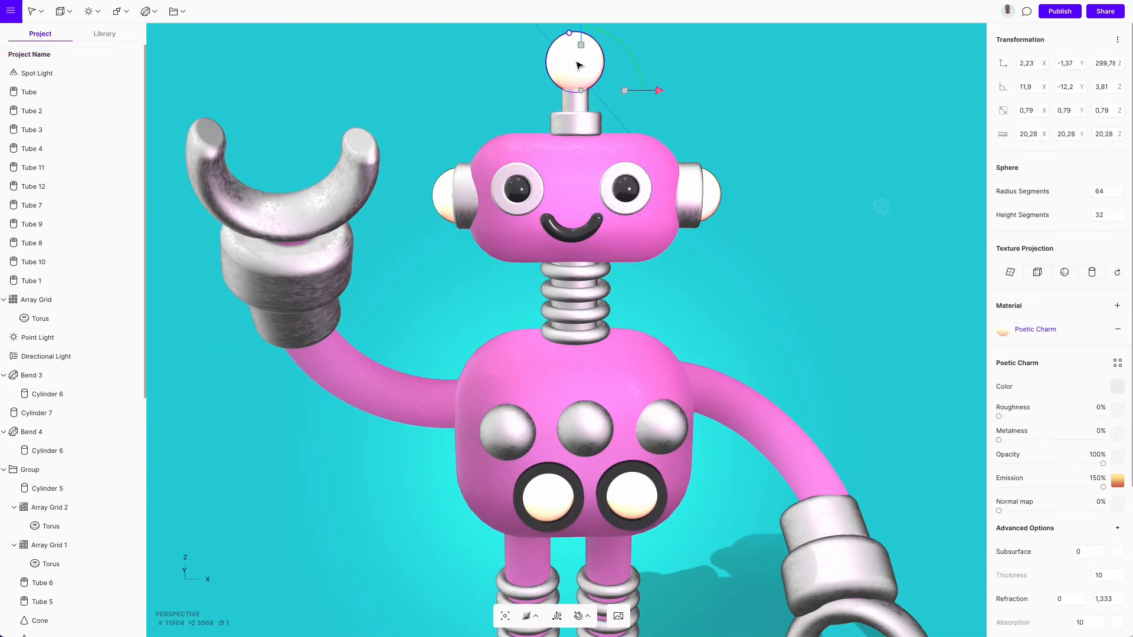
{"action": "left_click", "coordinate": [1117, 386]}
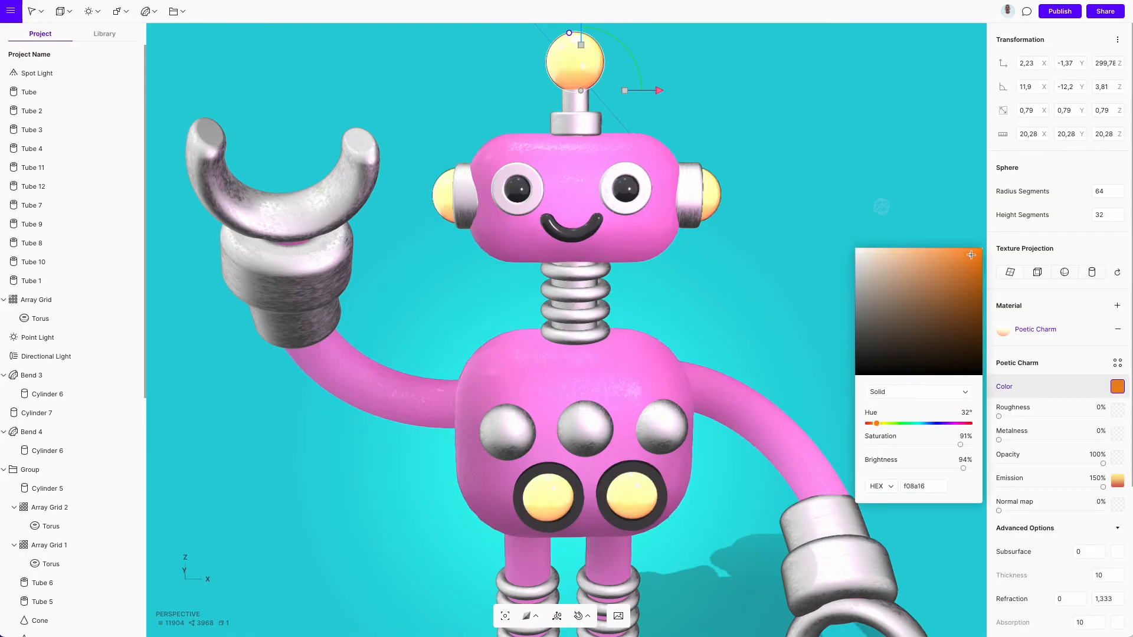